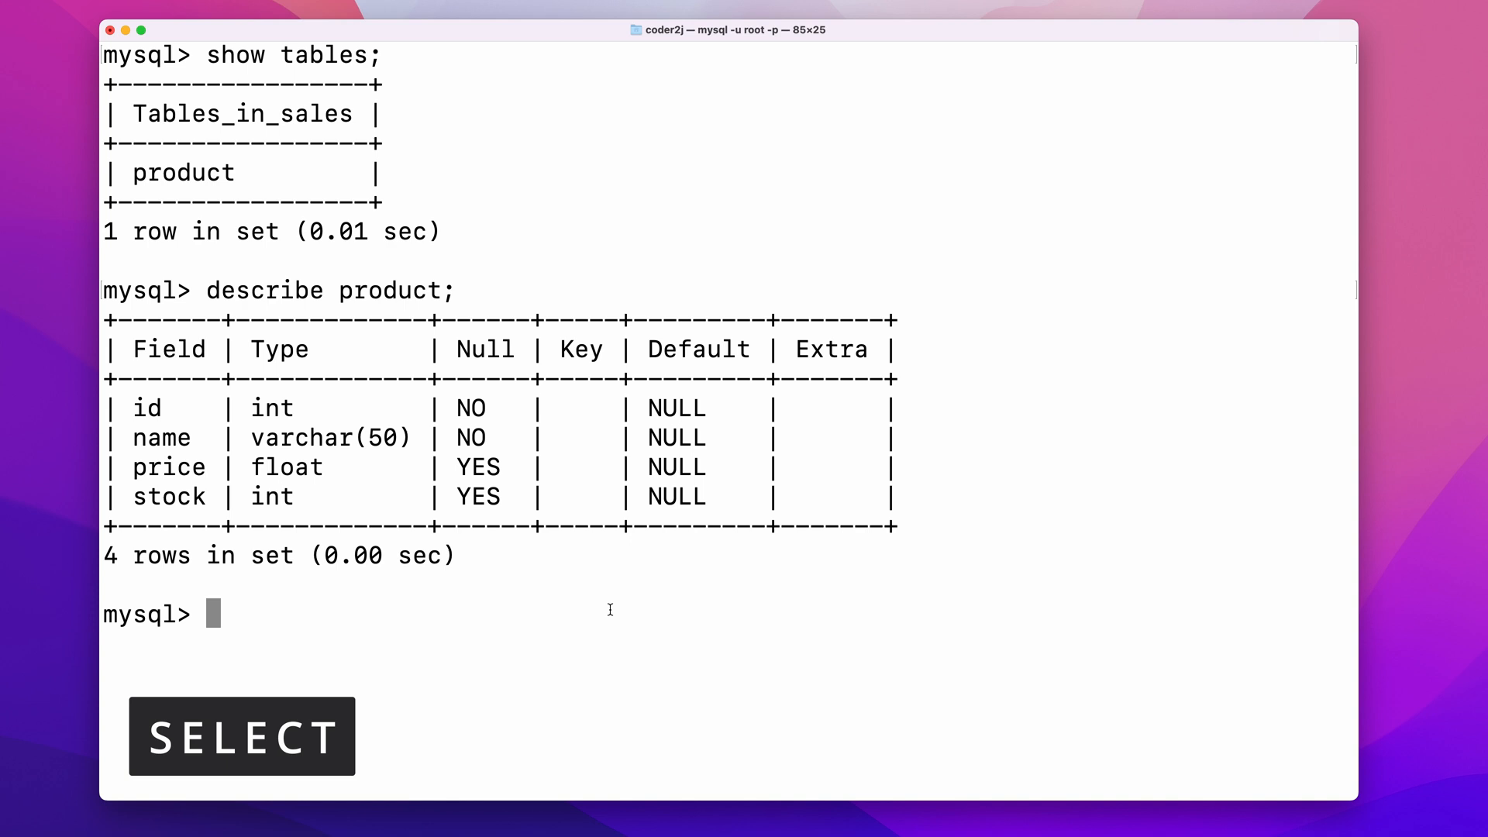
Step: Run select * from product; to list all 1000 product rows
text(sele)
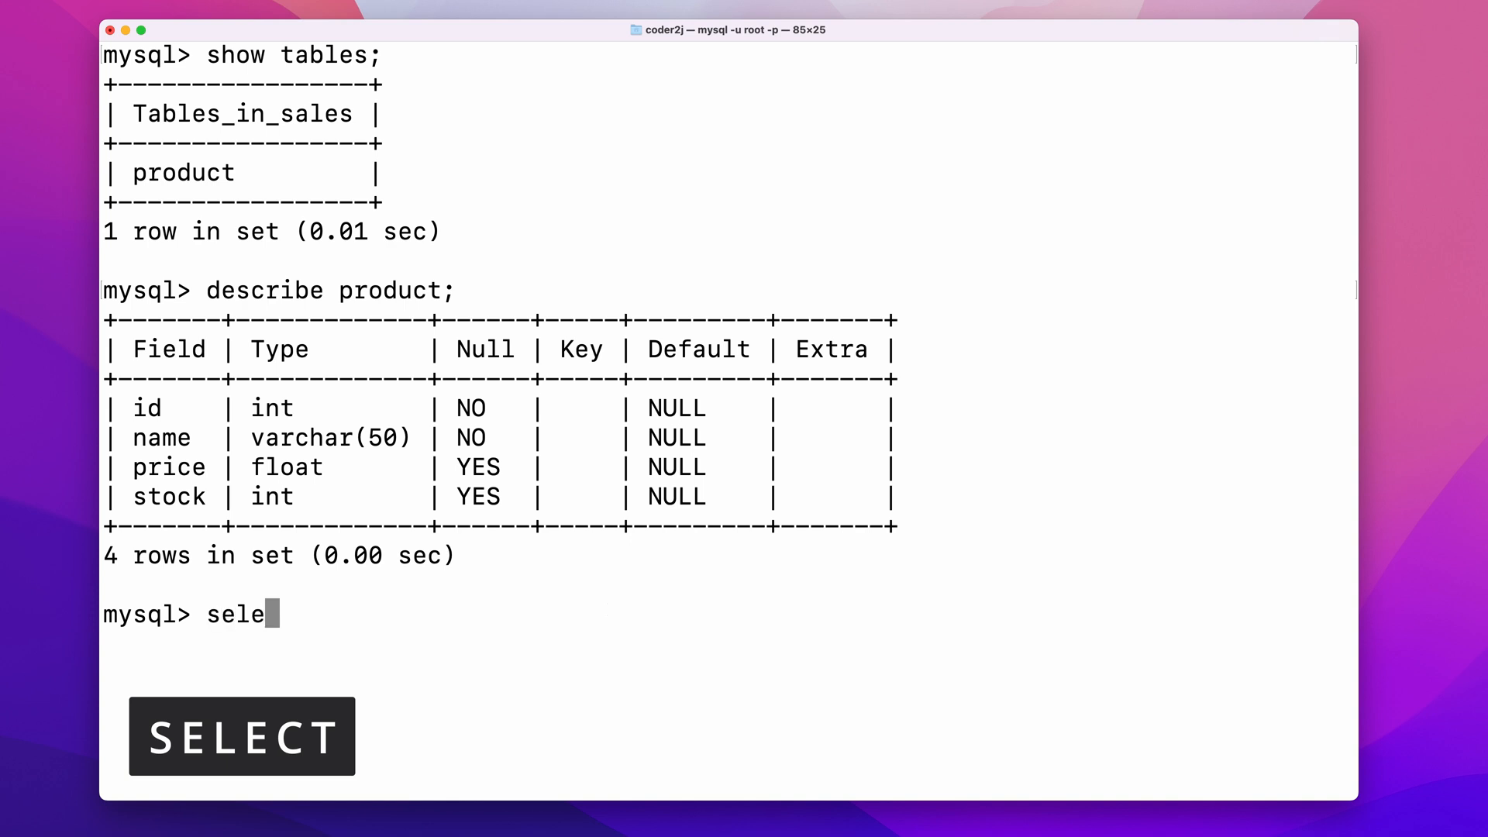
text(ct)
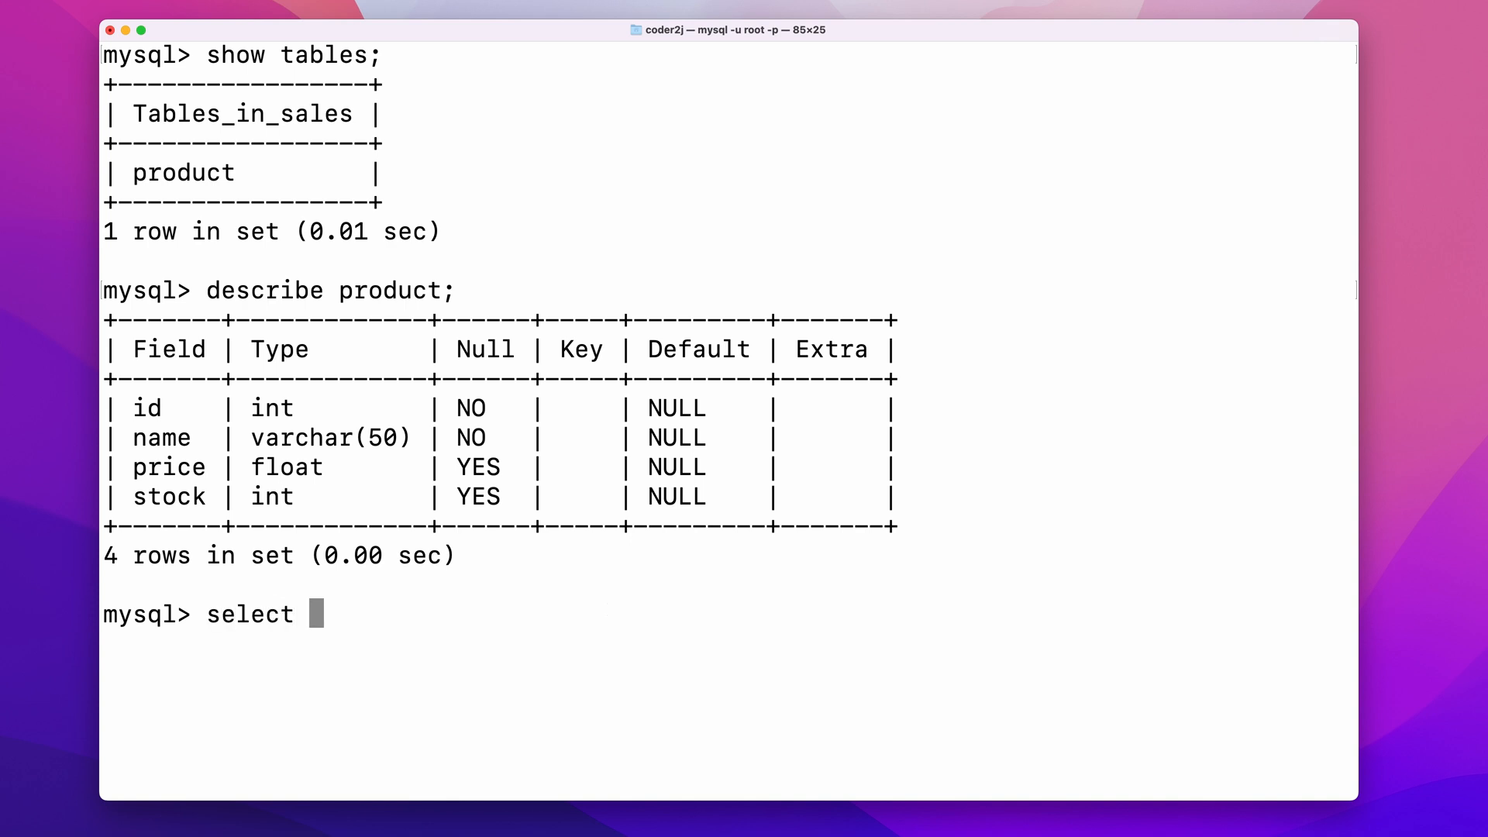
text(* from)
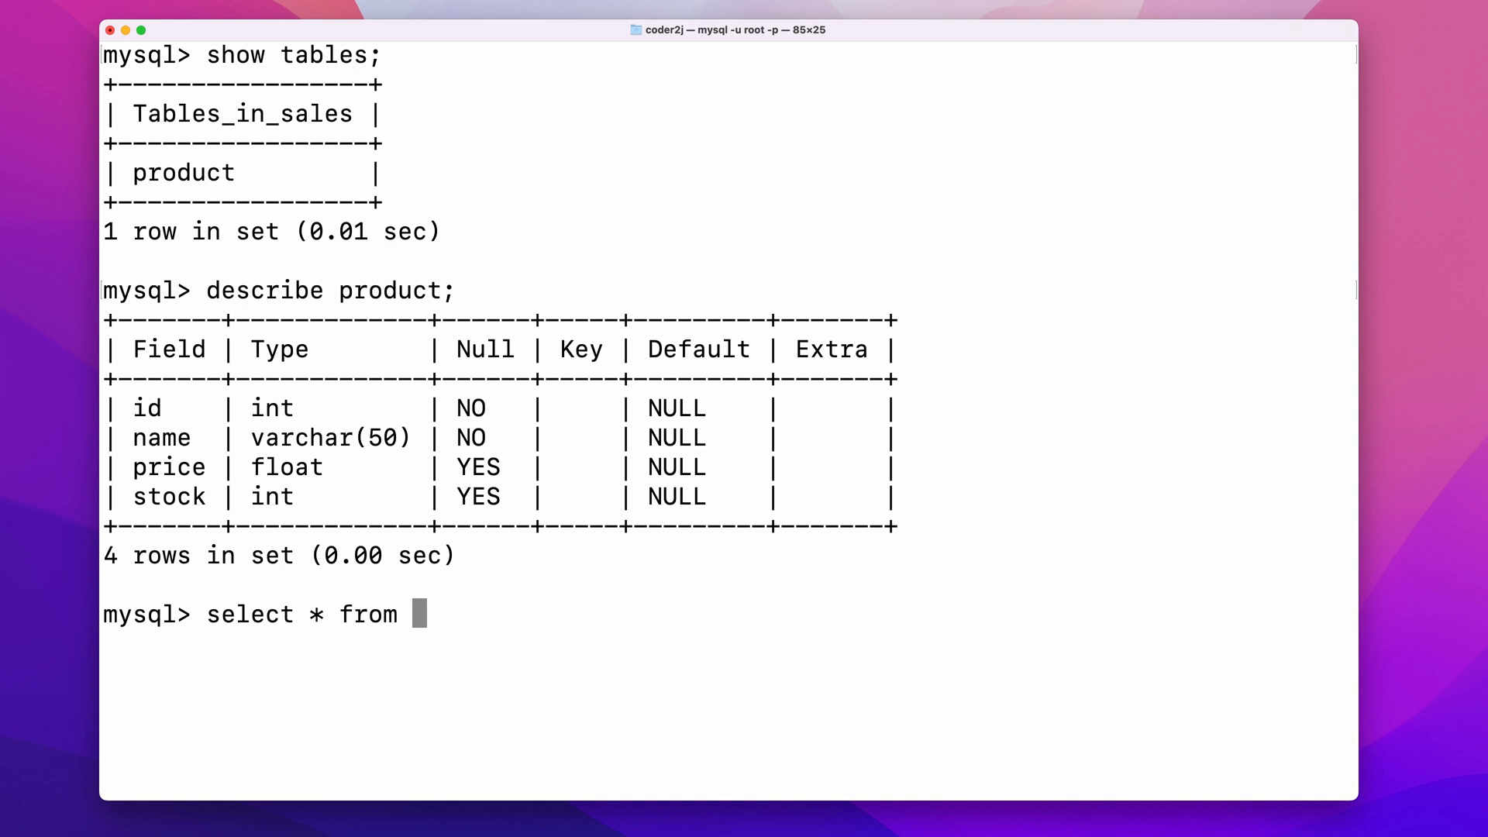
text(product;)
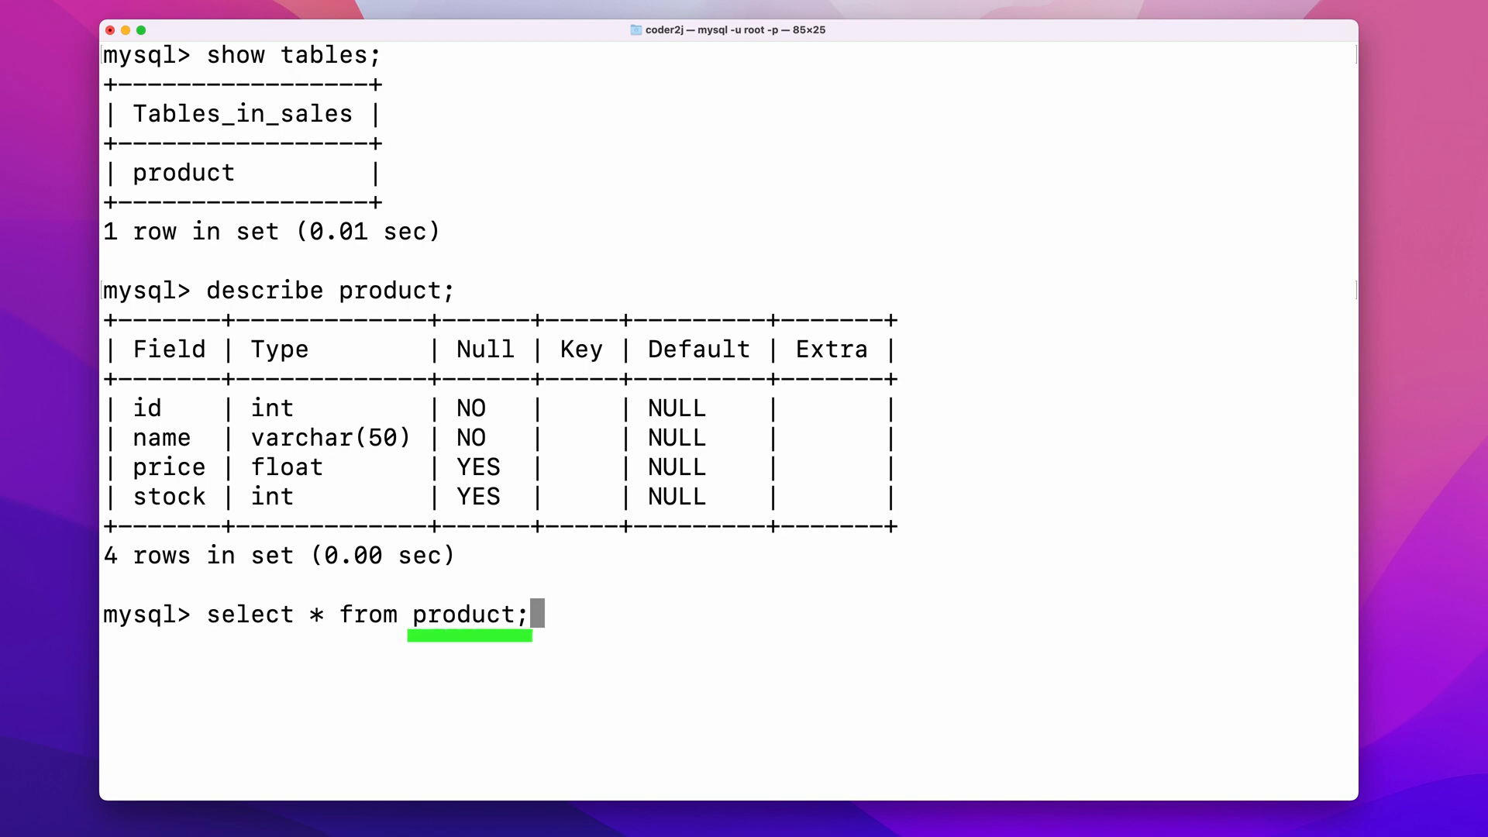
key(Return)
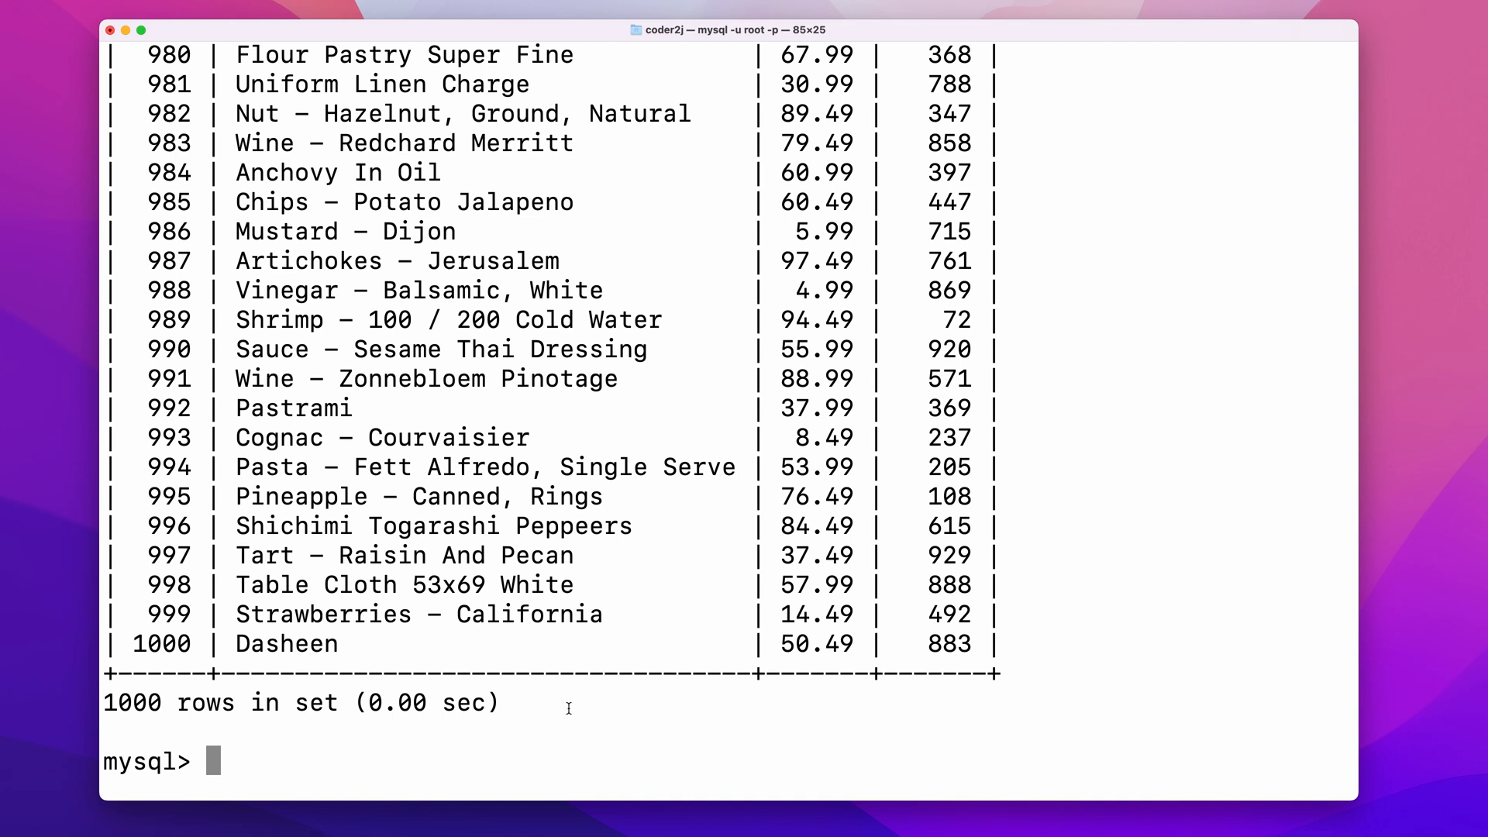
Step: Run select id from product; to list the ids alone
text(select)
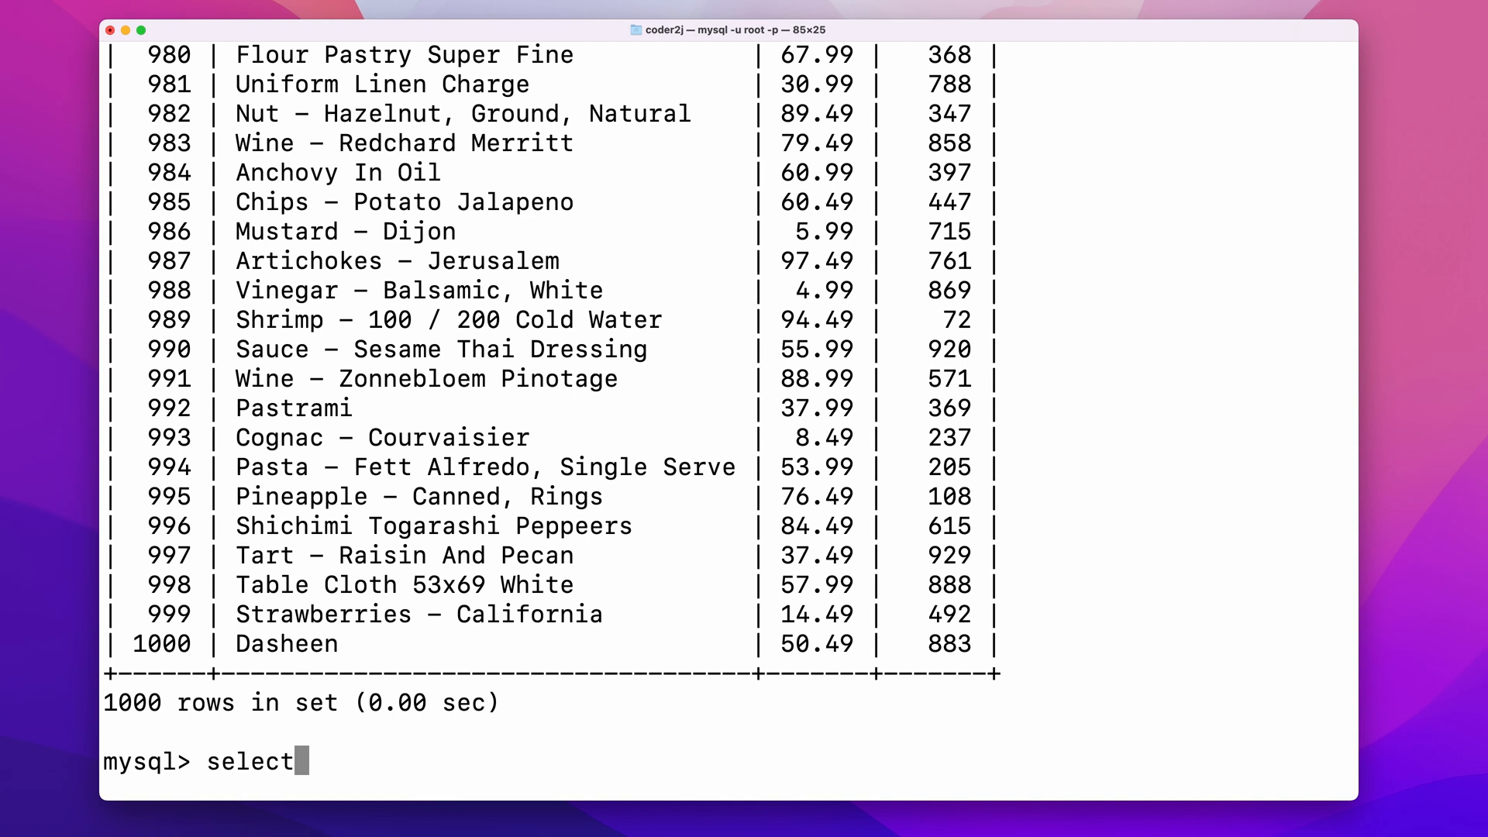
text(id from)
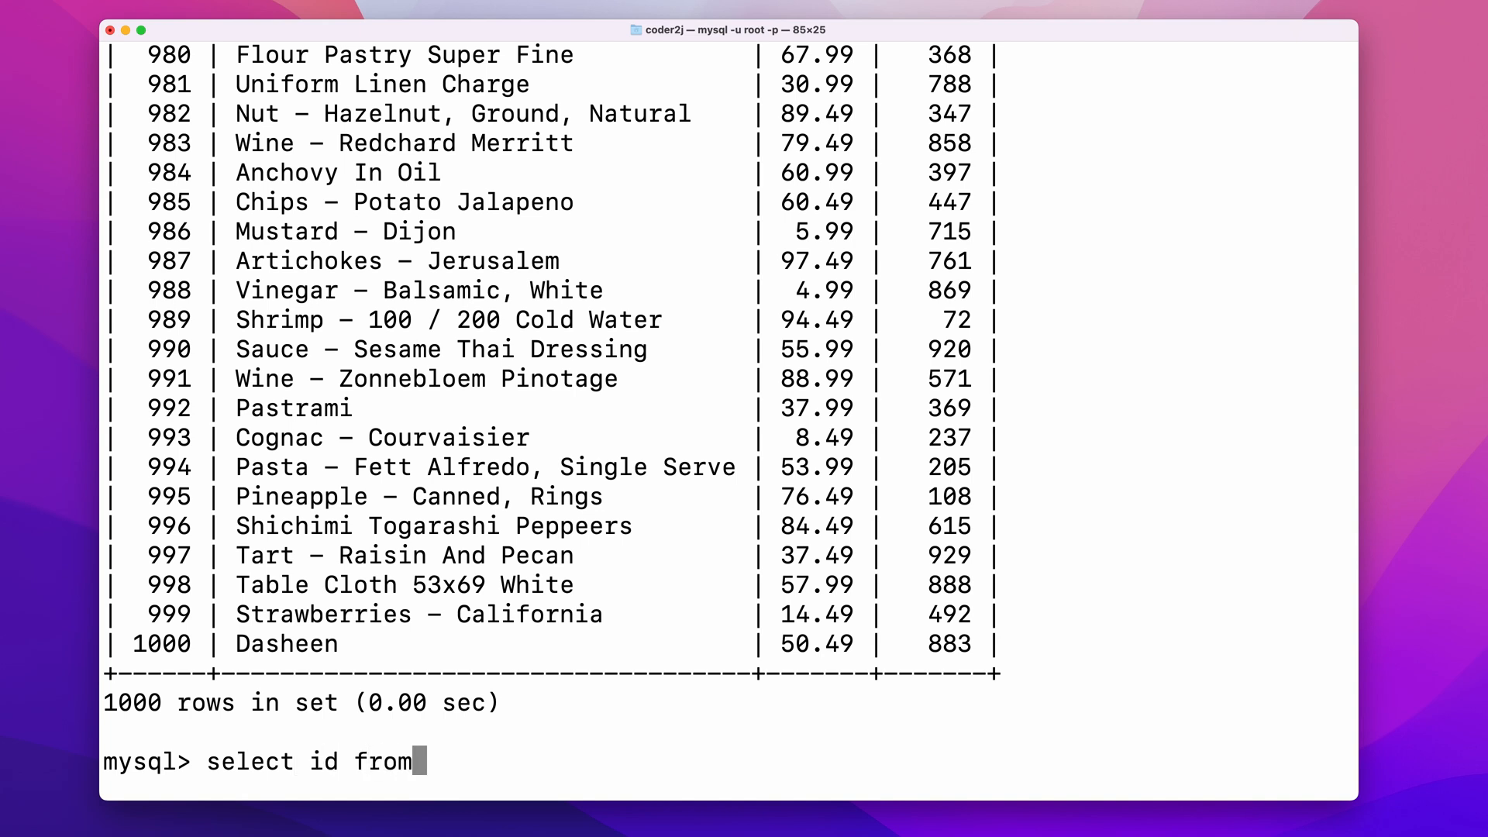
key(Return)
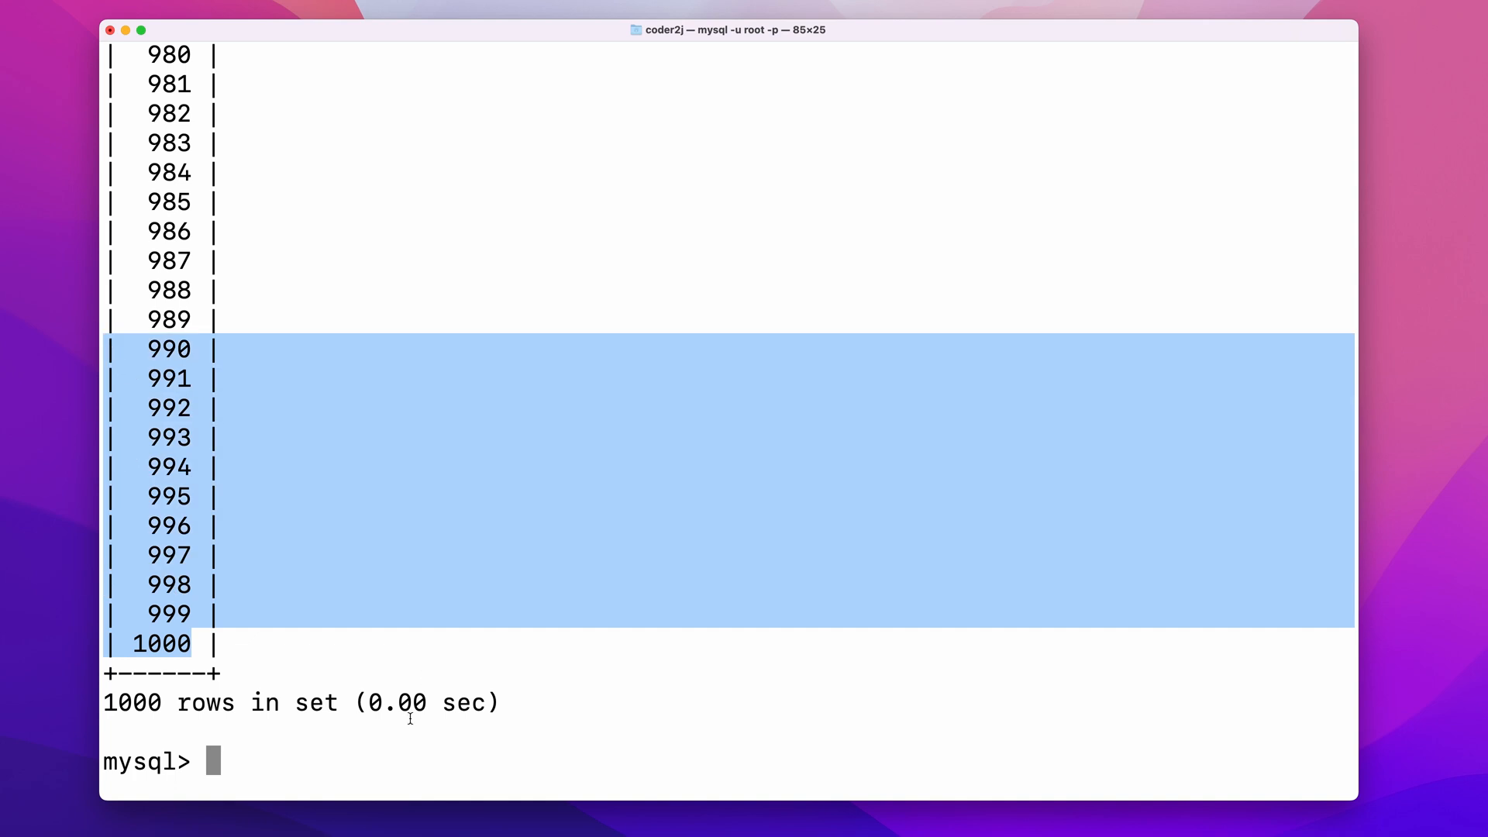
Step: Run select id, price, stock from product; to show those three columns
text(sel)
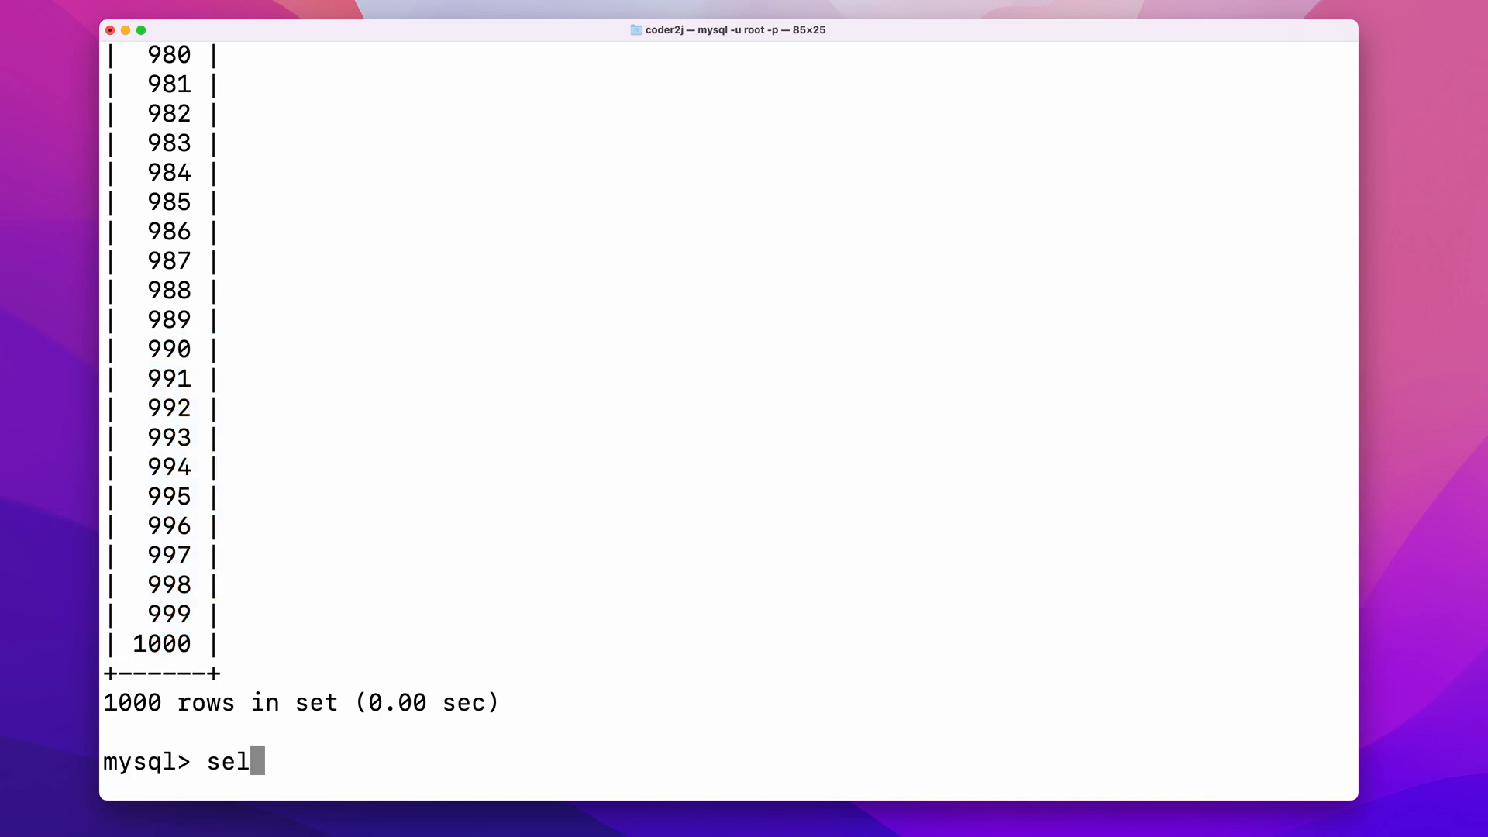
text(ect id)
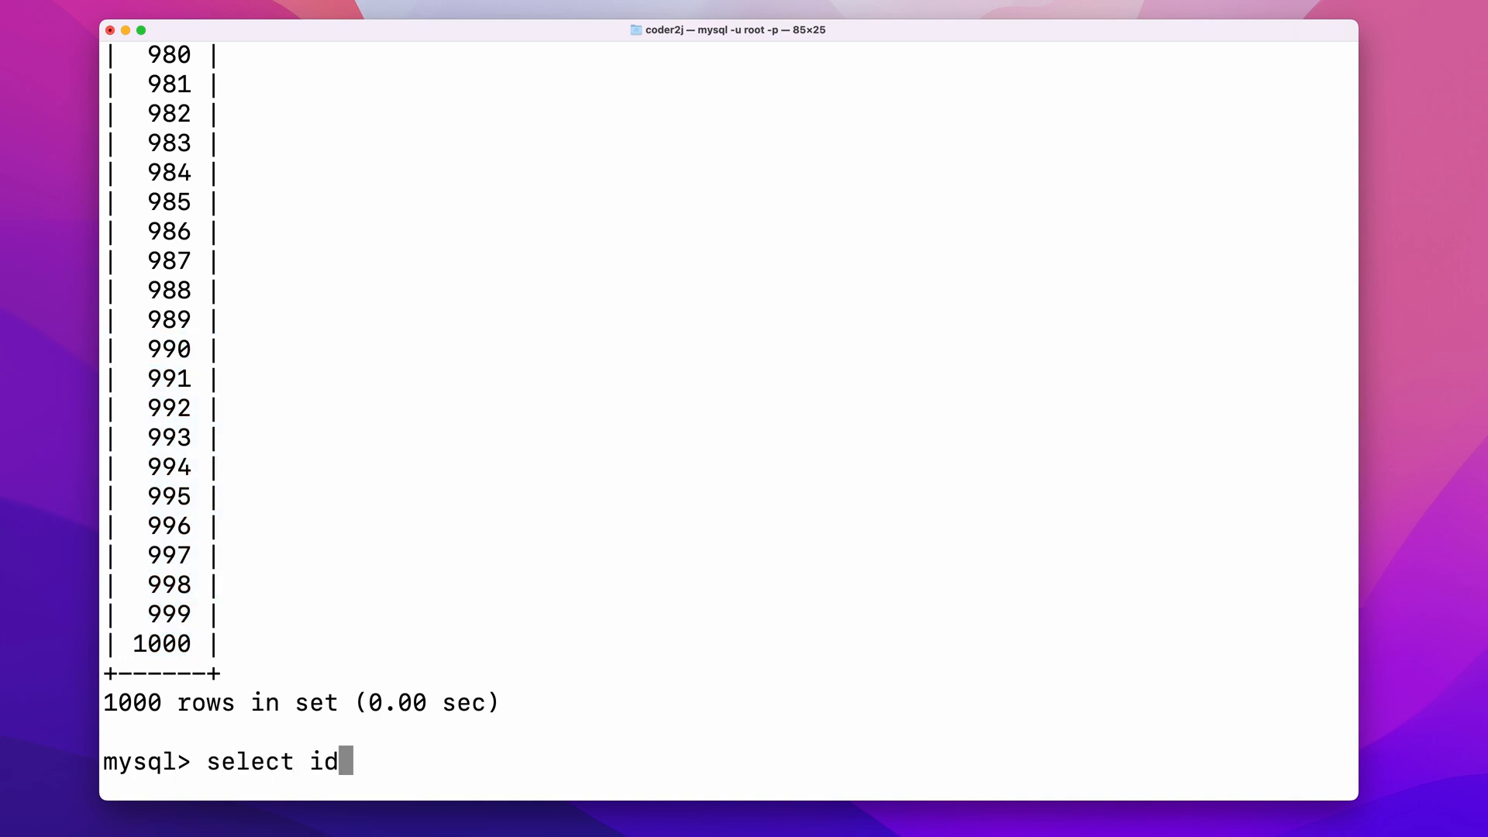
text(, price,)
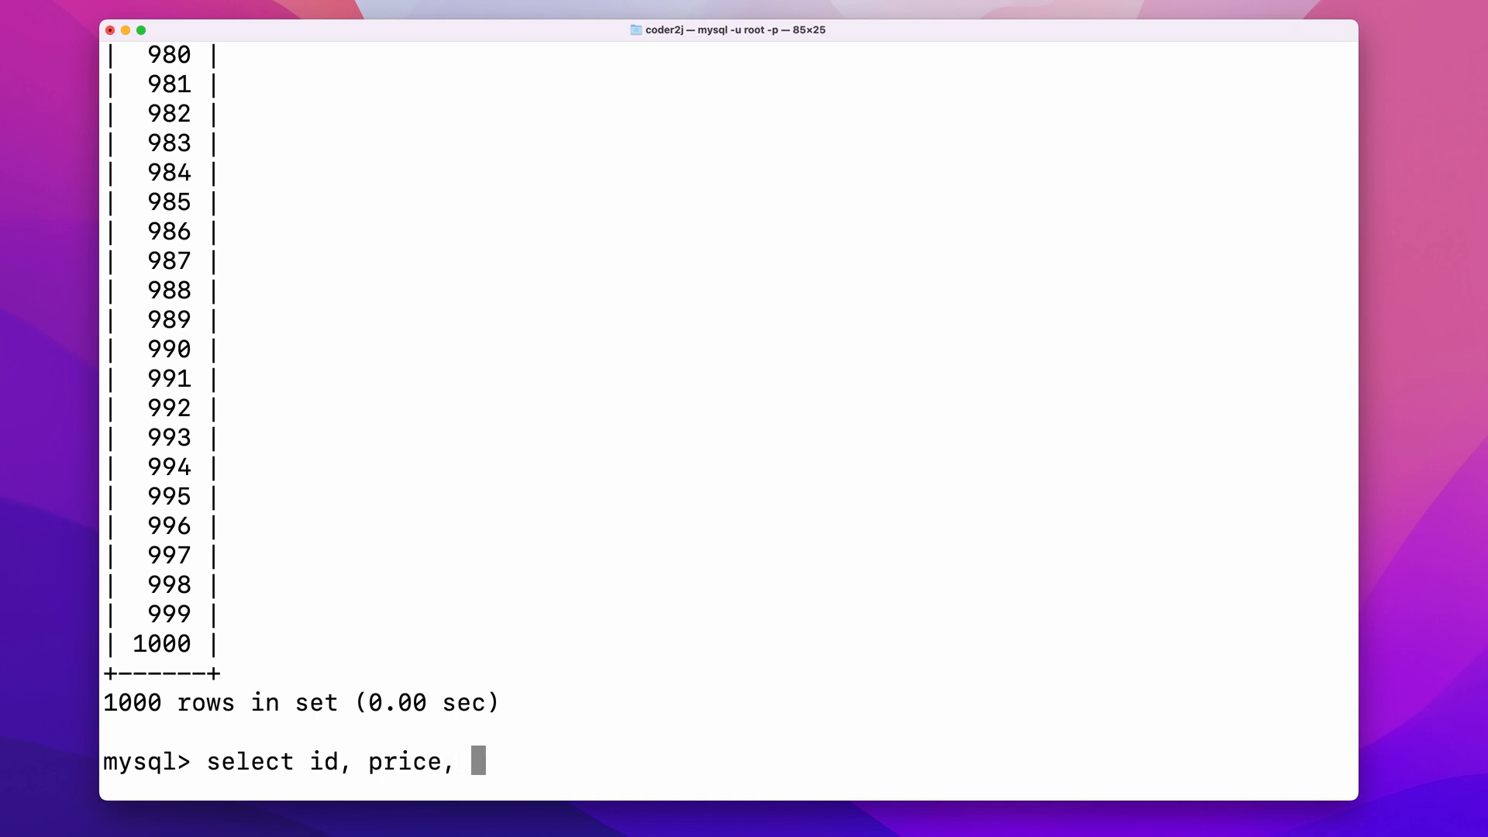
text(stock from product;)
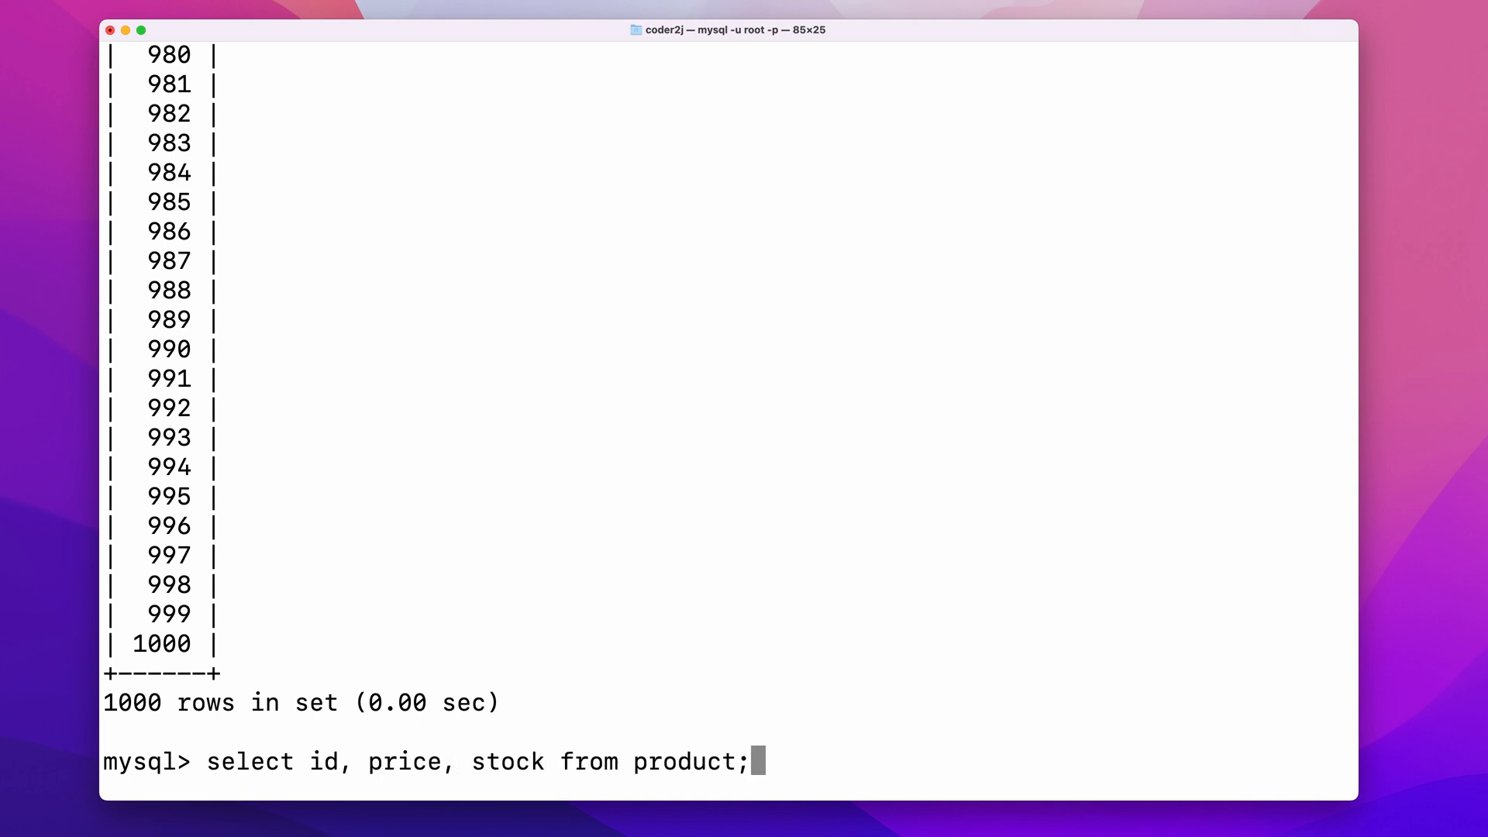
key(Return)
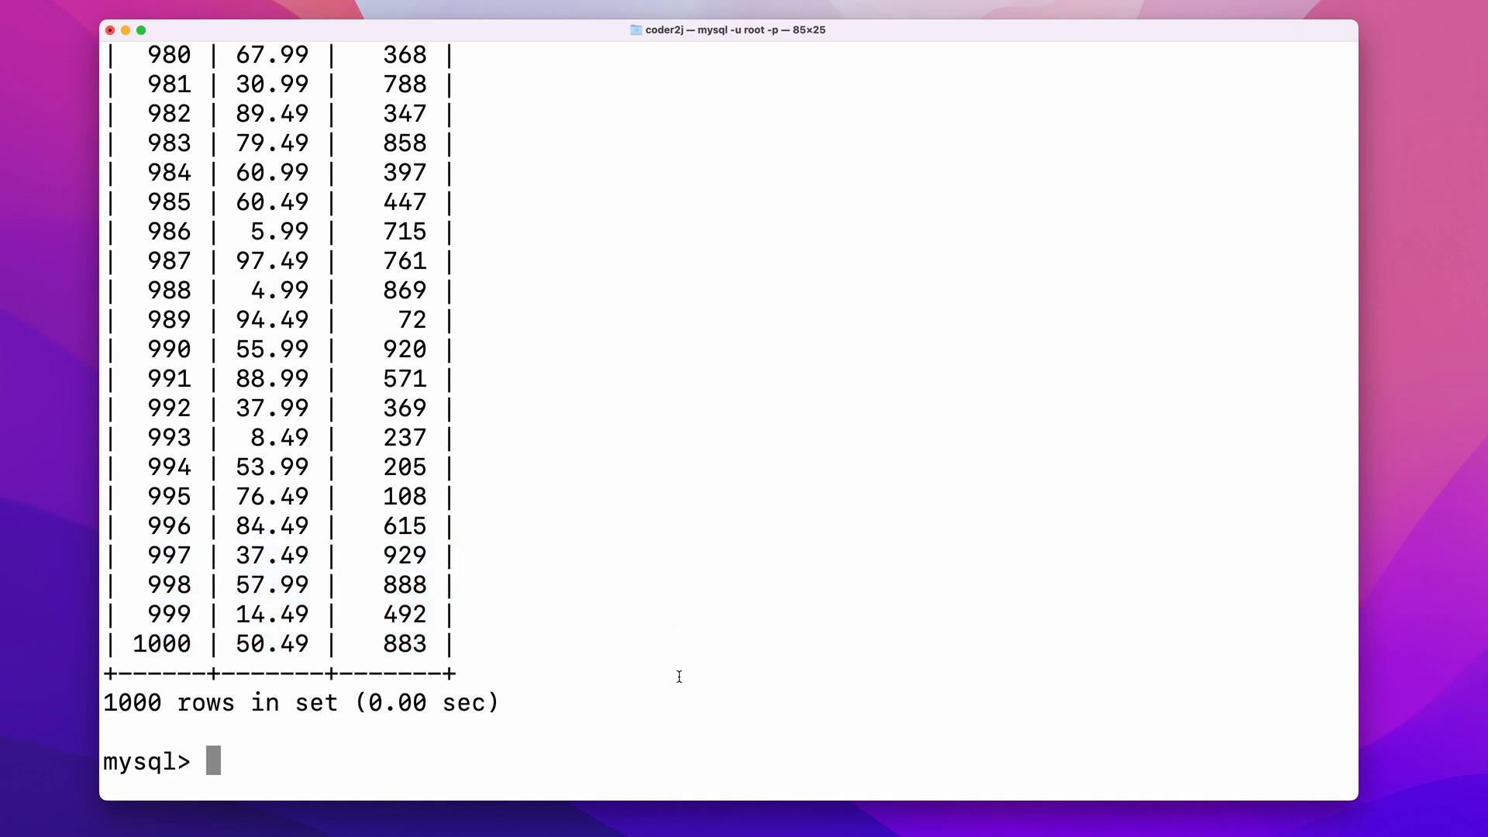
Step: Run select count(id) from product; returning 1000
text(select count)
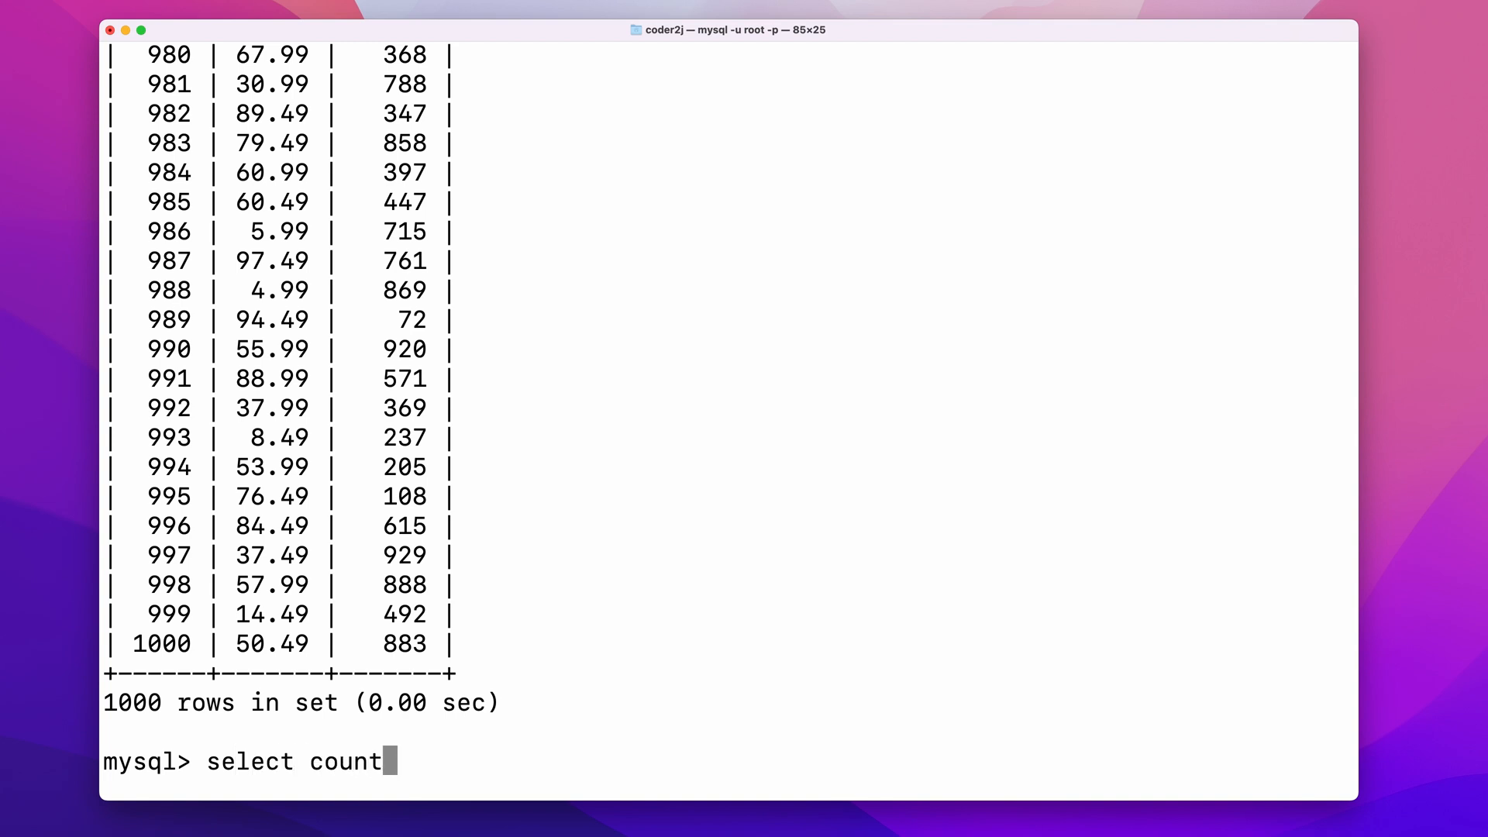
text(())
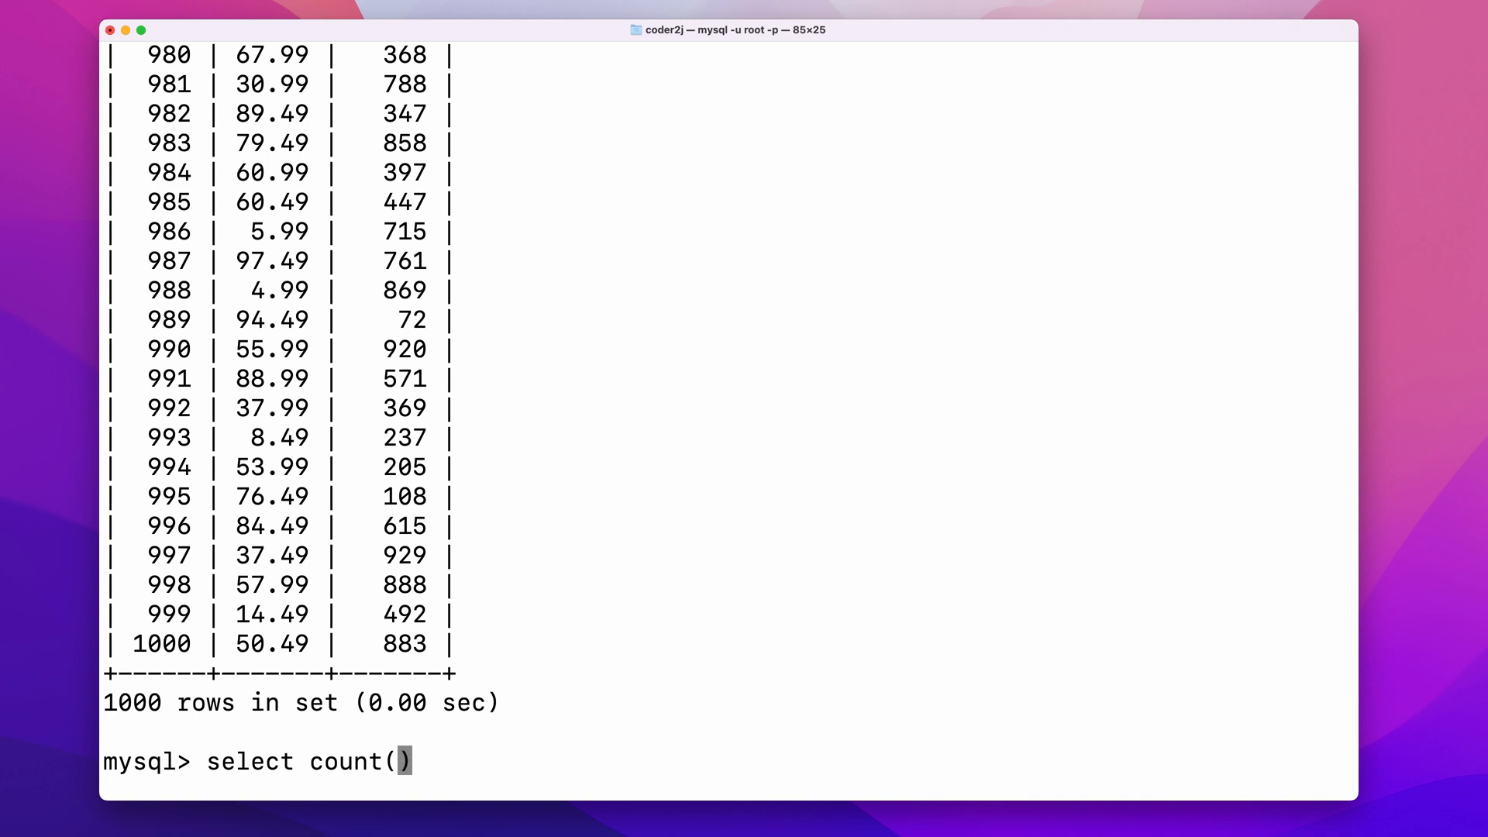
text(id) from produc)
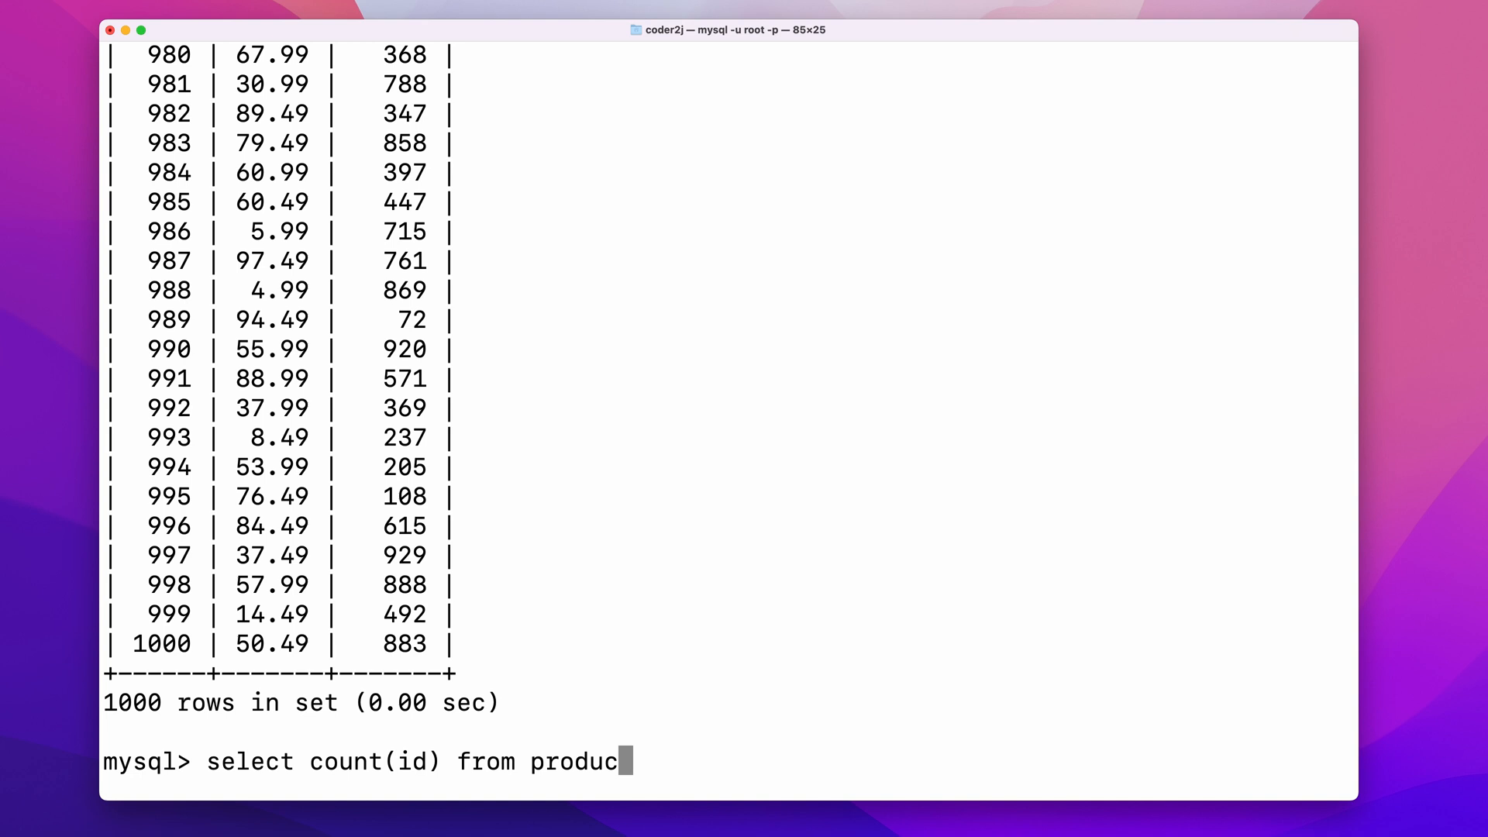
key(Return)
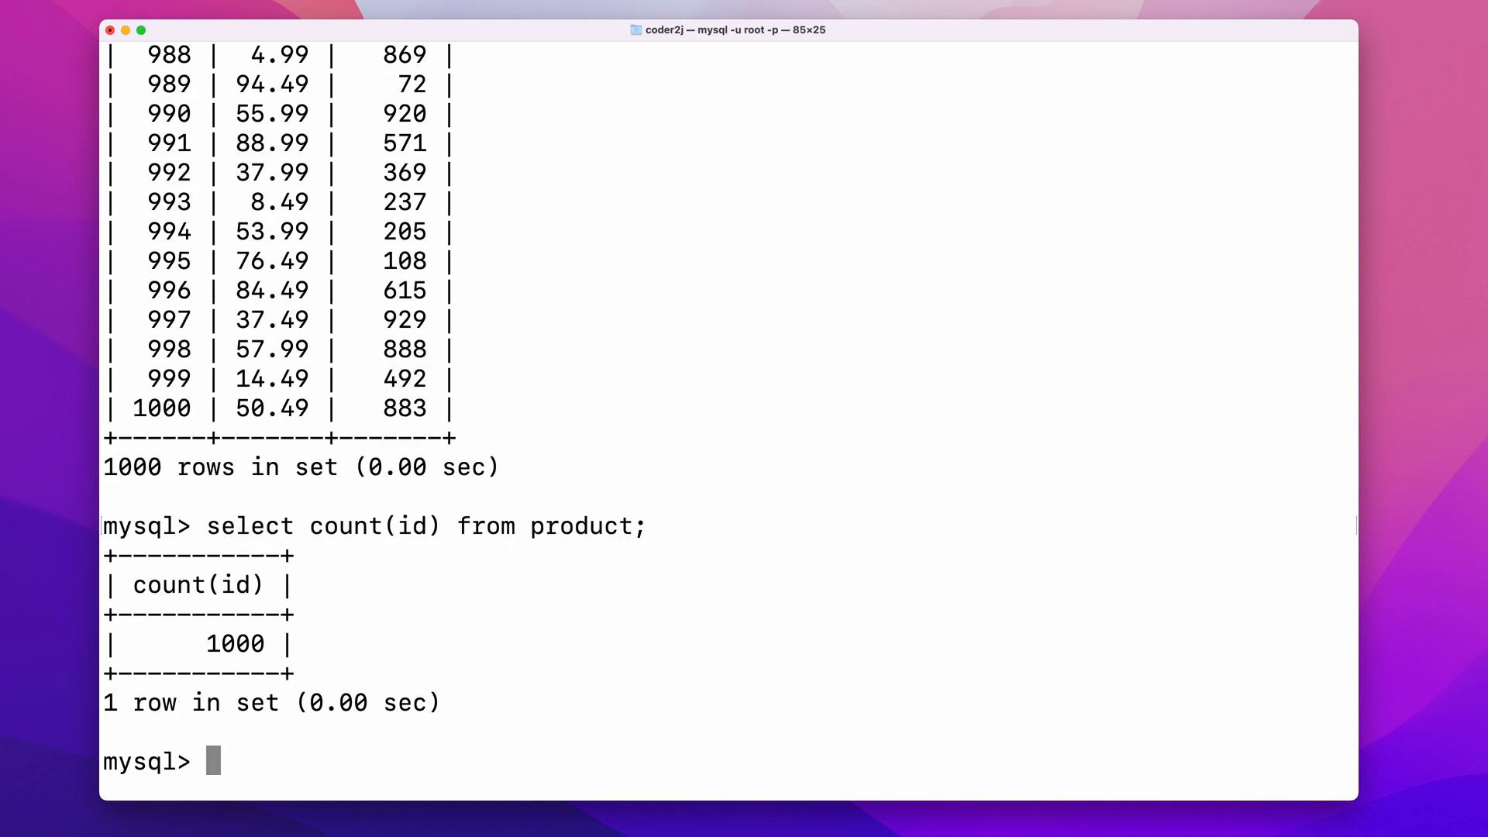
Step: Recall the count query and add avg(price) to it, then run it
text(select count(id) from product;)
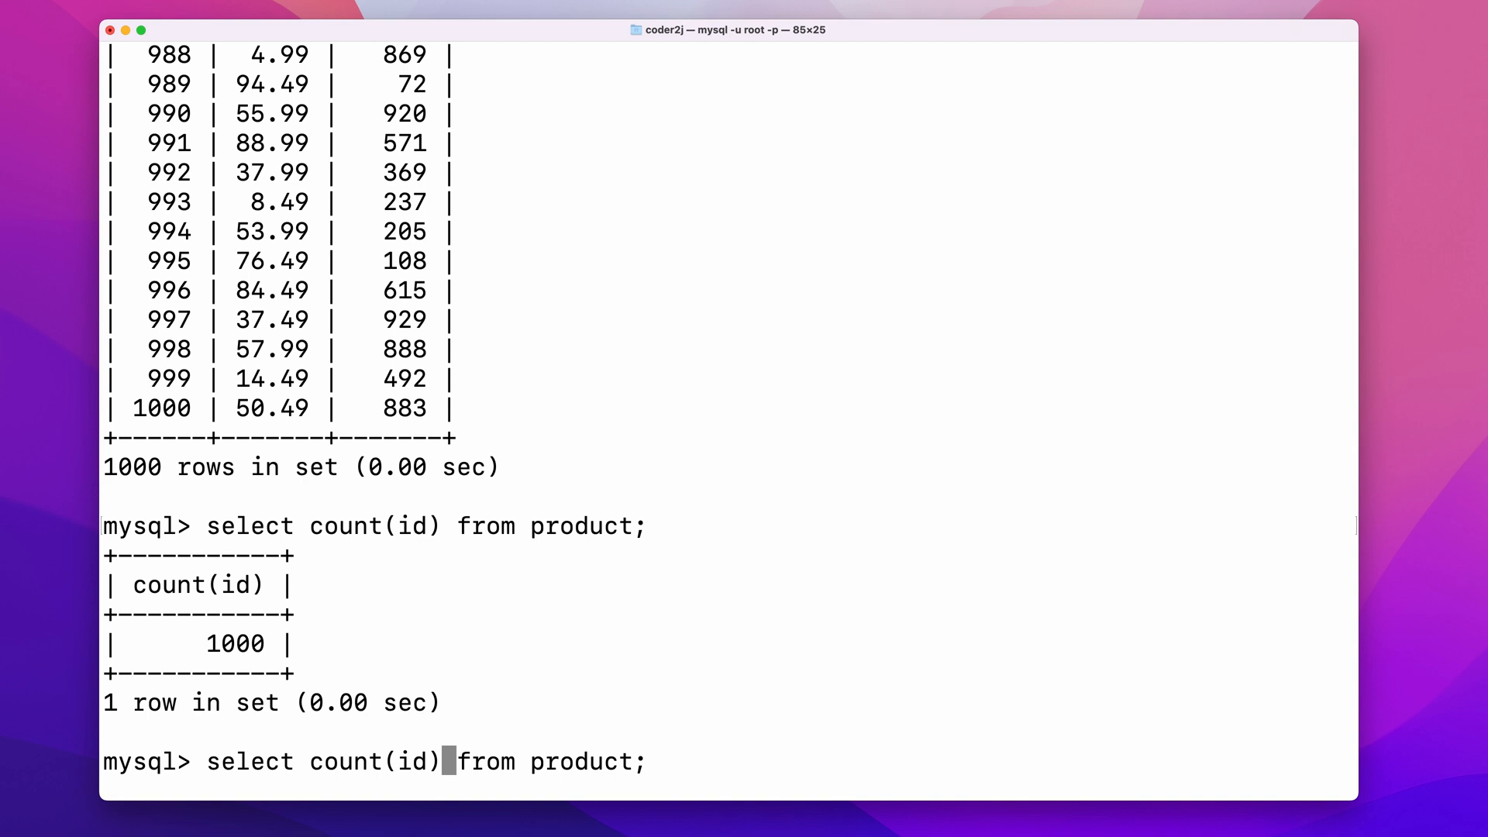
text(, avg(pri)
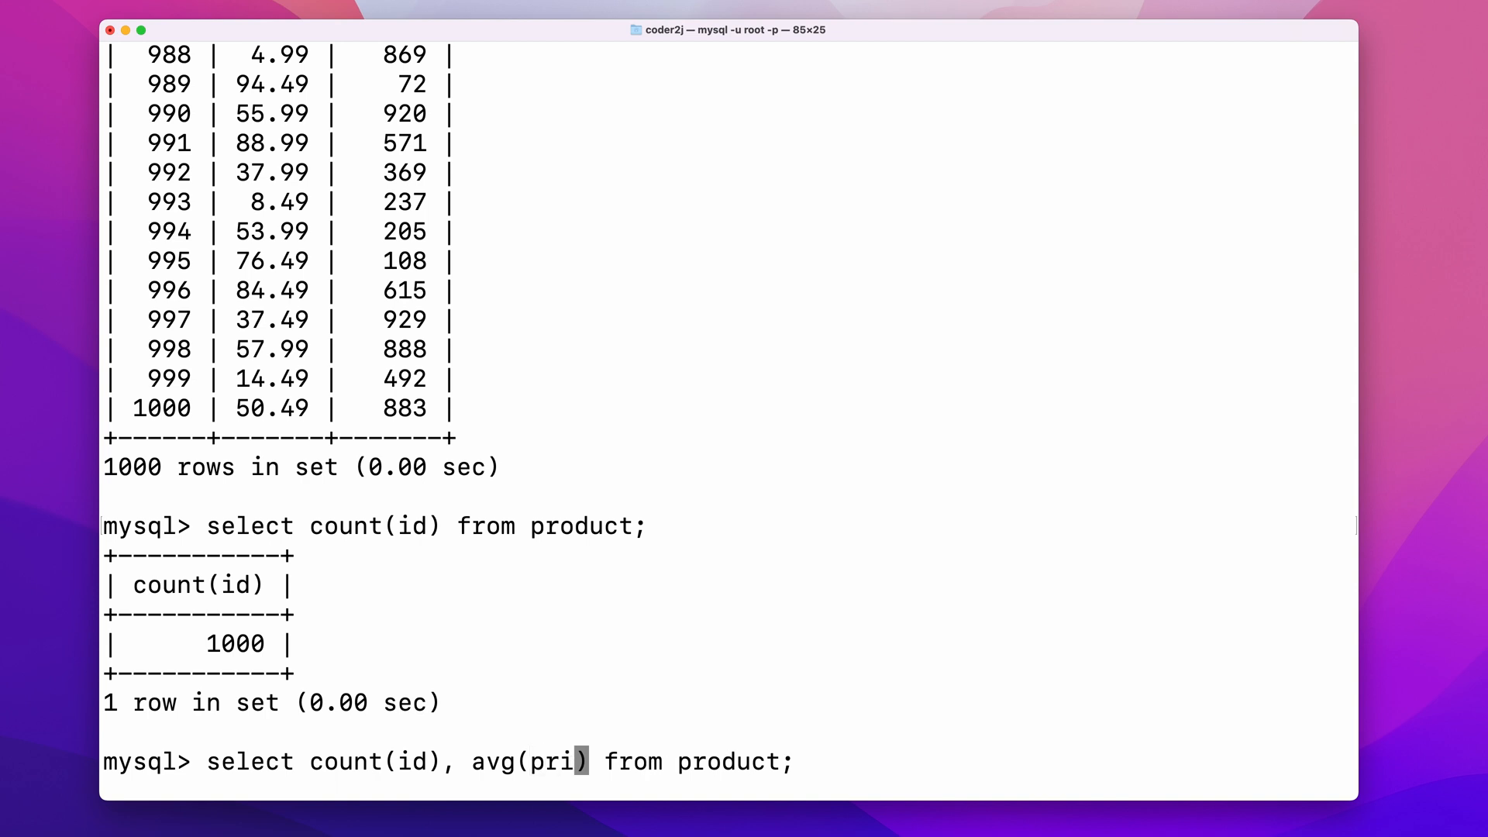
key(Return)
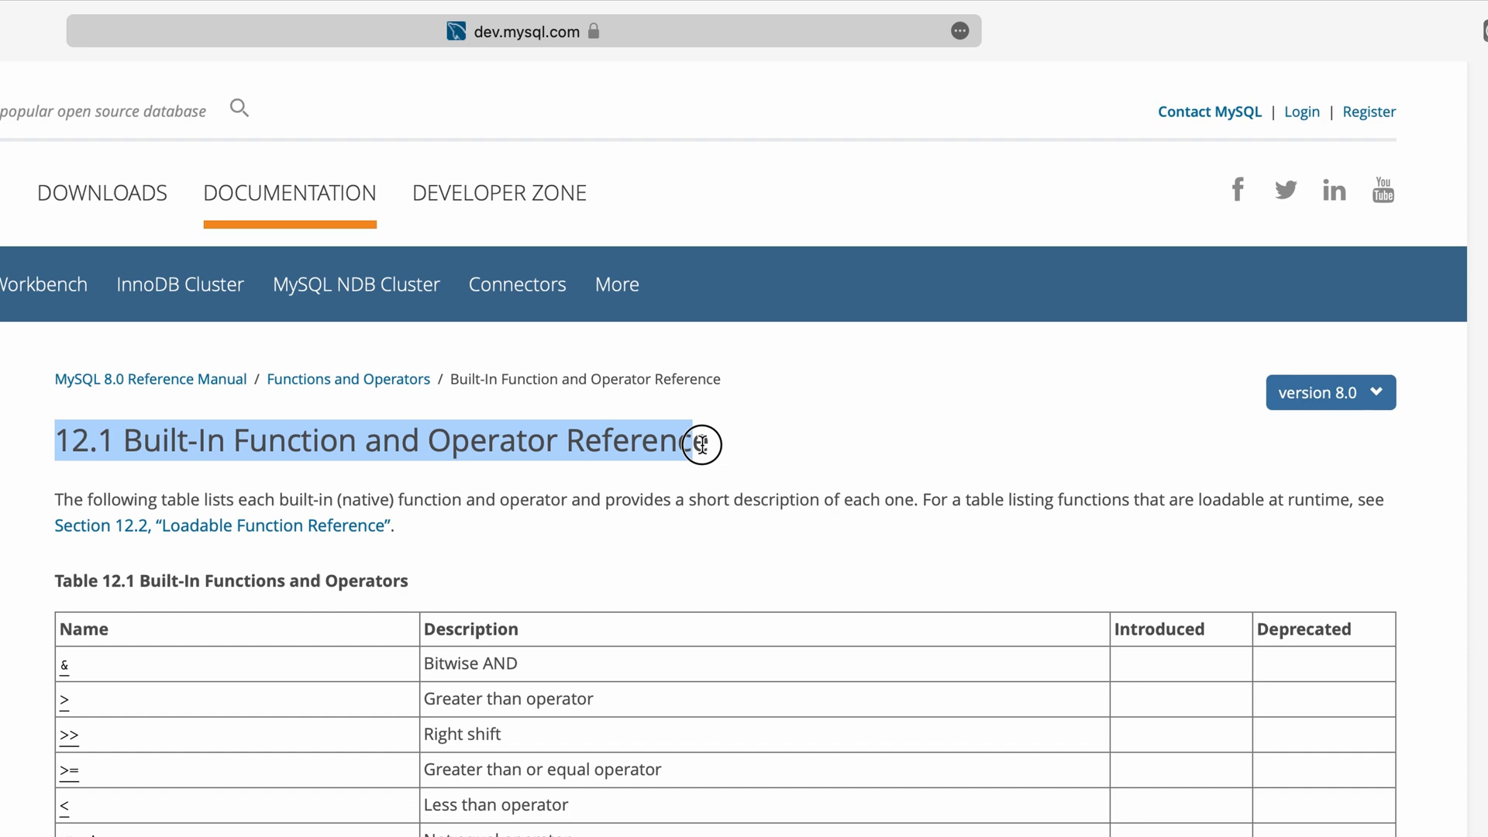
Step: Scroll through the Built-In Function and Operator Reference table
scroll(down, 3)
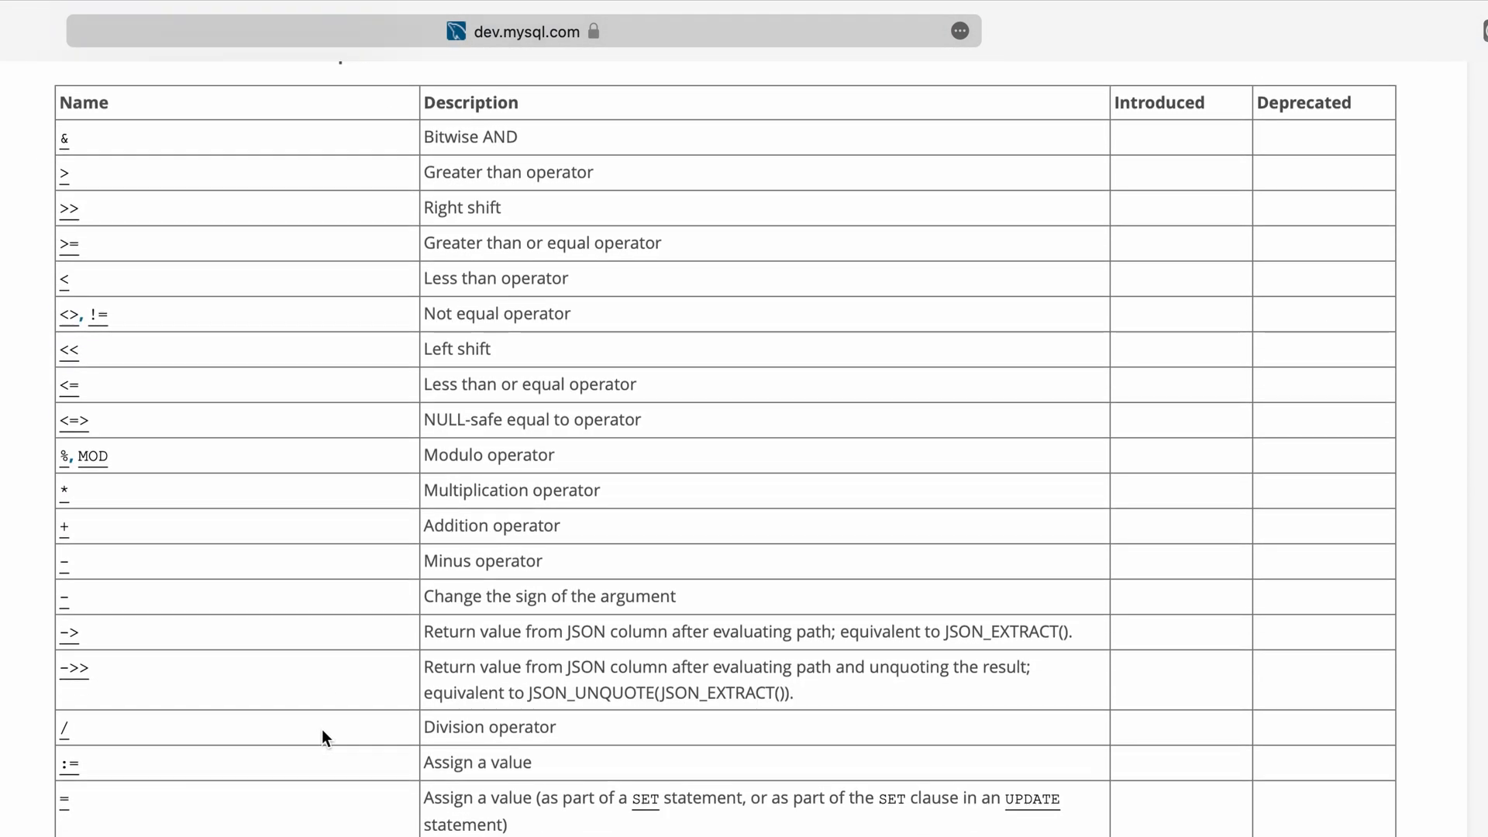
scroll(down, 3)
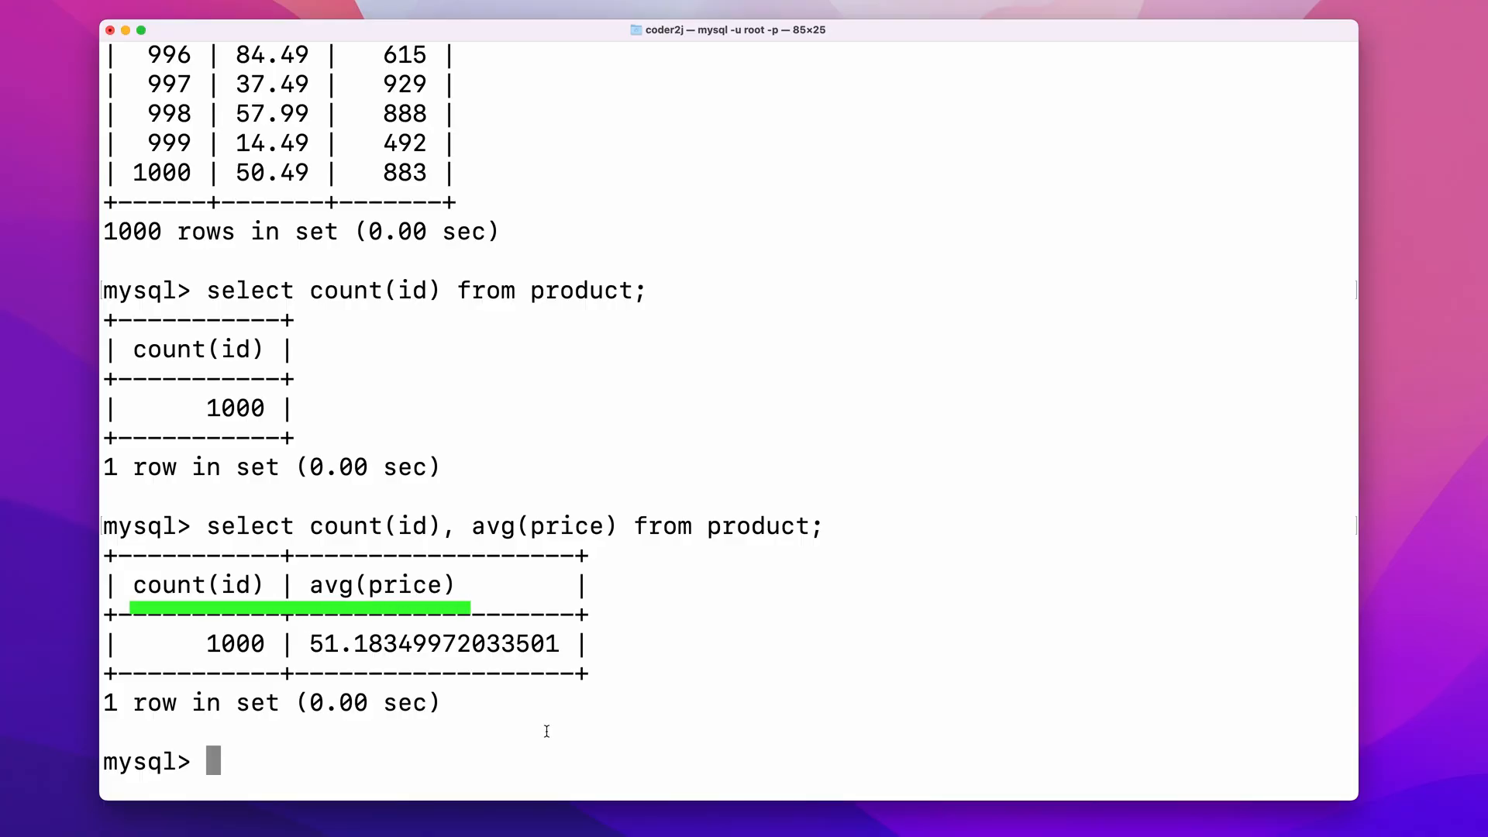
Step: Rerun the count and average query aliased as num_product and avg_price
text(select count(id), avg(price) from product;)
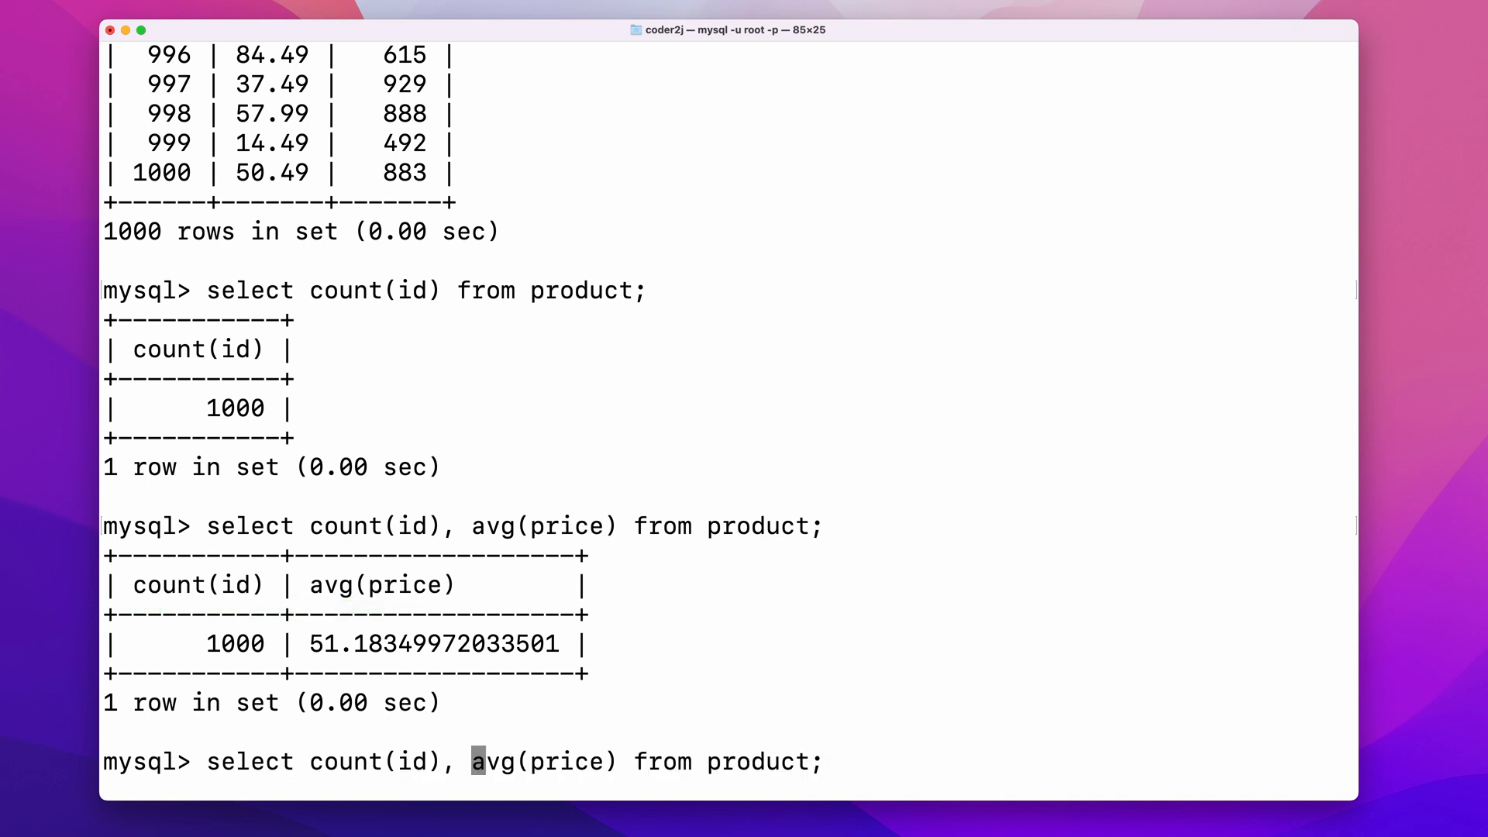
text(as)
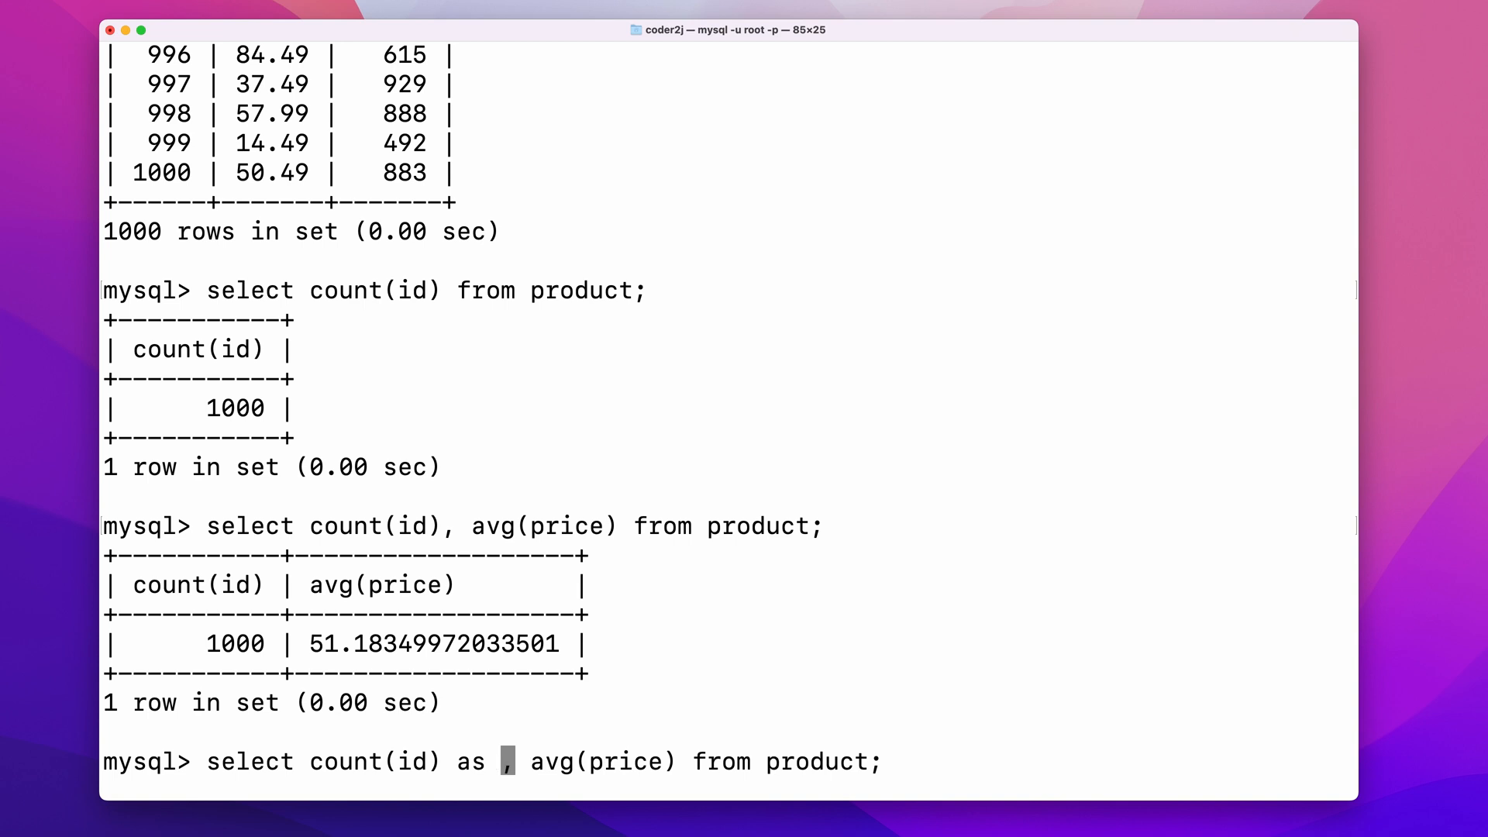
text(num_product)
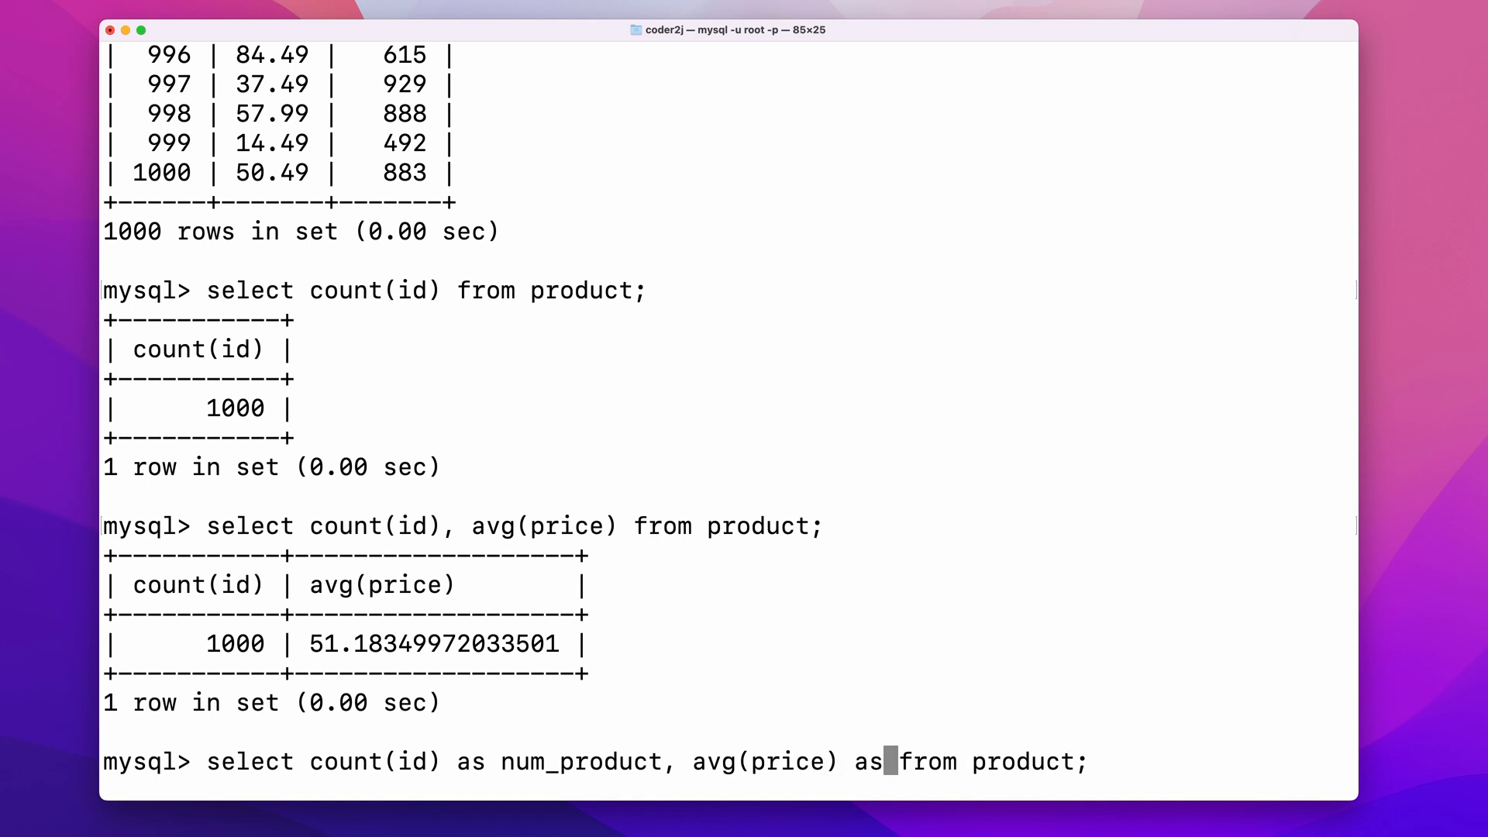
text(avg_price)
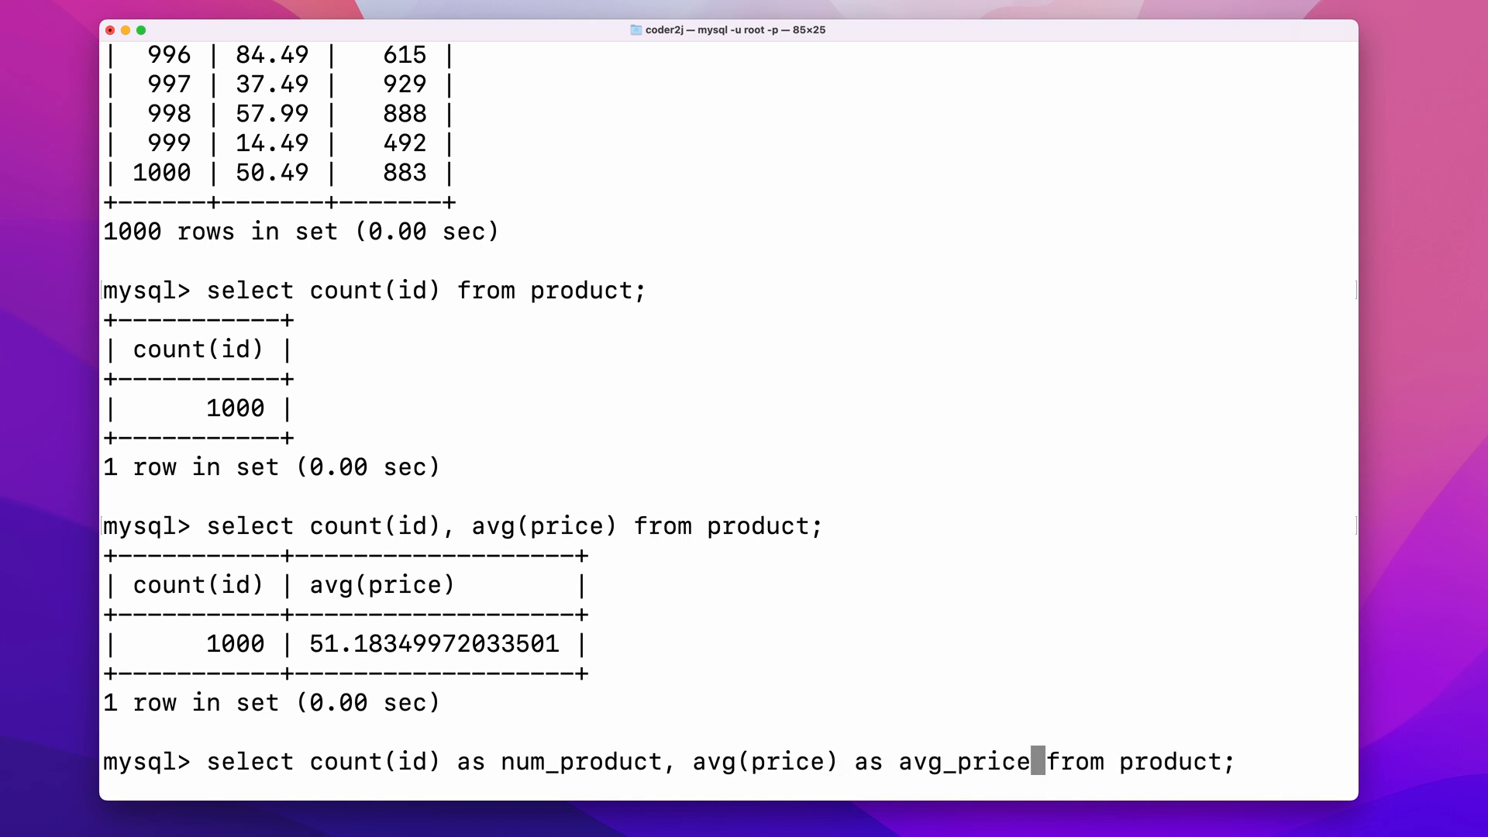
key(Return)
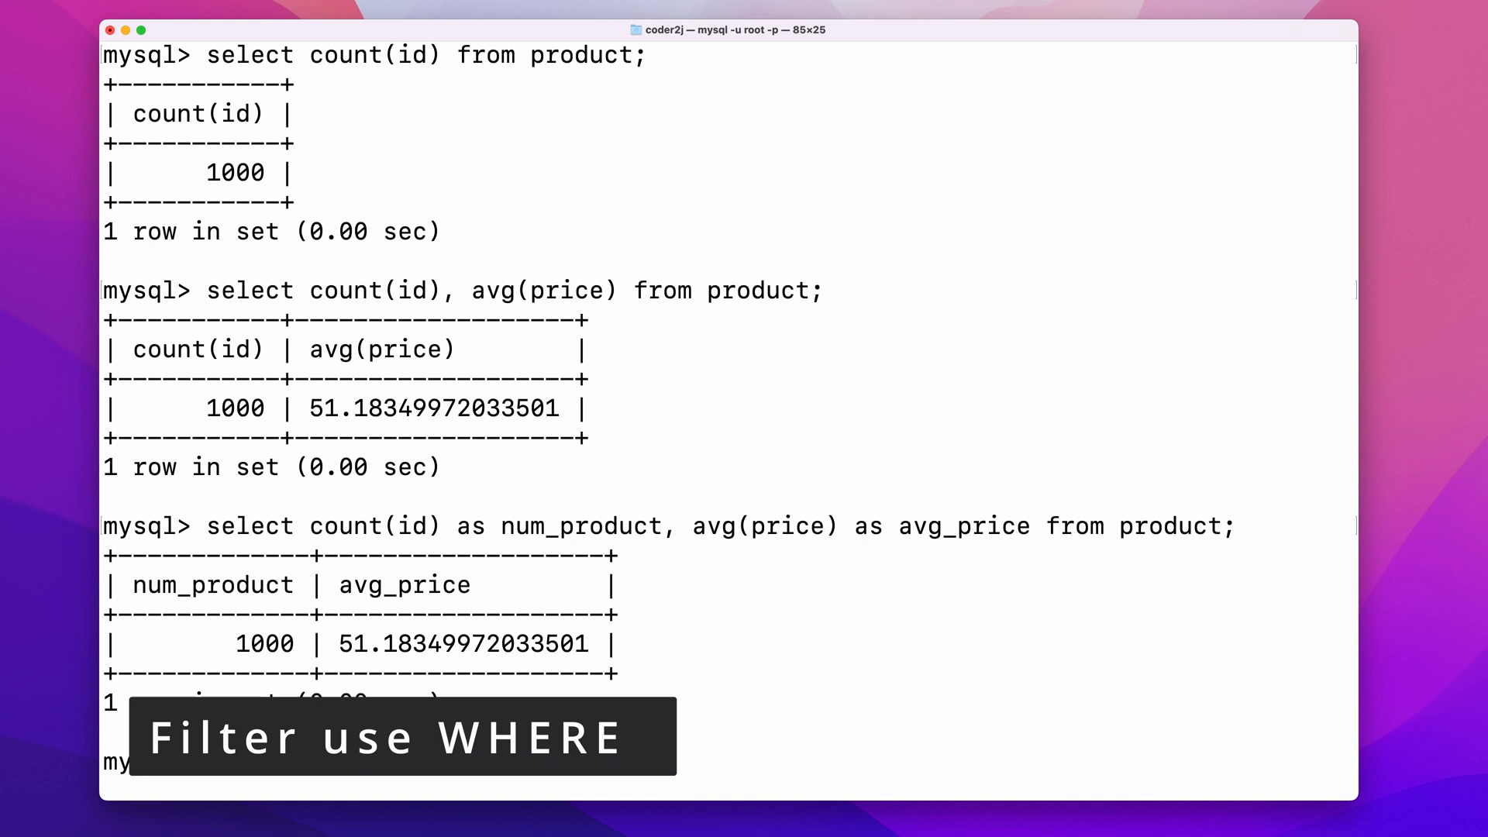
Step: Run select * from product where true; returning all 1000 rows
text(select * from product where)
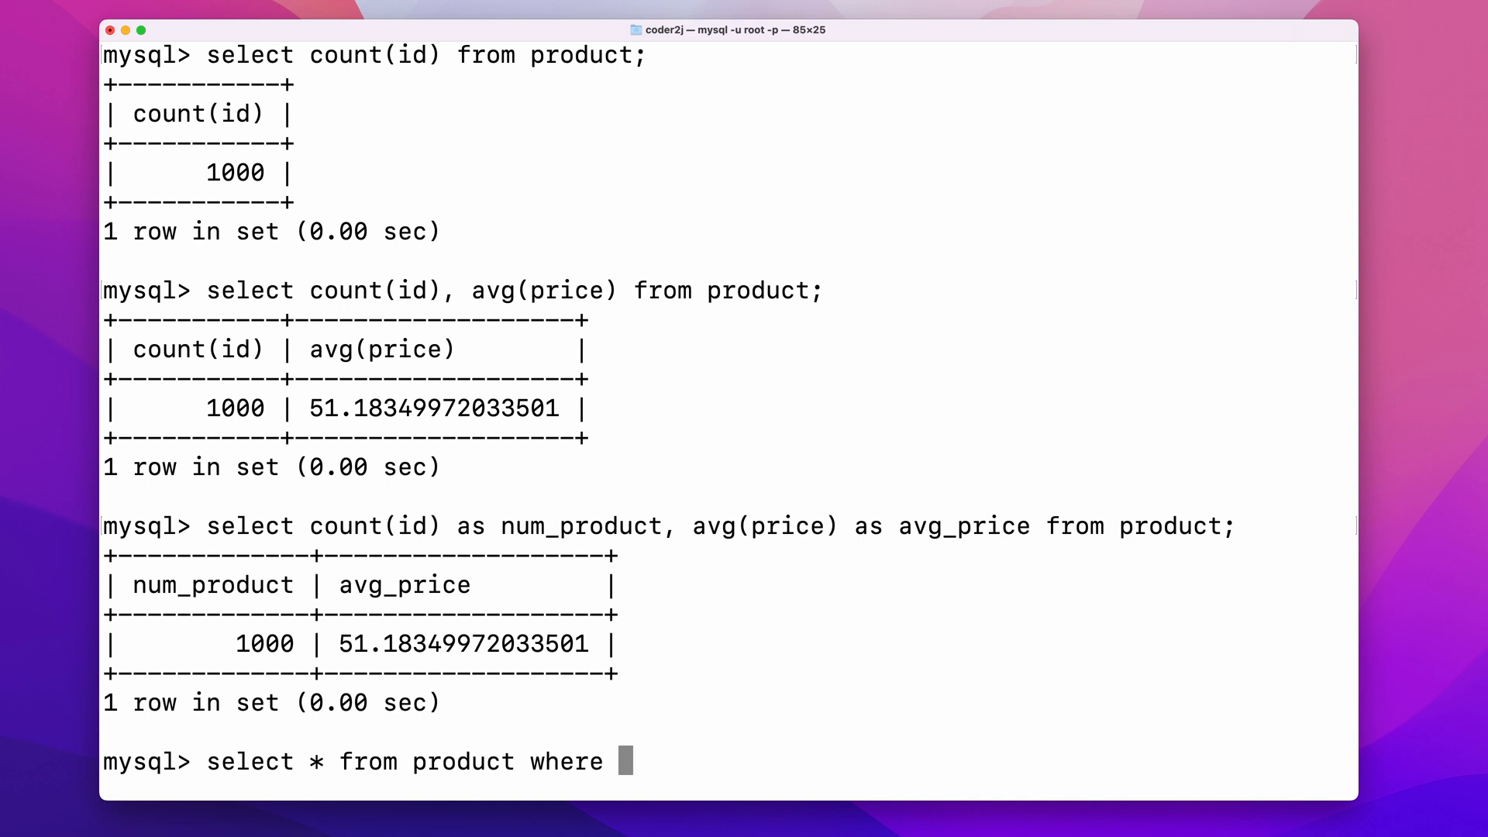
text(true;)
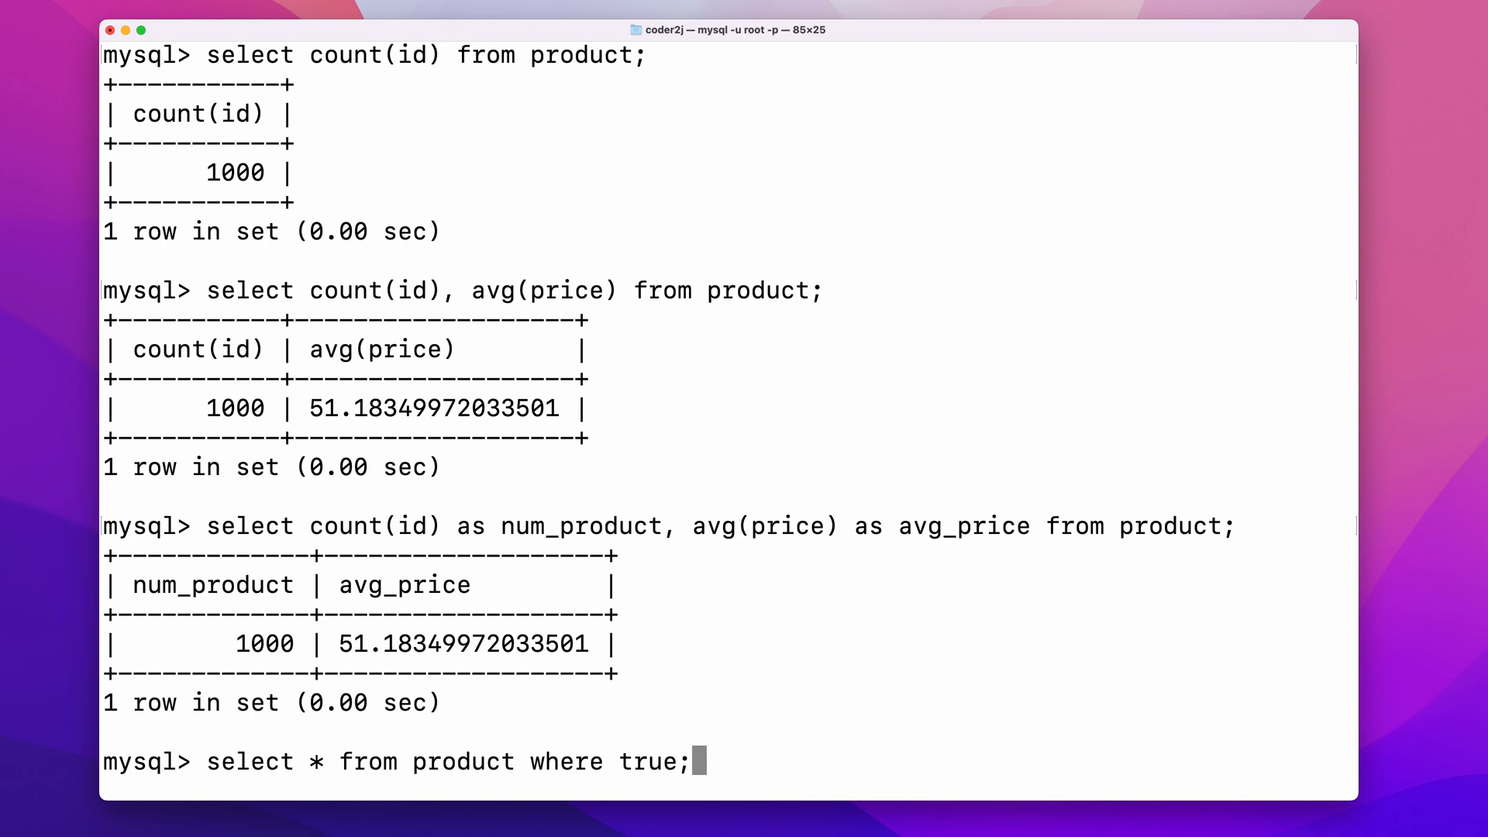
key(Return)
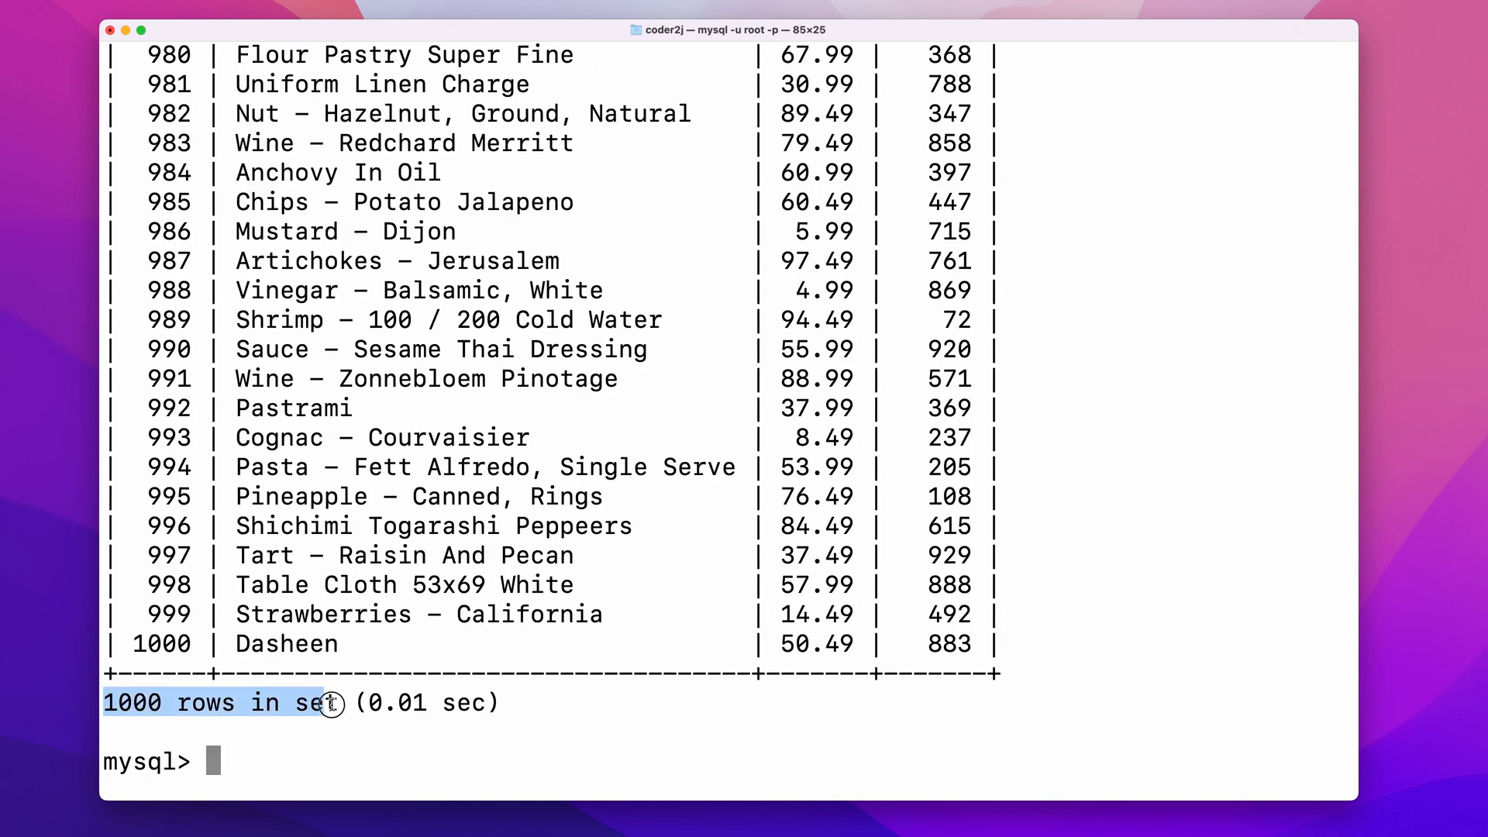
Step: Run the same query with where false for an empty set, then clear that condition
text(select * from product where true;)
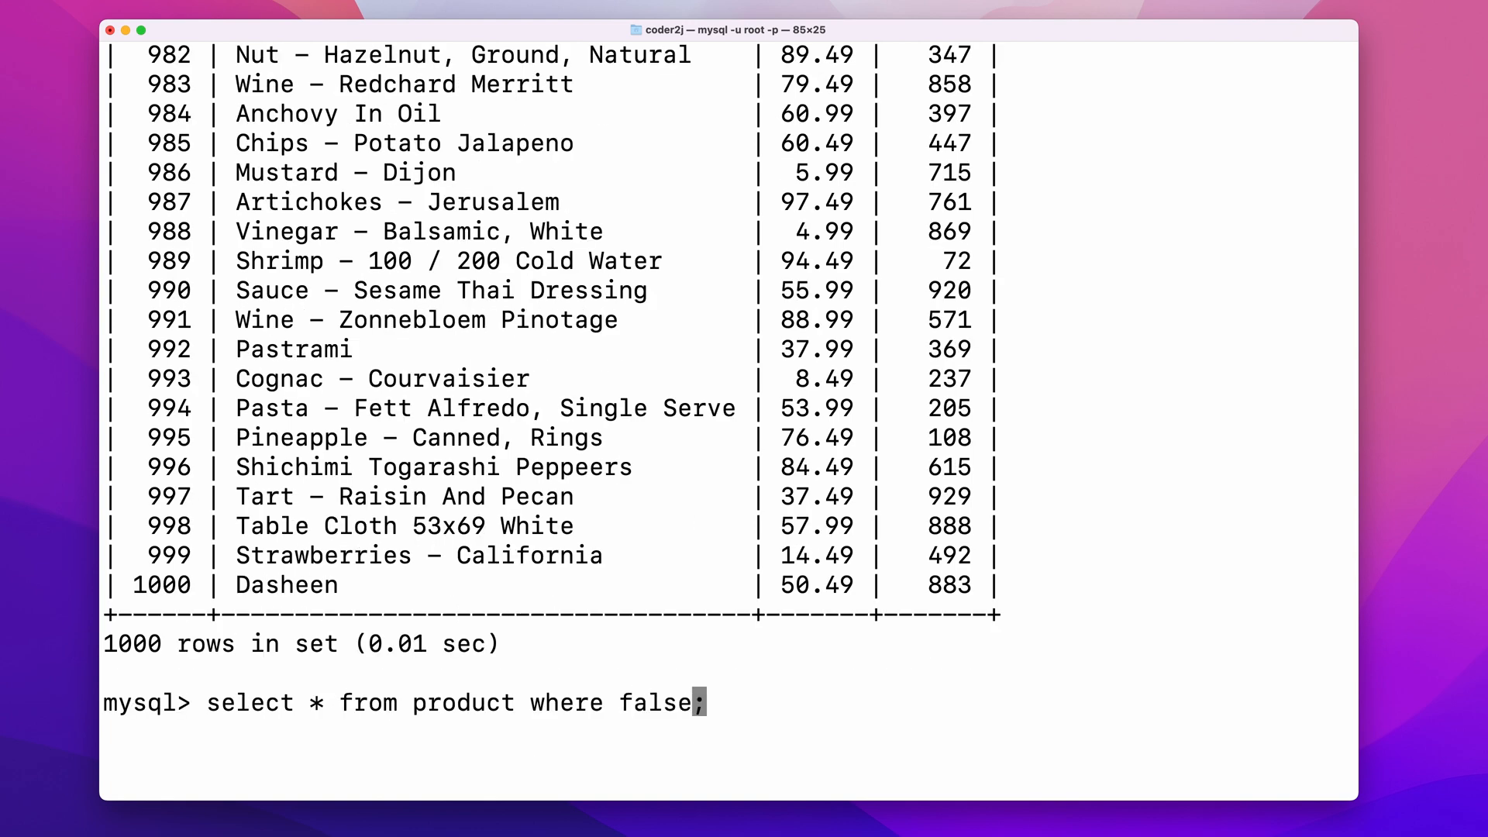
key(Return)
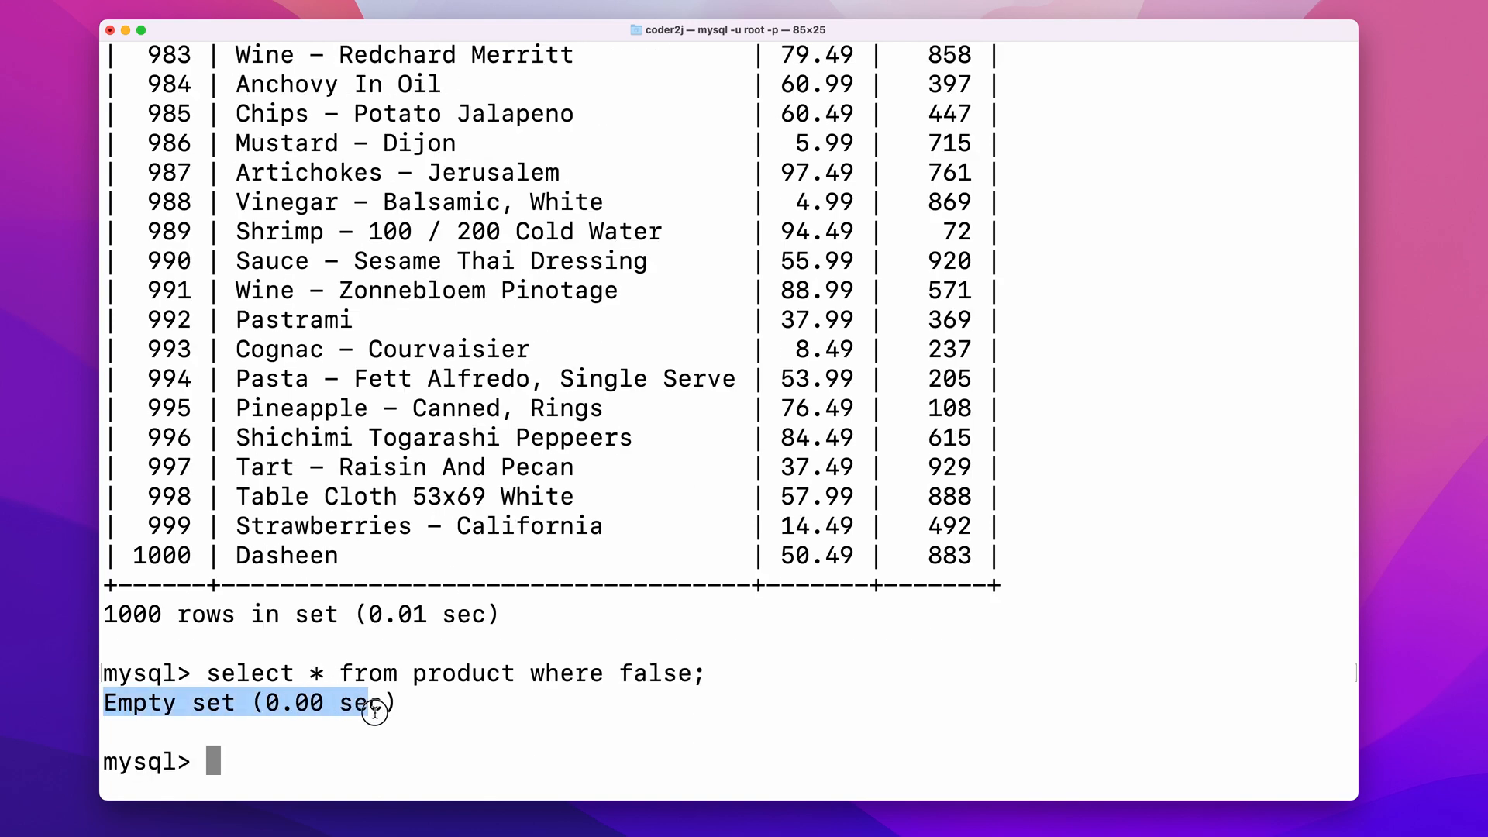
mouse_move(487, 728)
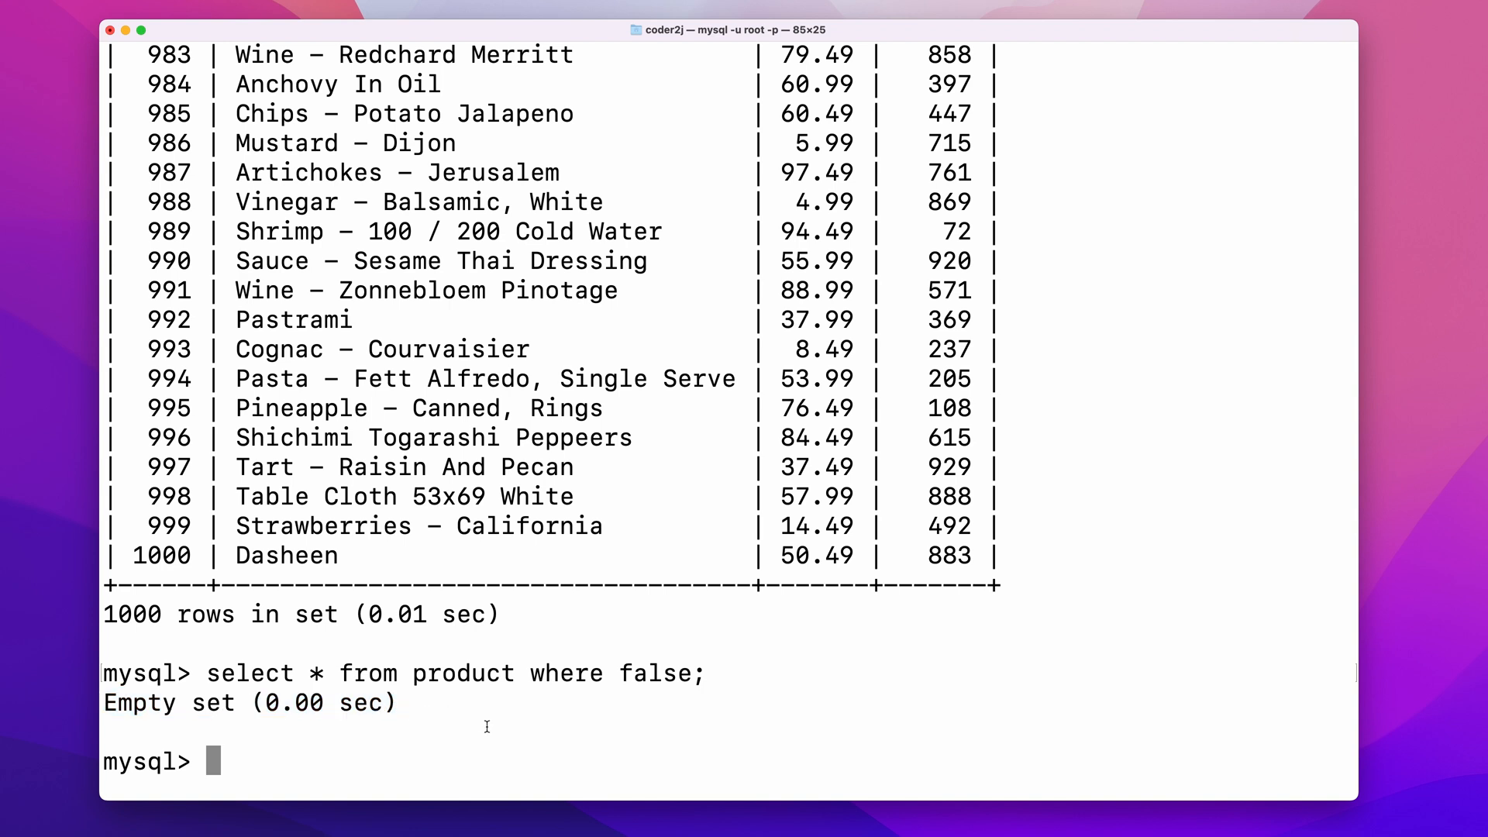
text(select * from product where fals;)
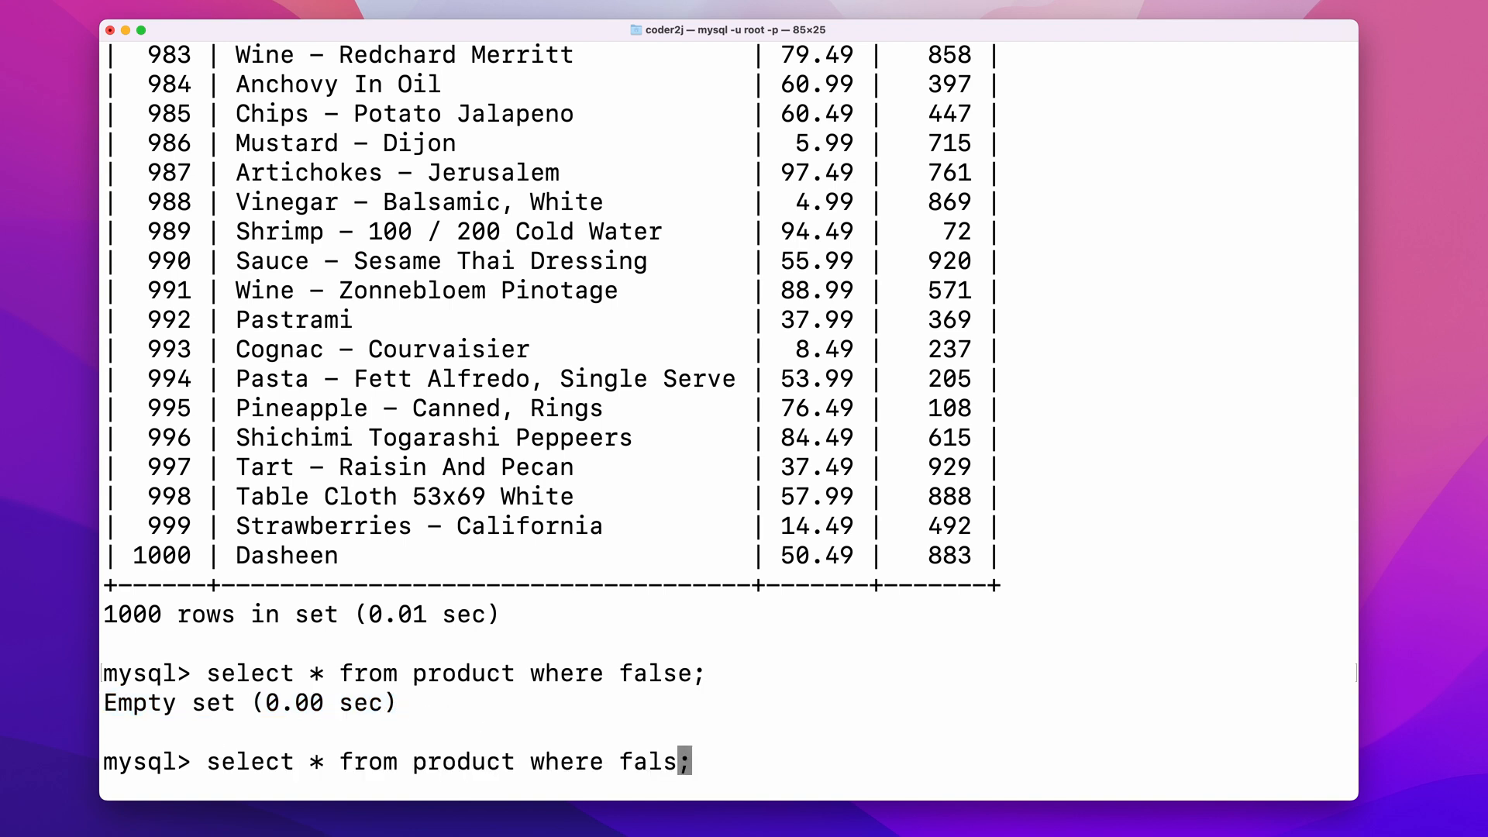
key(BackSpace)
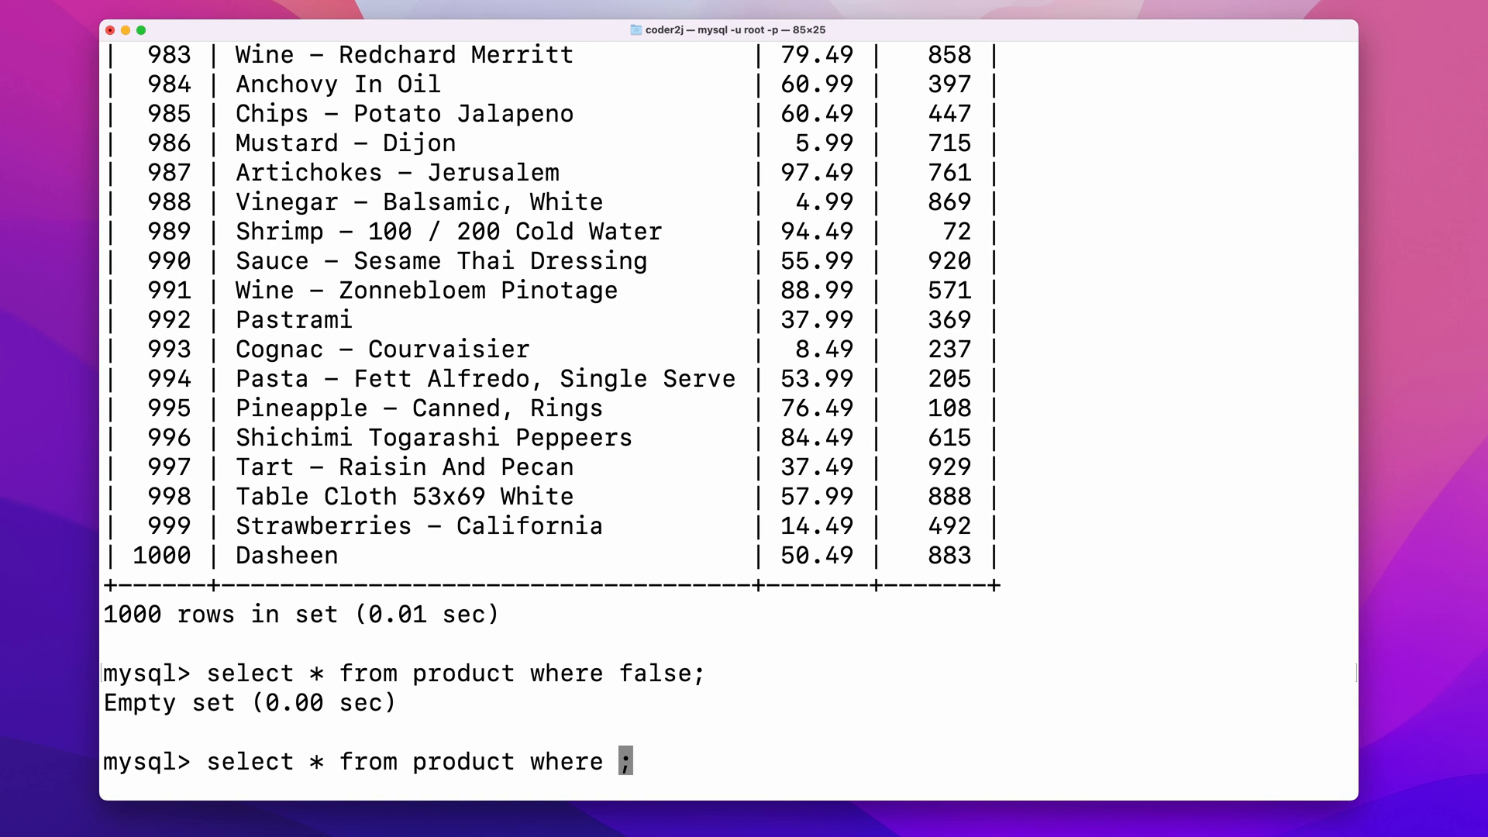
Step: Run select * from product where id <= 5; returning five rows
text(id)
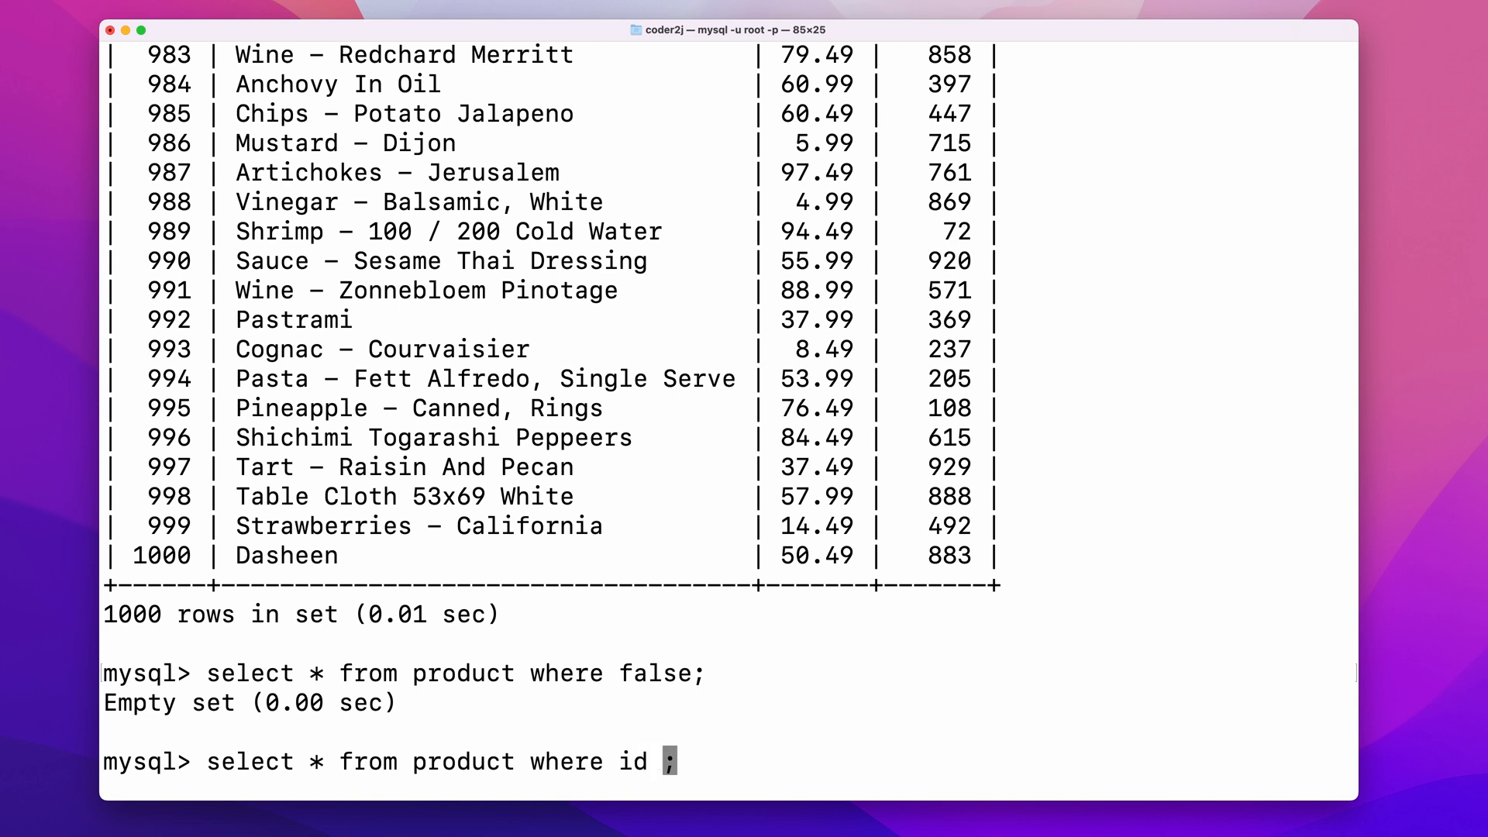
text(<)
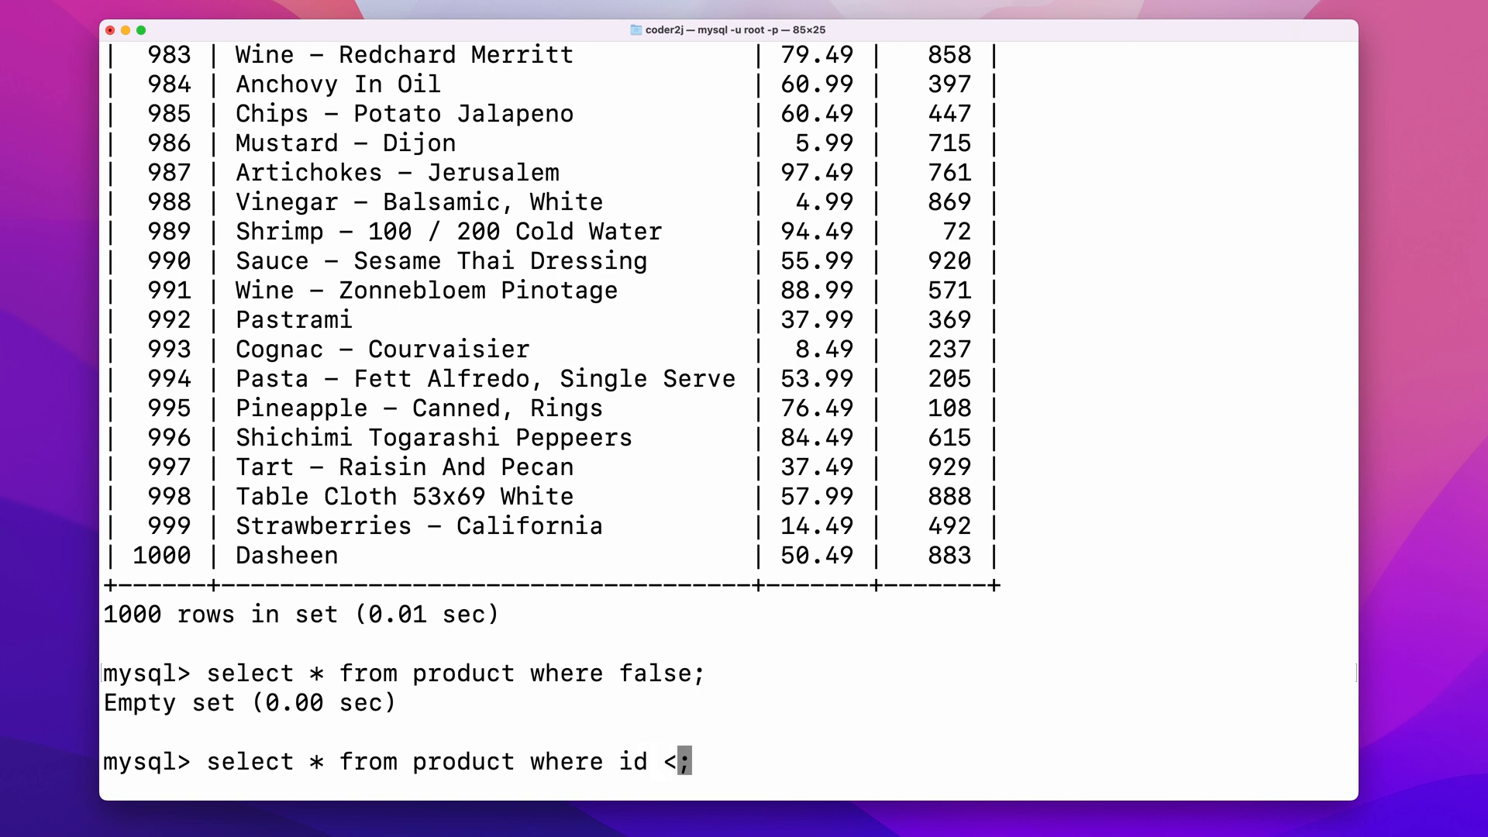
text(= 5)
key(Return)
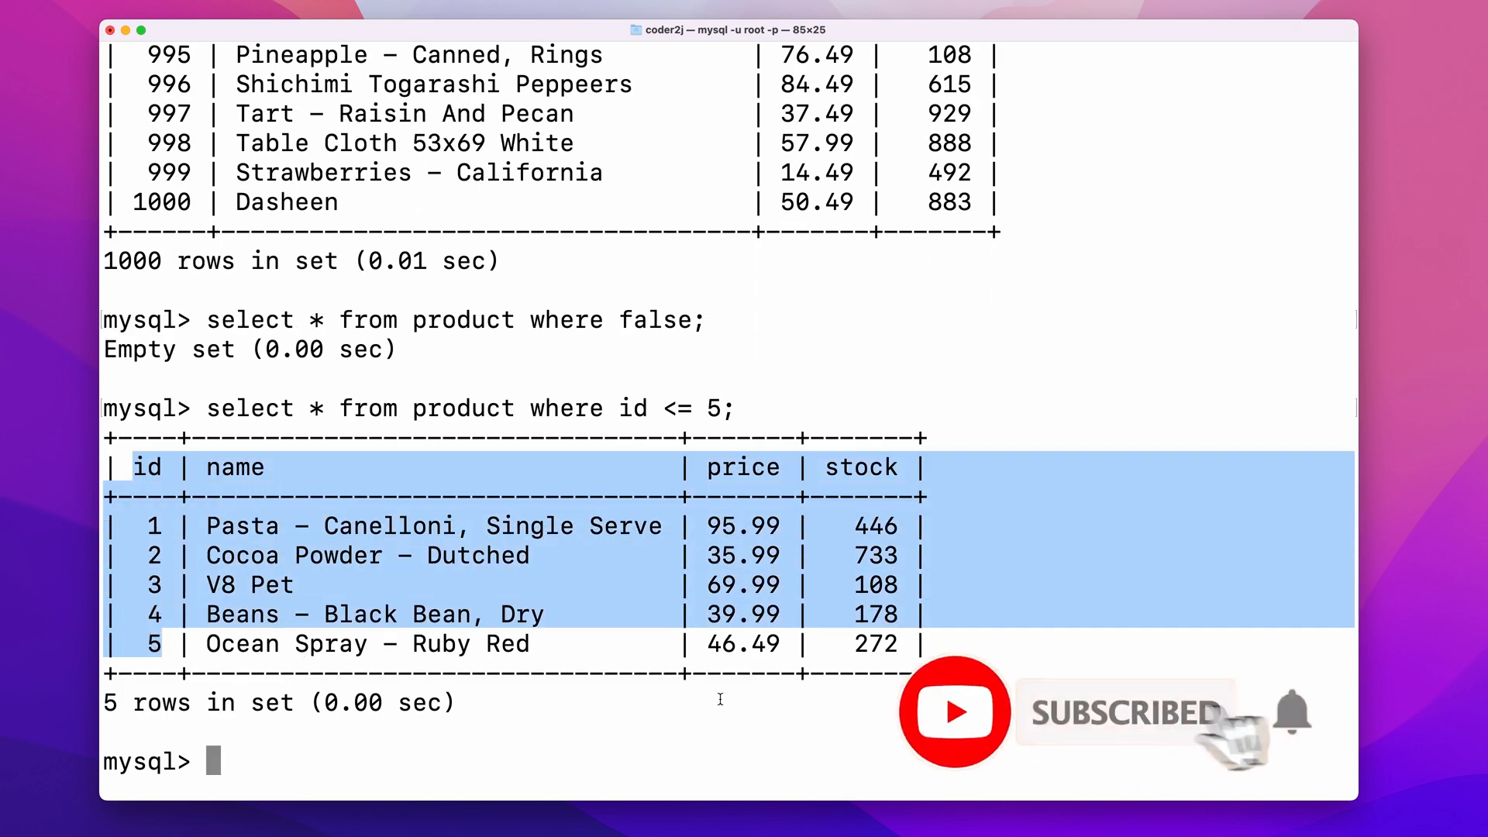
Step: Recall it and add and stock > 400, narrowing to two rows
text(select * from product where id <= 5;)
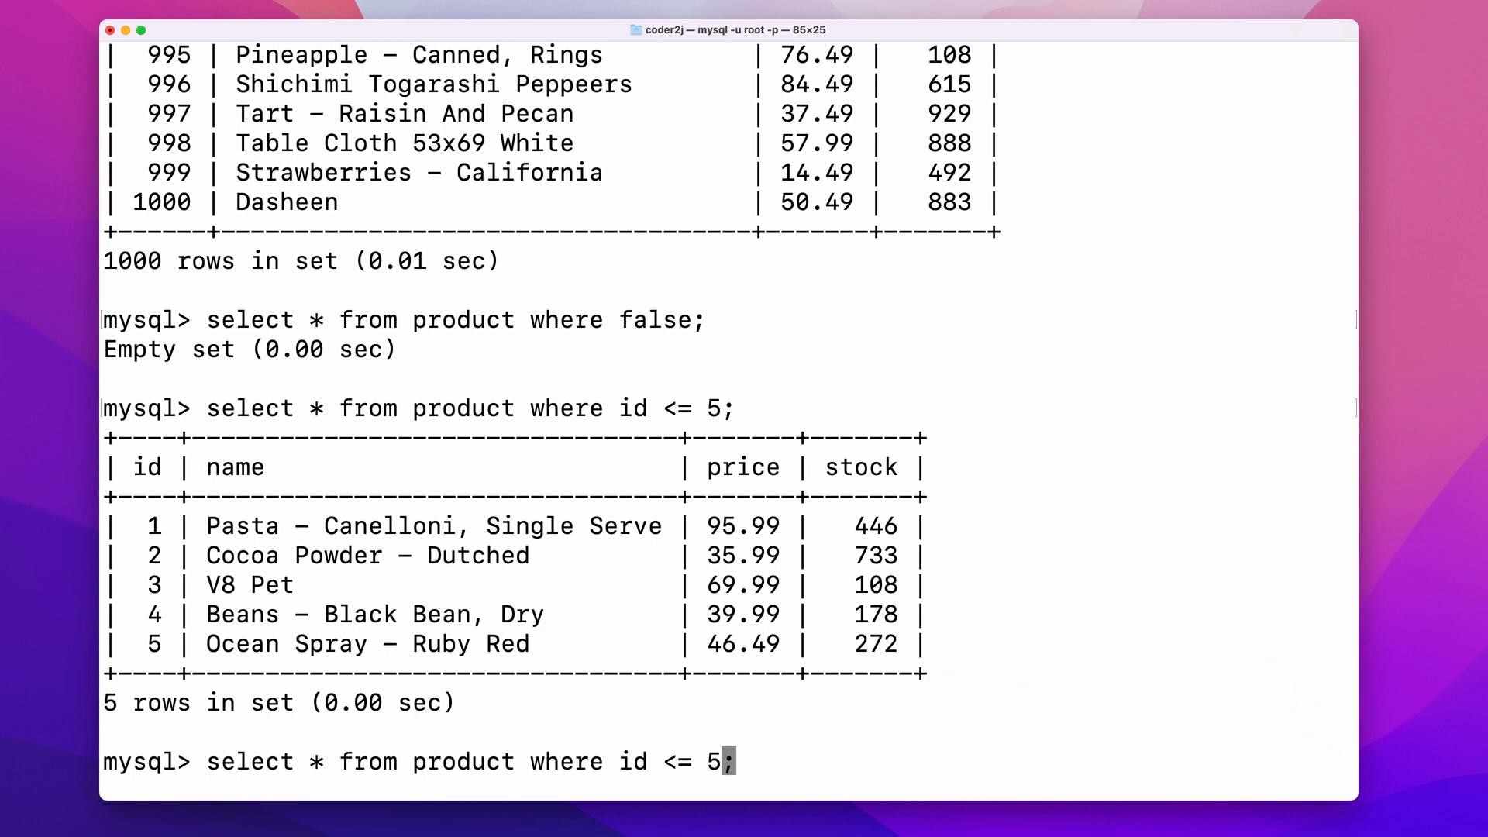
text(and stock)
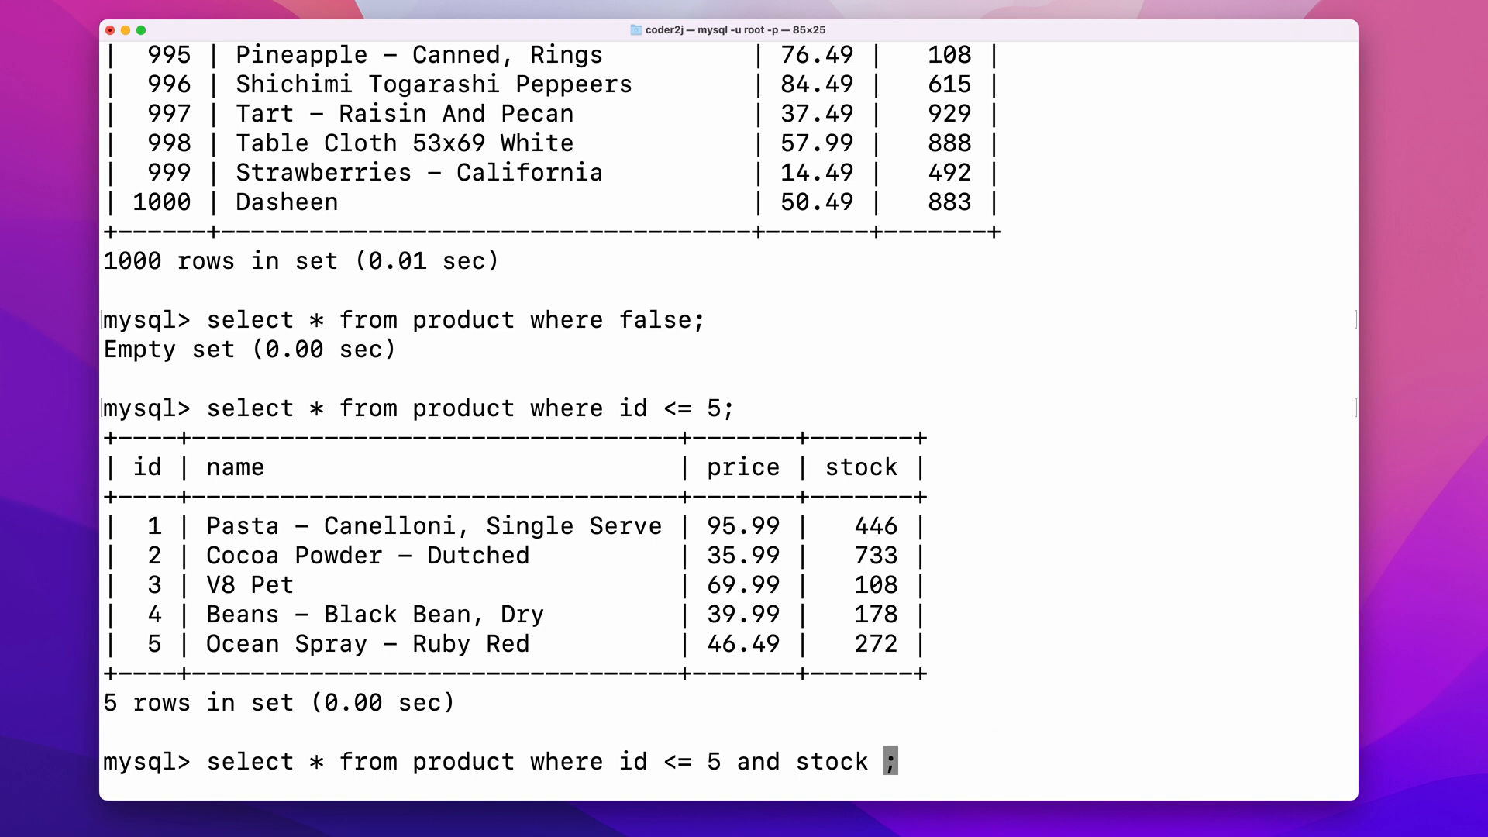
text(> 400)
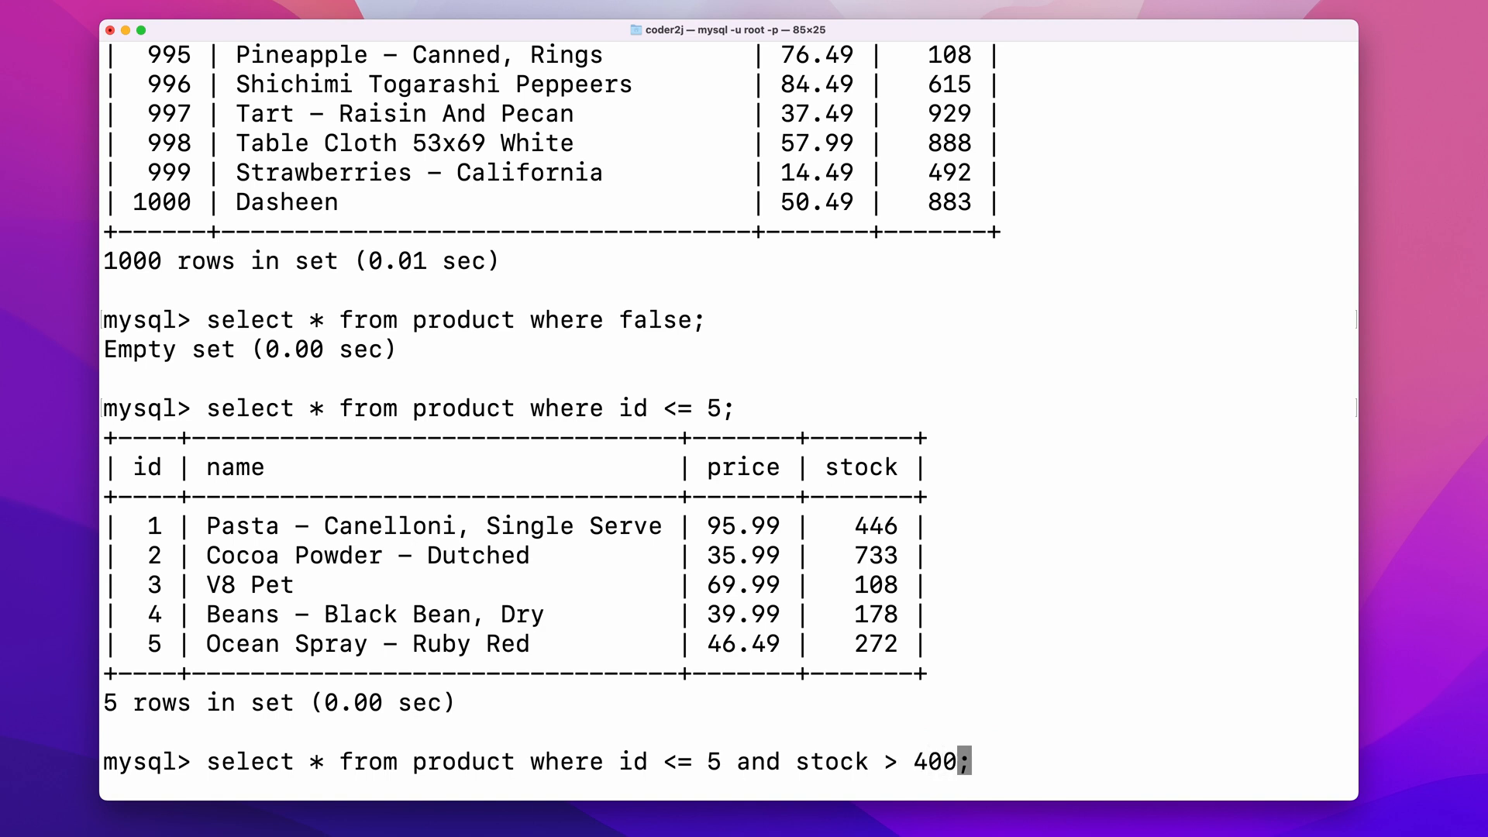
key(Return)
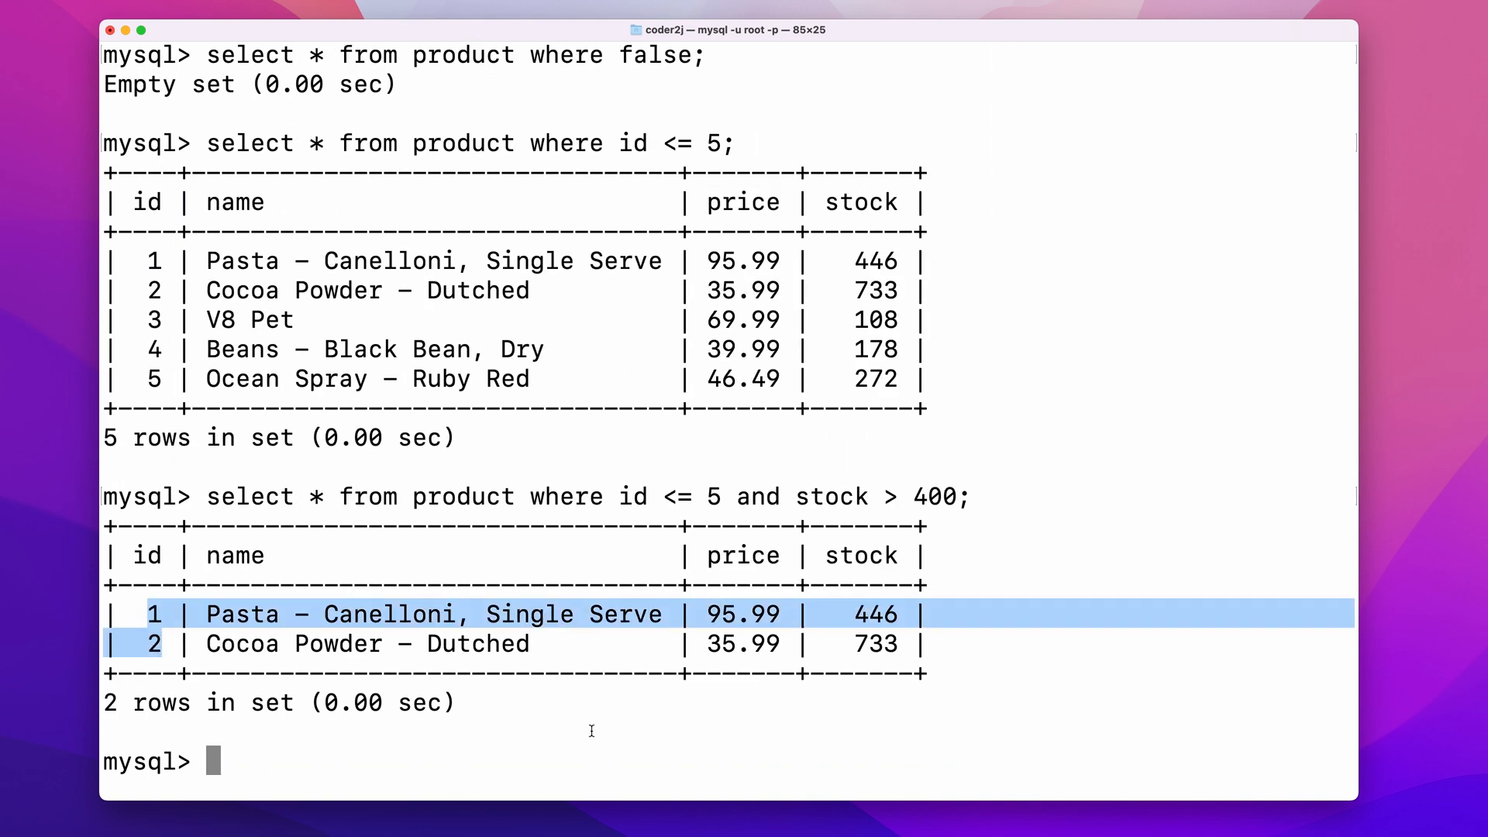
mouse_move(600, 723)
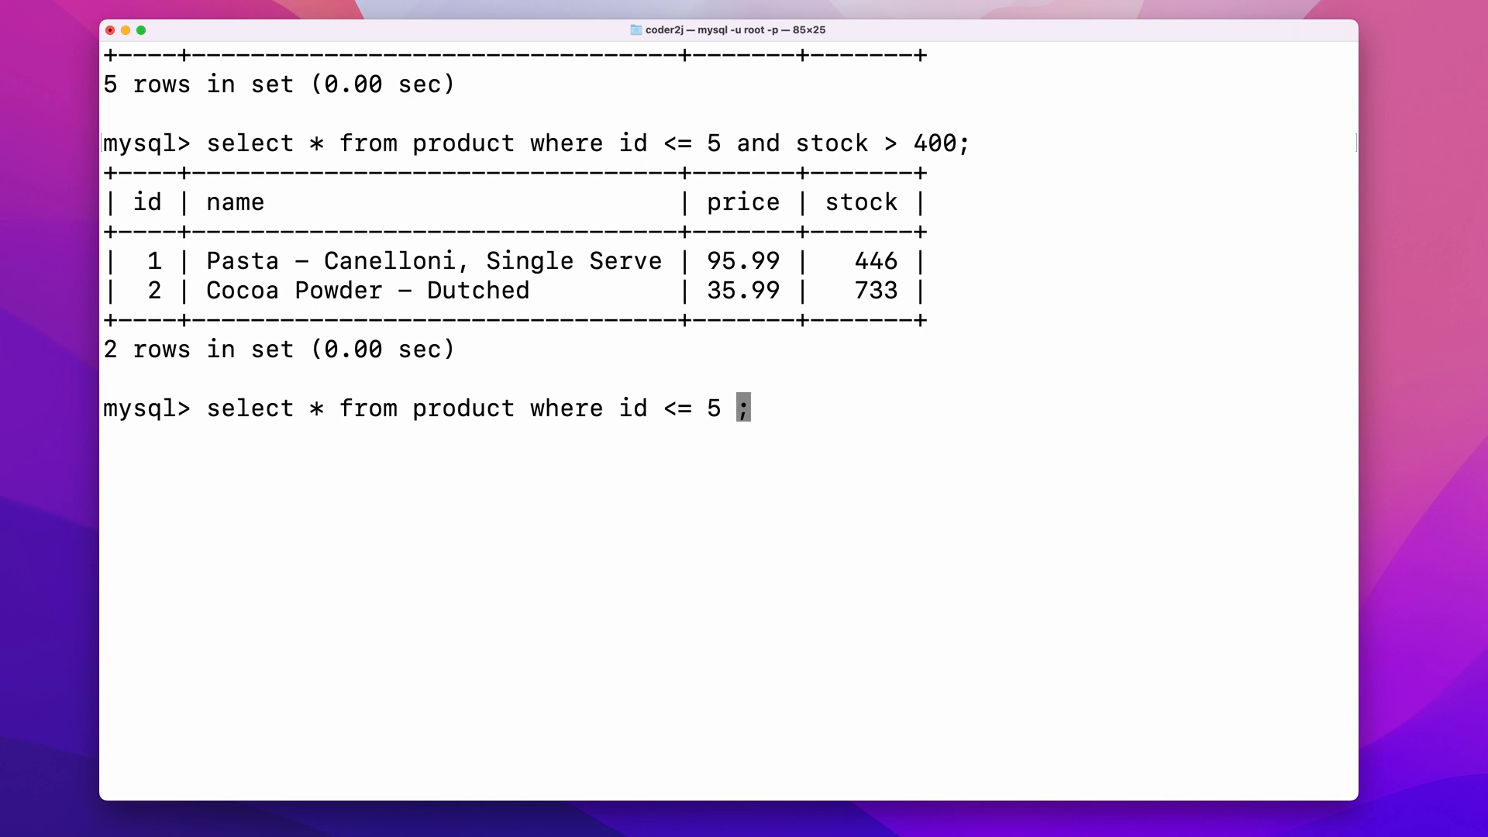
Step: Run the query with where id <= 5 or stock < 3, returning nine rows
text(or stock)
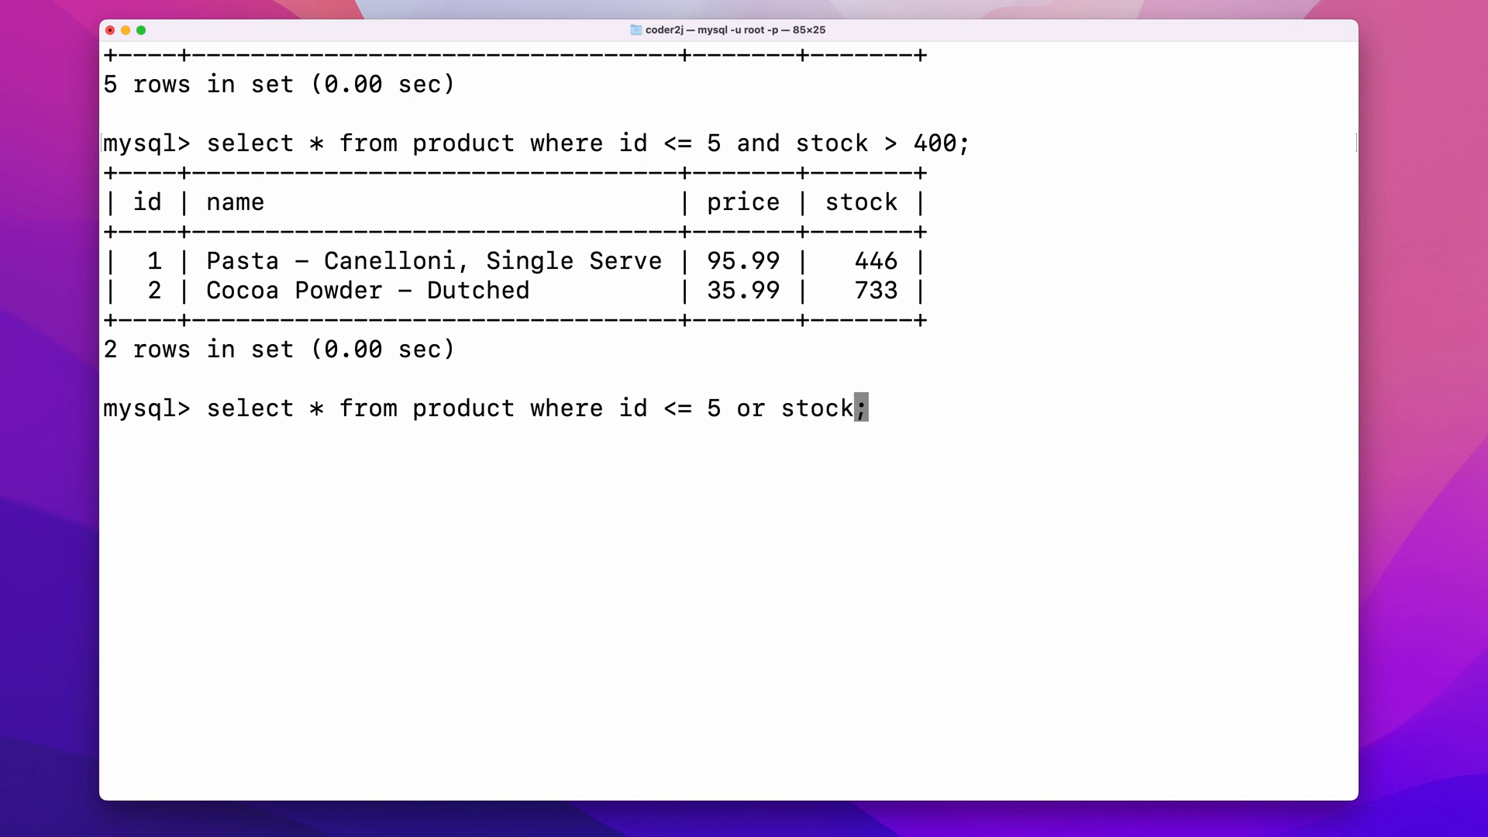
text(< 3)
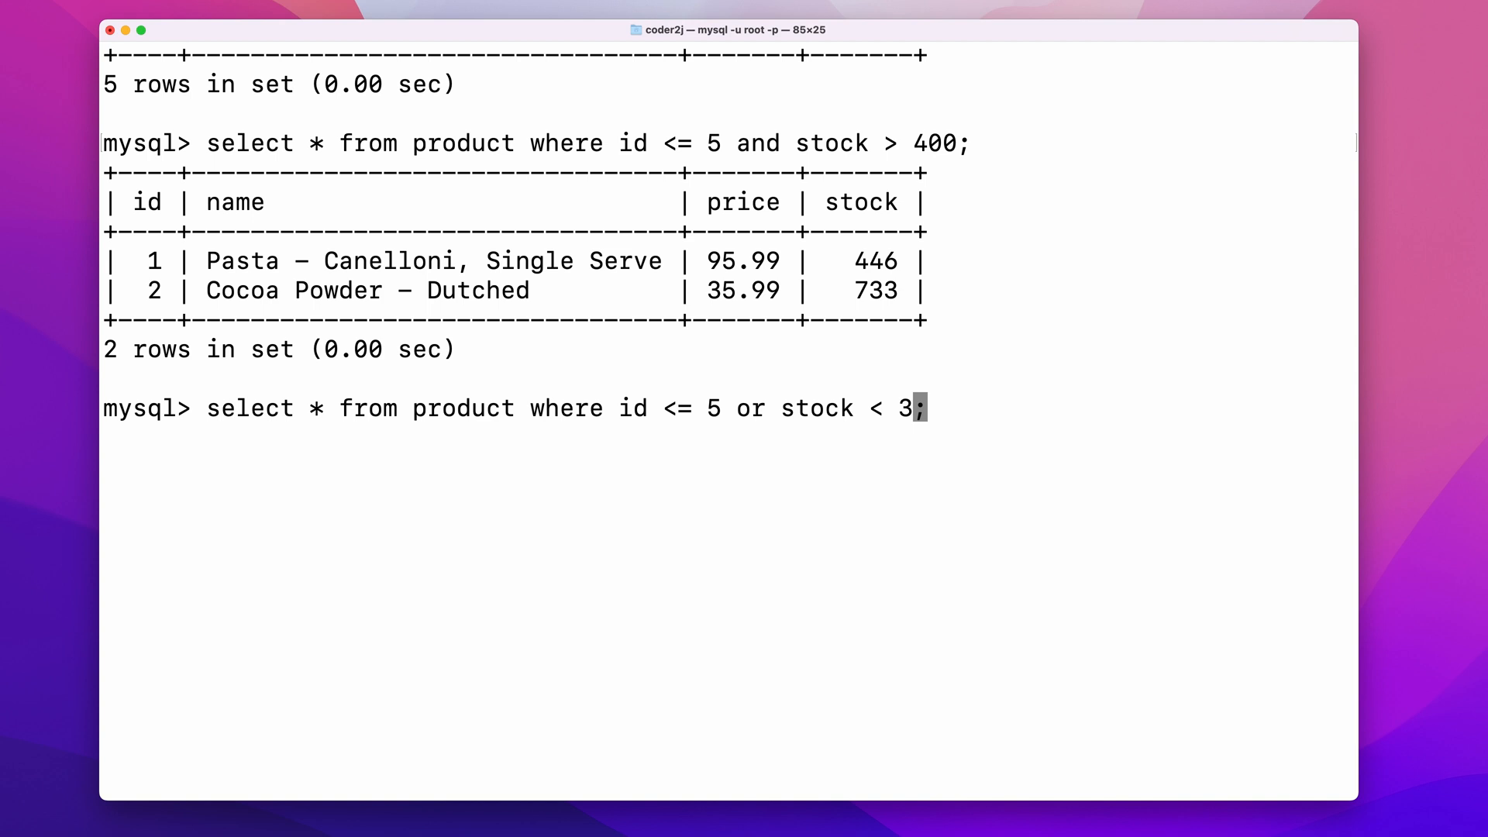
key(Return)
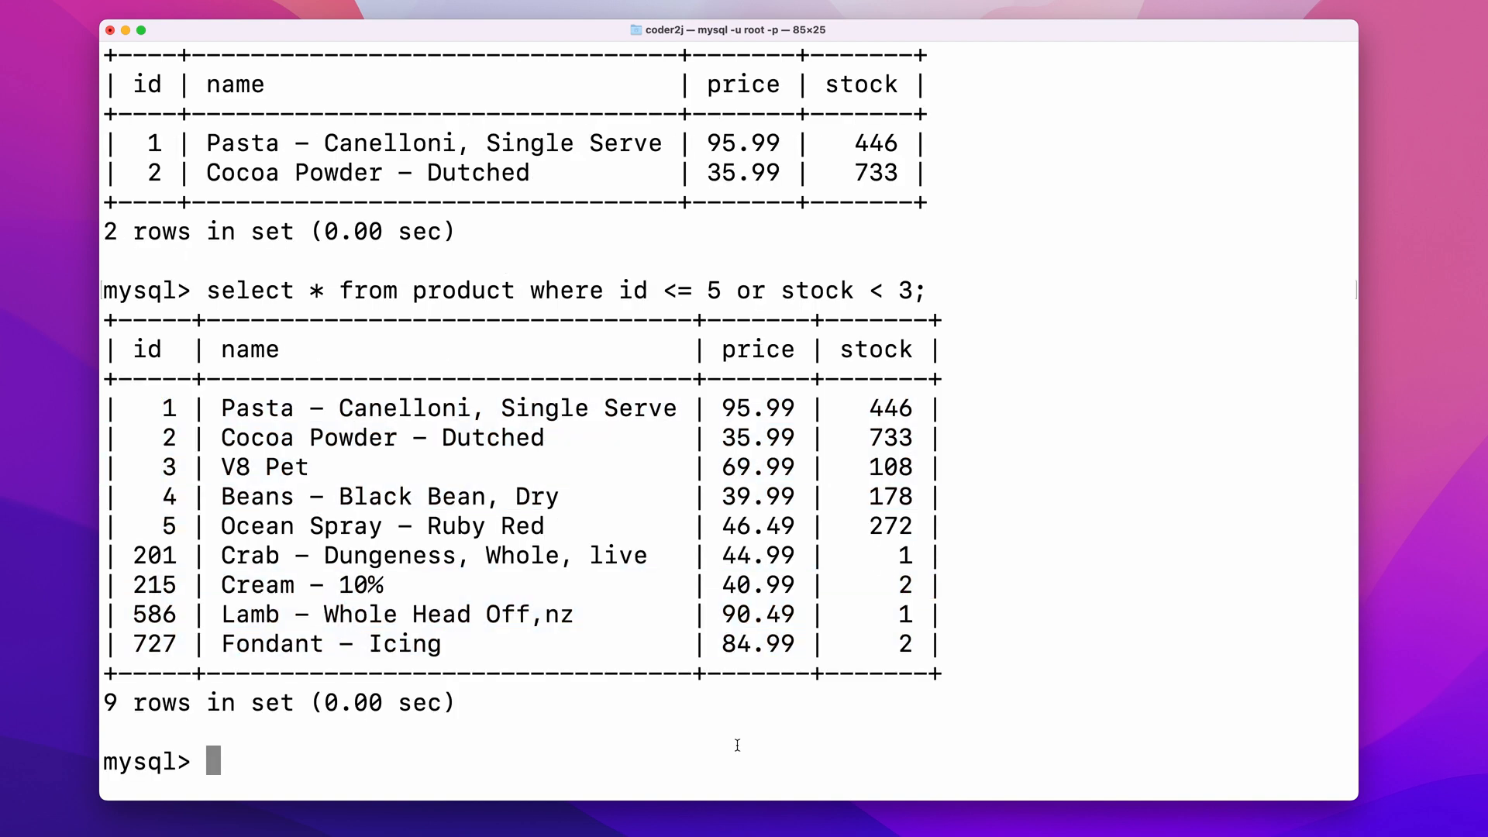
Step: Recall it and change the condition to or stock in (0, 1, 2), then run it
text(select * from product where id <= 5 or stock < 3;)
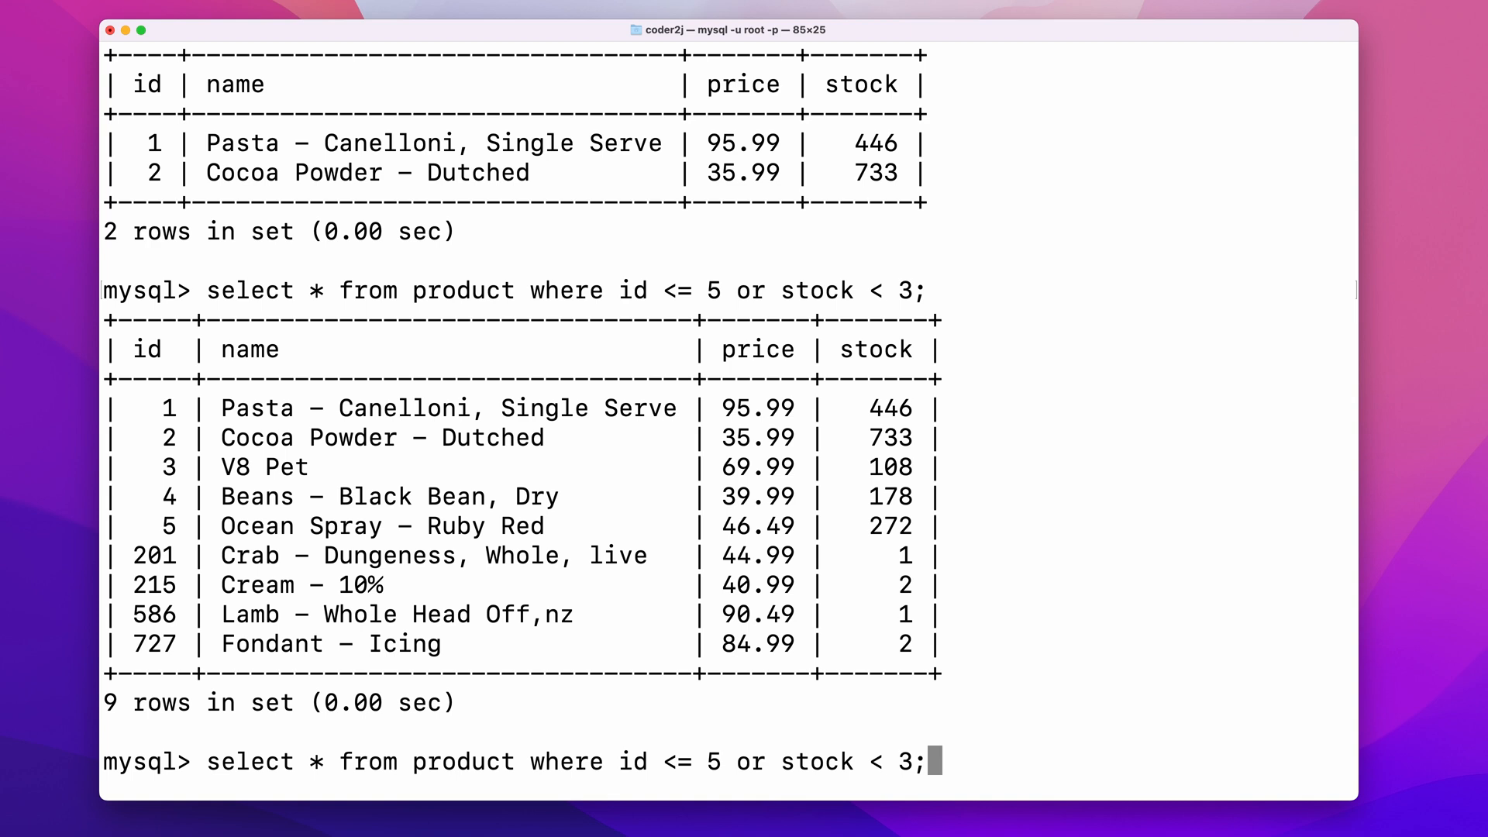
key(Backspace)
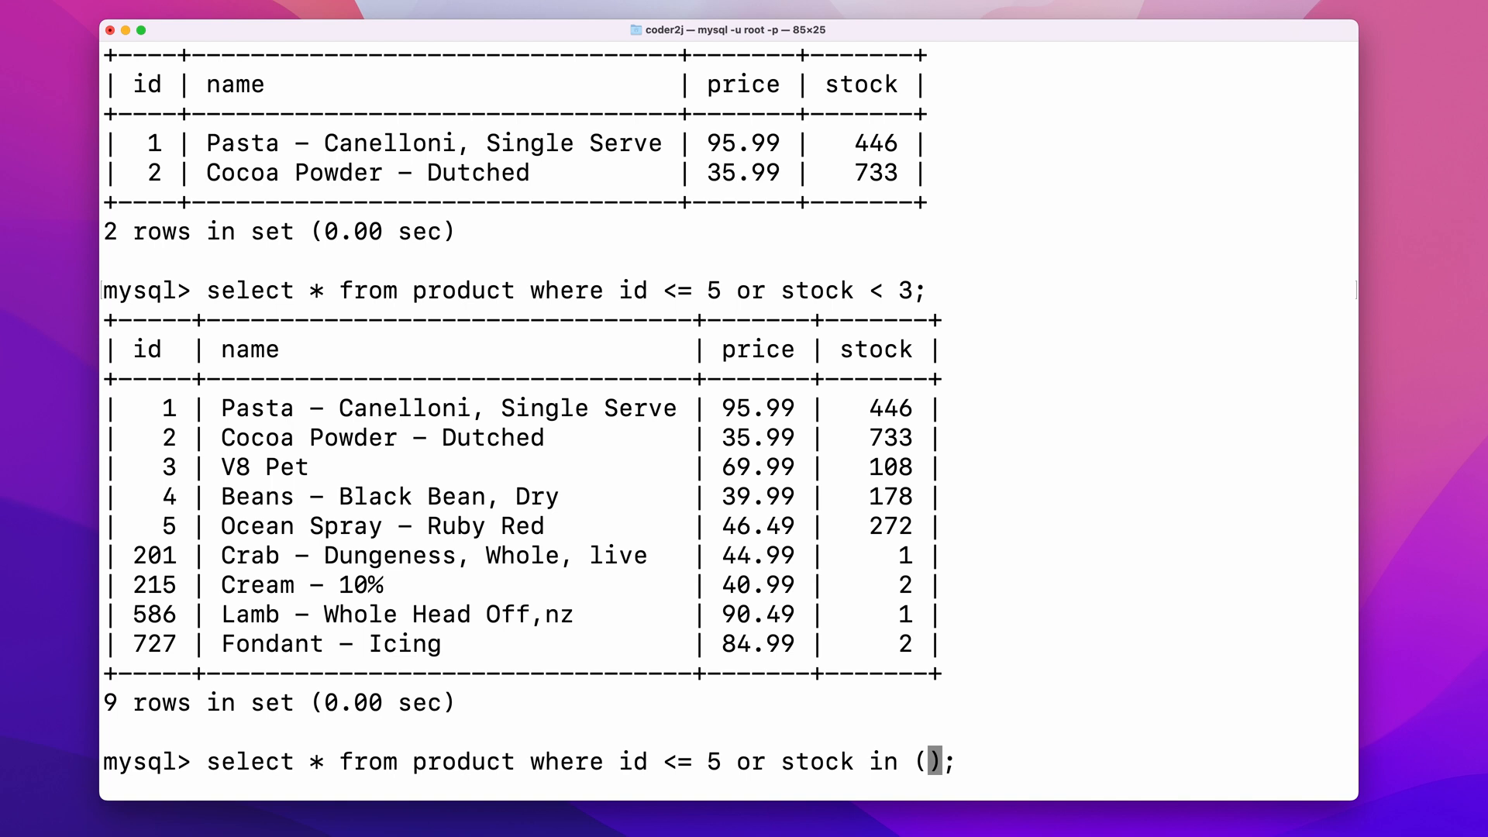
text(0, 1, 2)
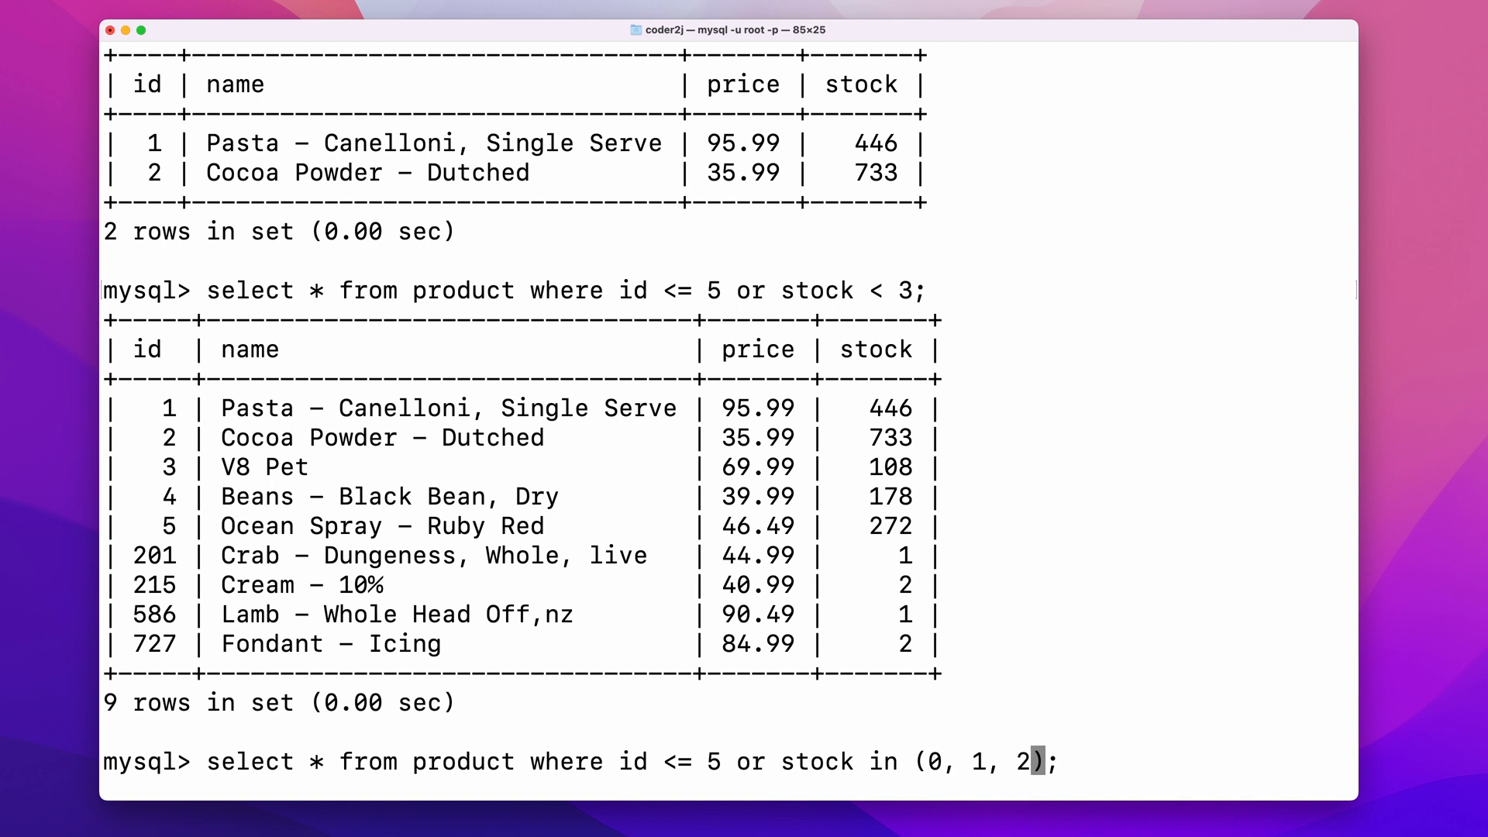
key(Return)
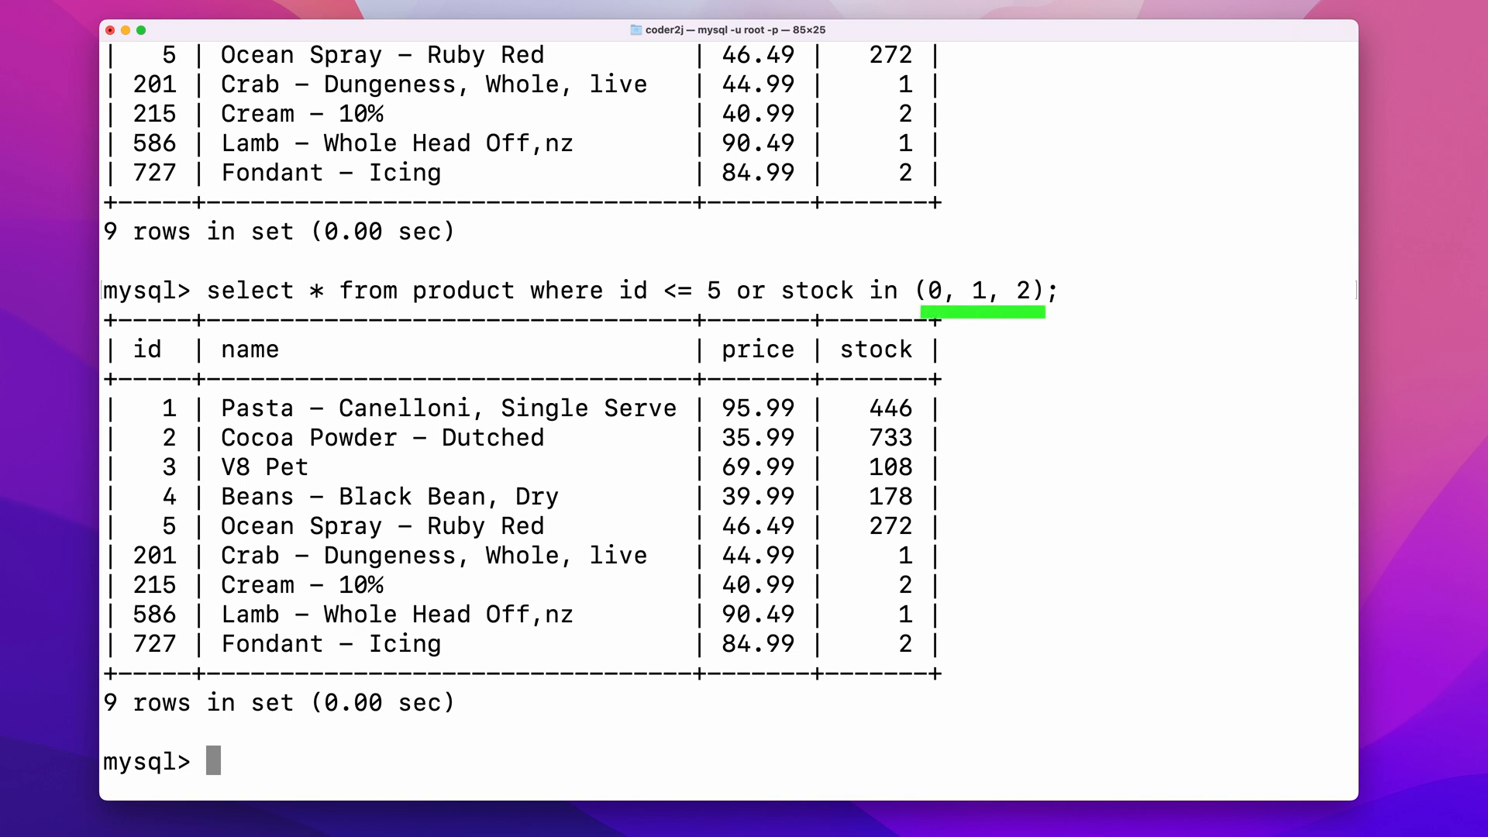
Step: Run the query with id between 1 and 7 or stock in (0, 1, 2), returning eleven rows
text(select * from product where id <= 5 or stock in (0, 1, 2);)
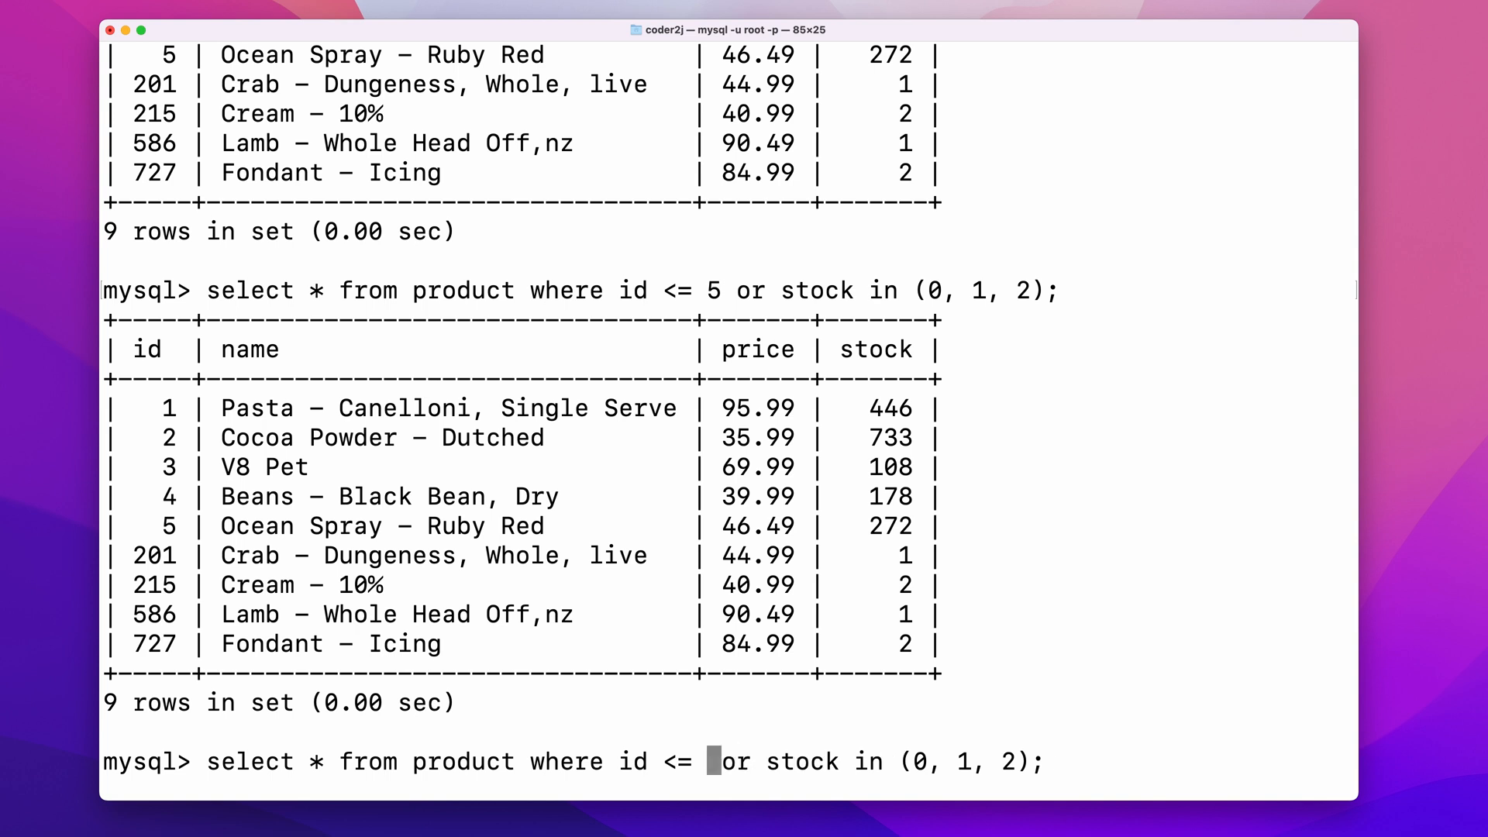
text(betwe)
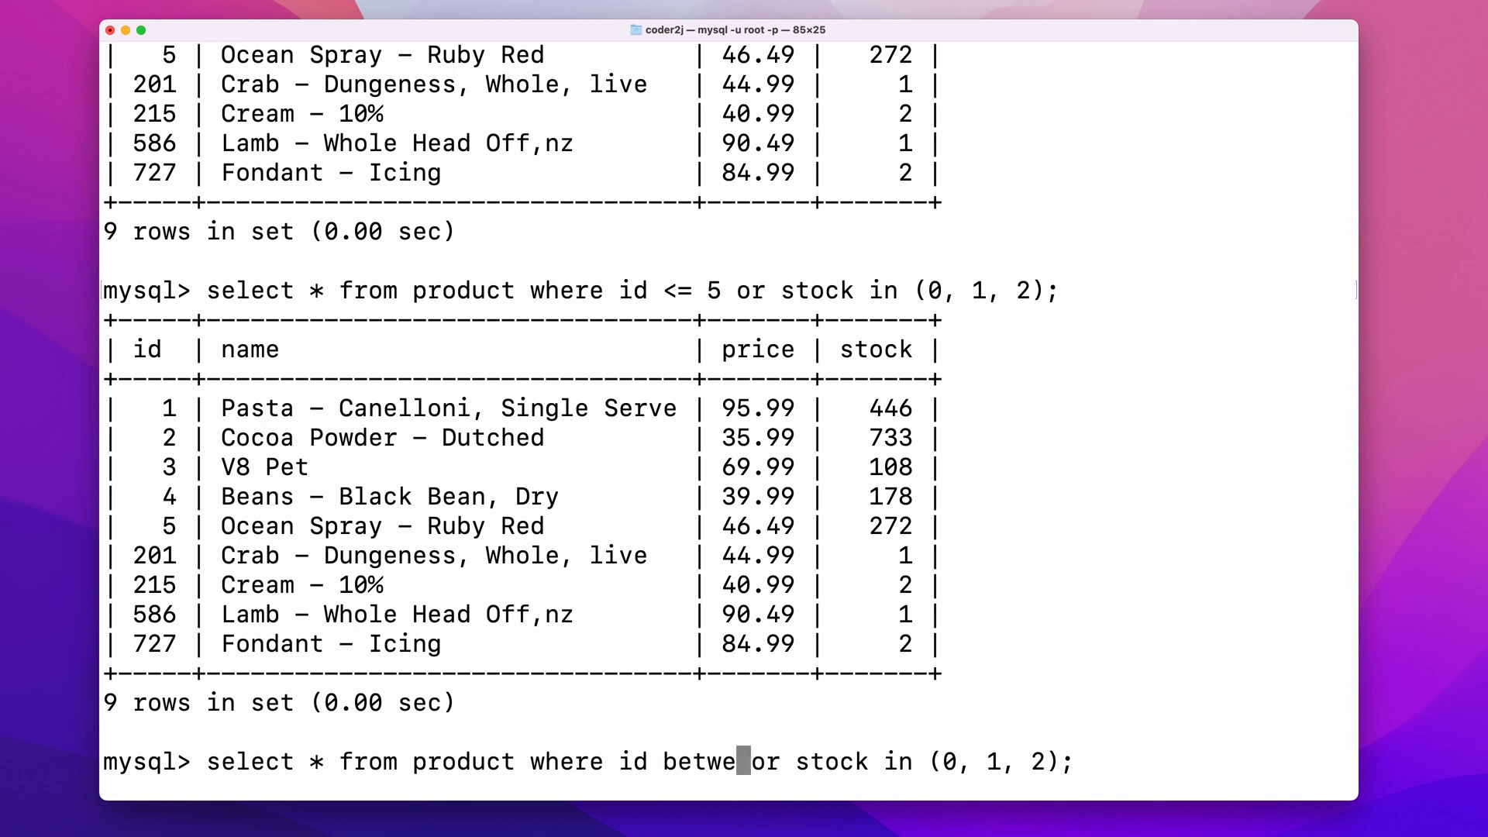
text(en 1 and 7)
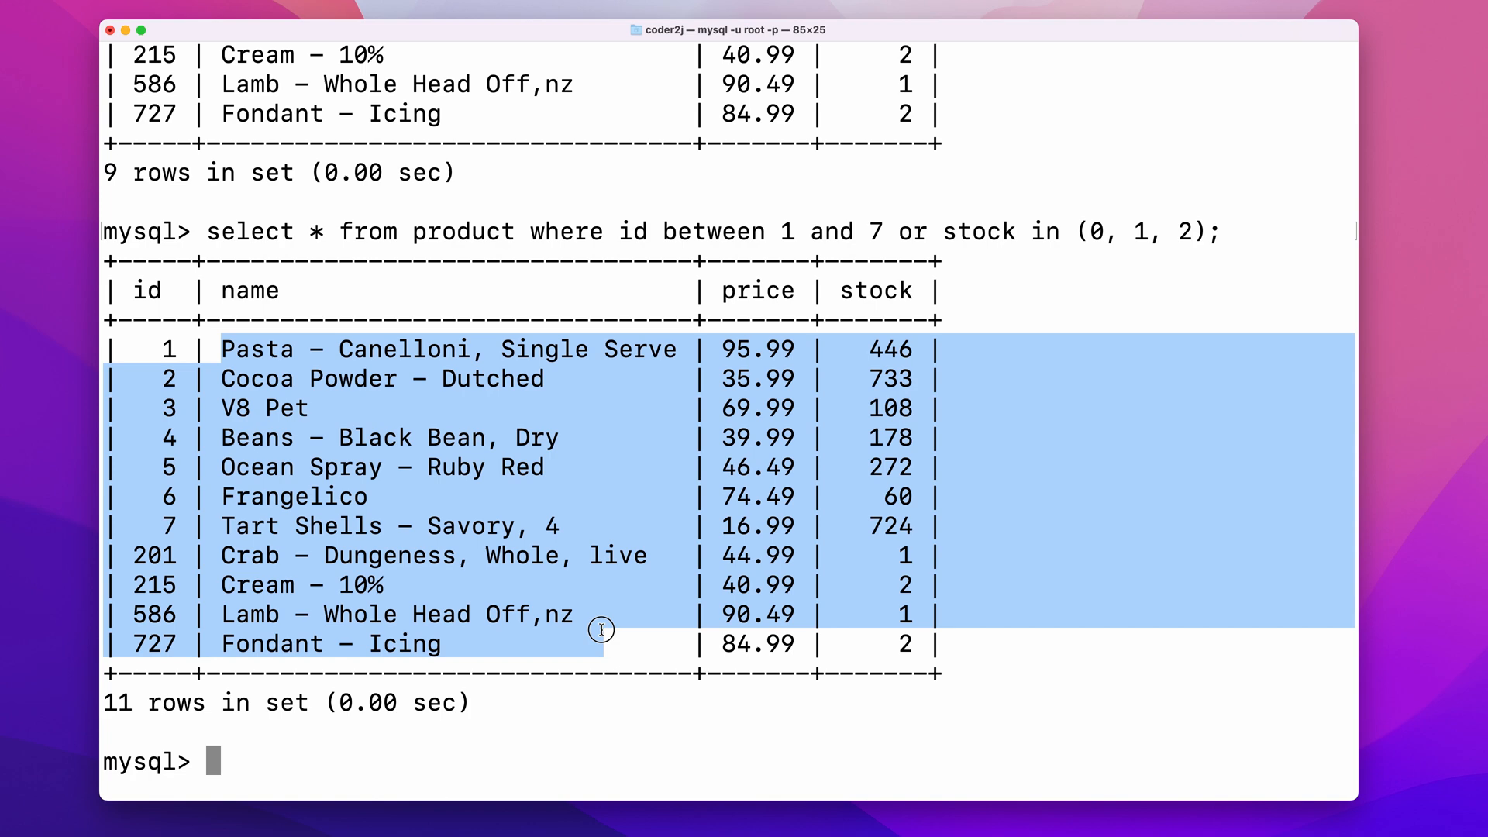
double_click(249, 290)
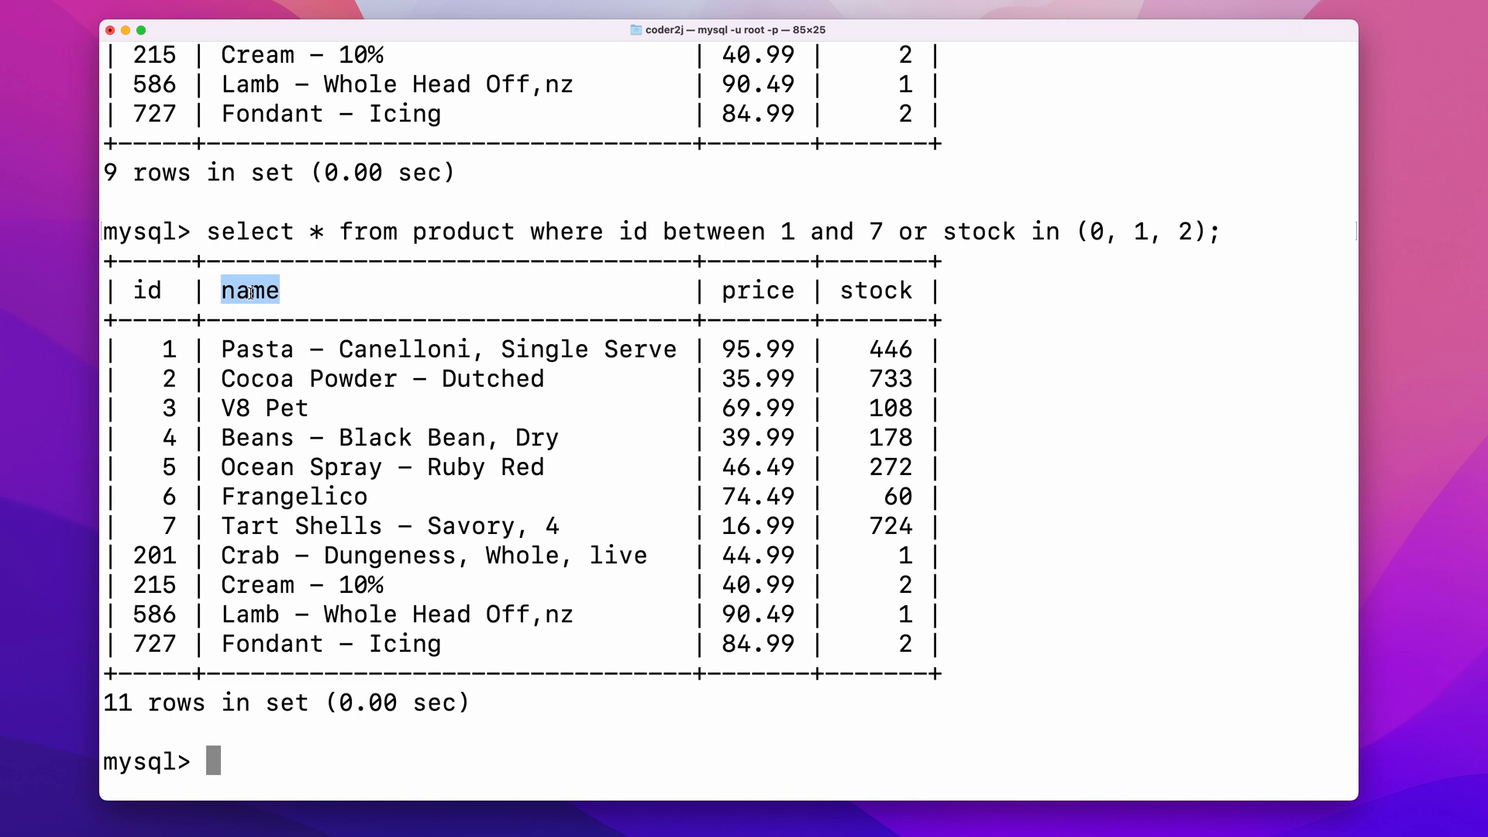
Step: Run the exact match where name = 'Pasta - Canelloni, Single Serve', returning one row
text(sele)
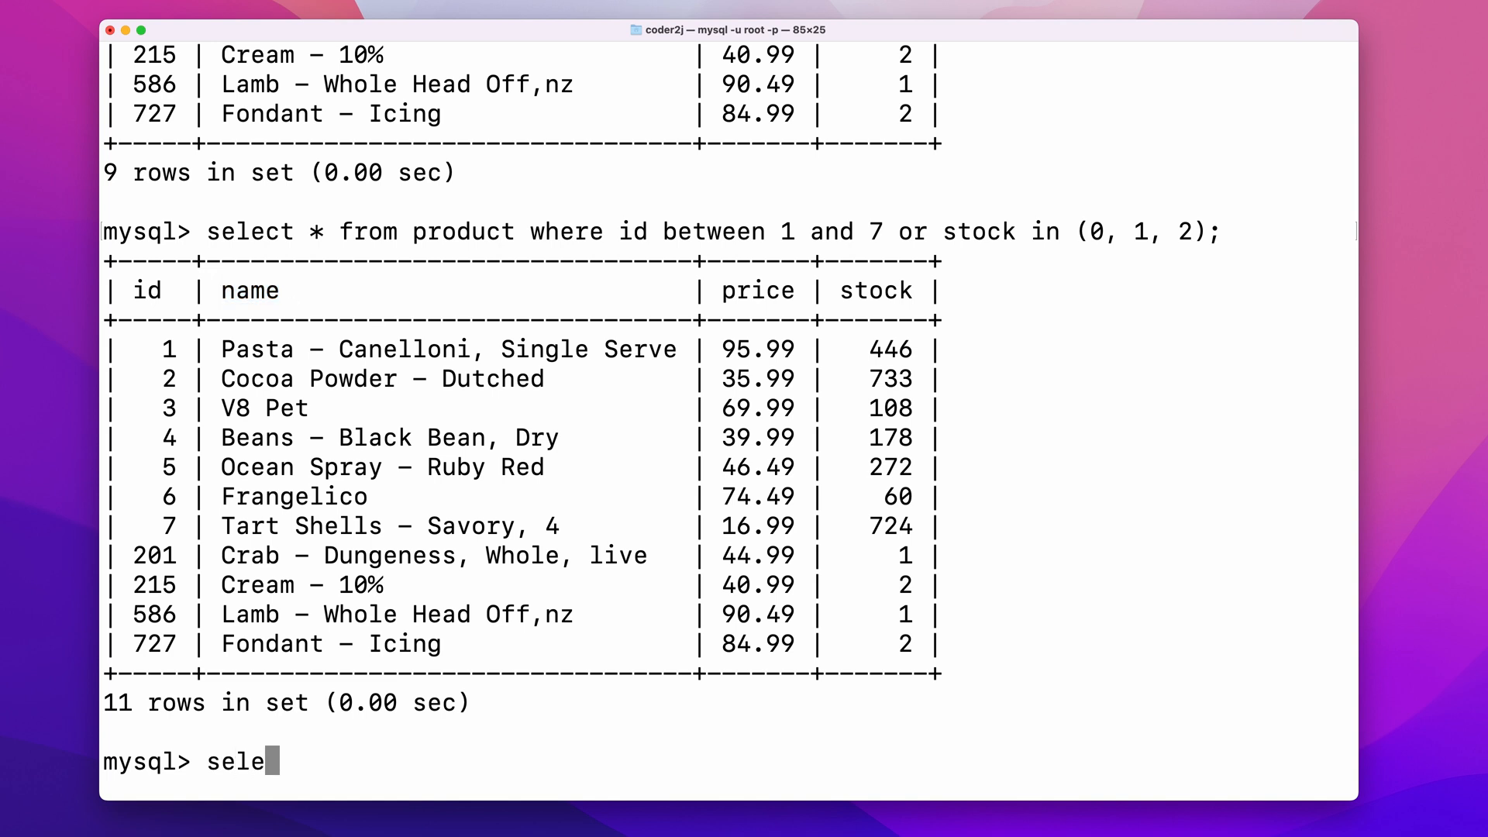
text(ct * from product where name =)
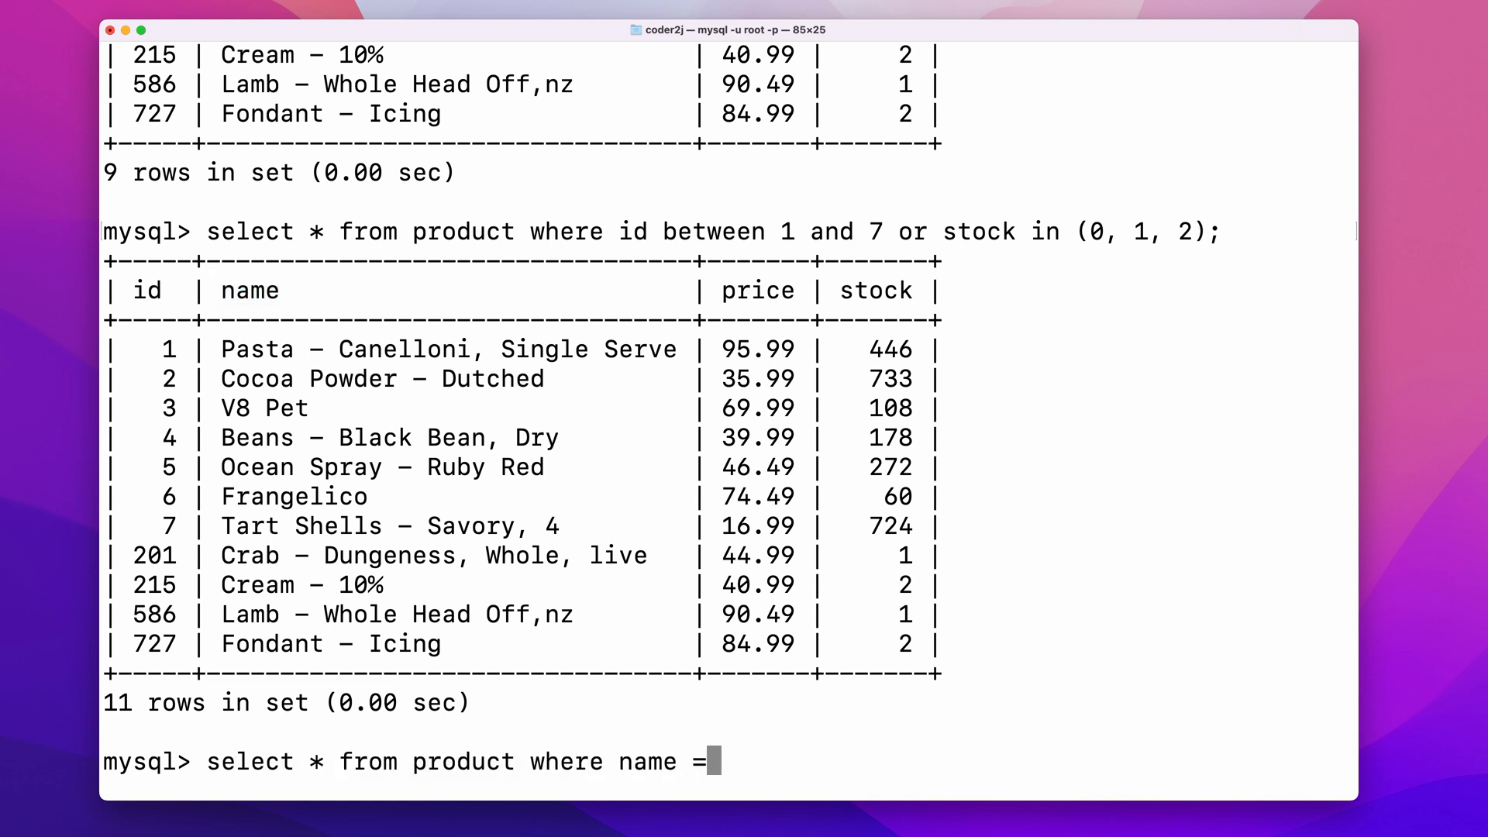
text('Pasta - Canelloni, Single Serve)
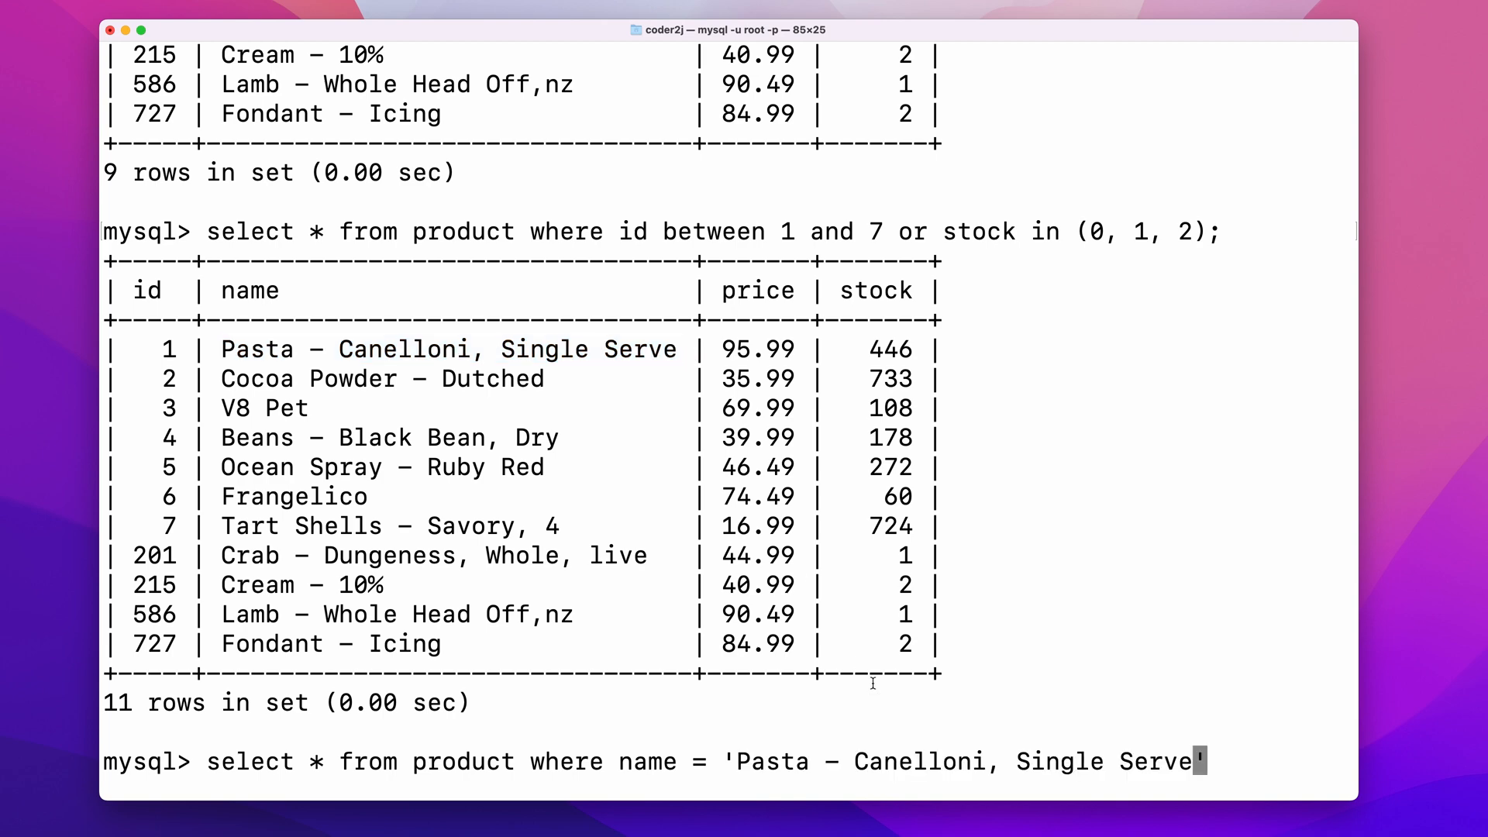
text(;)
key(Return)
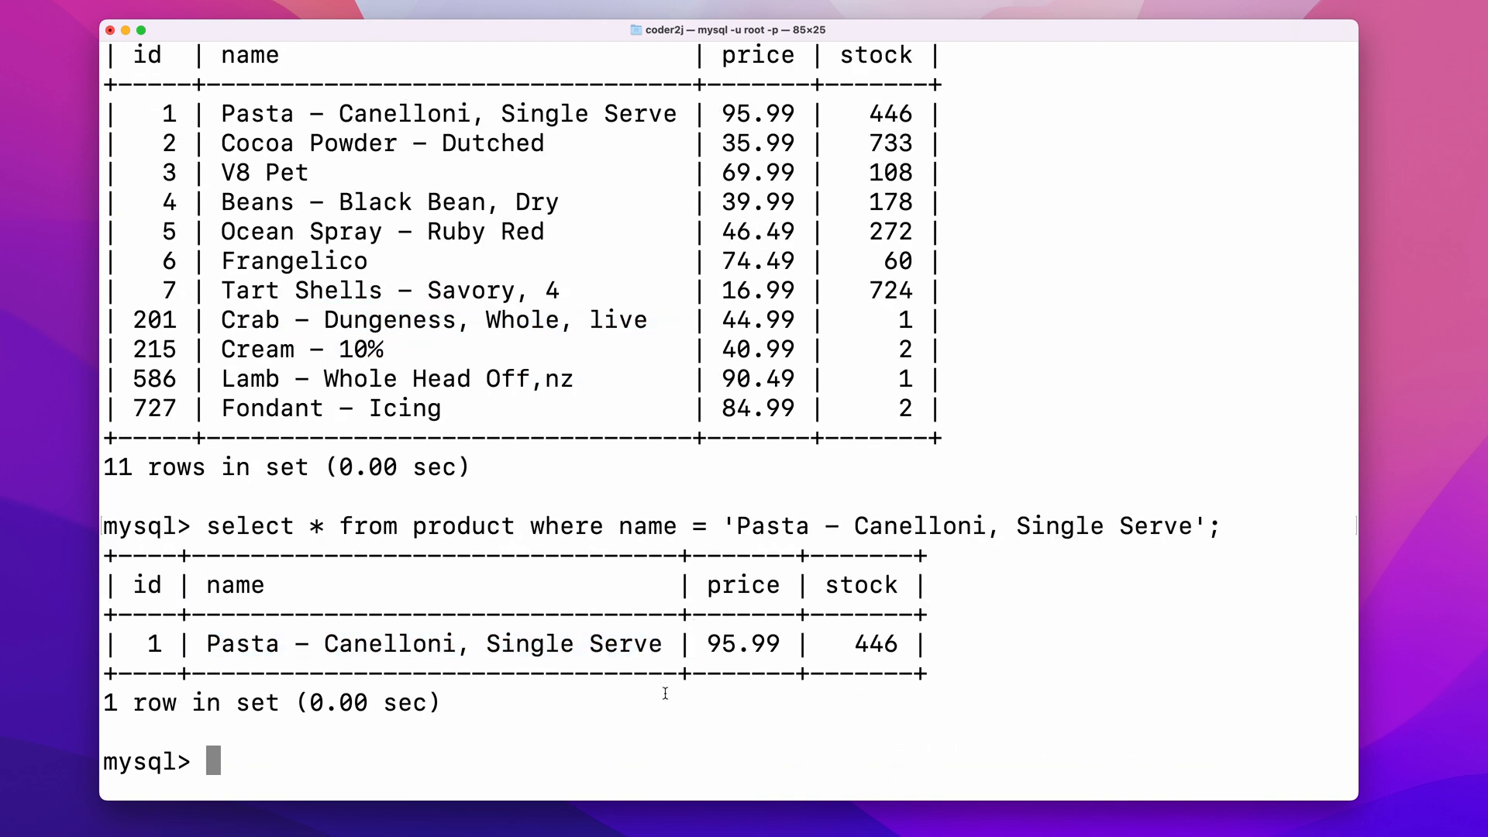
Step: Recall it and change to name like 'Pasta%', returning 19 pasta products
text(select * from product where name = 'Pasta - Canelloni, S';)
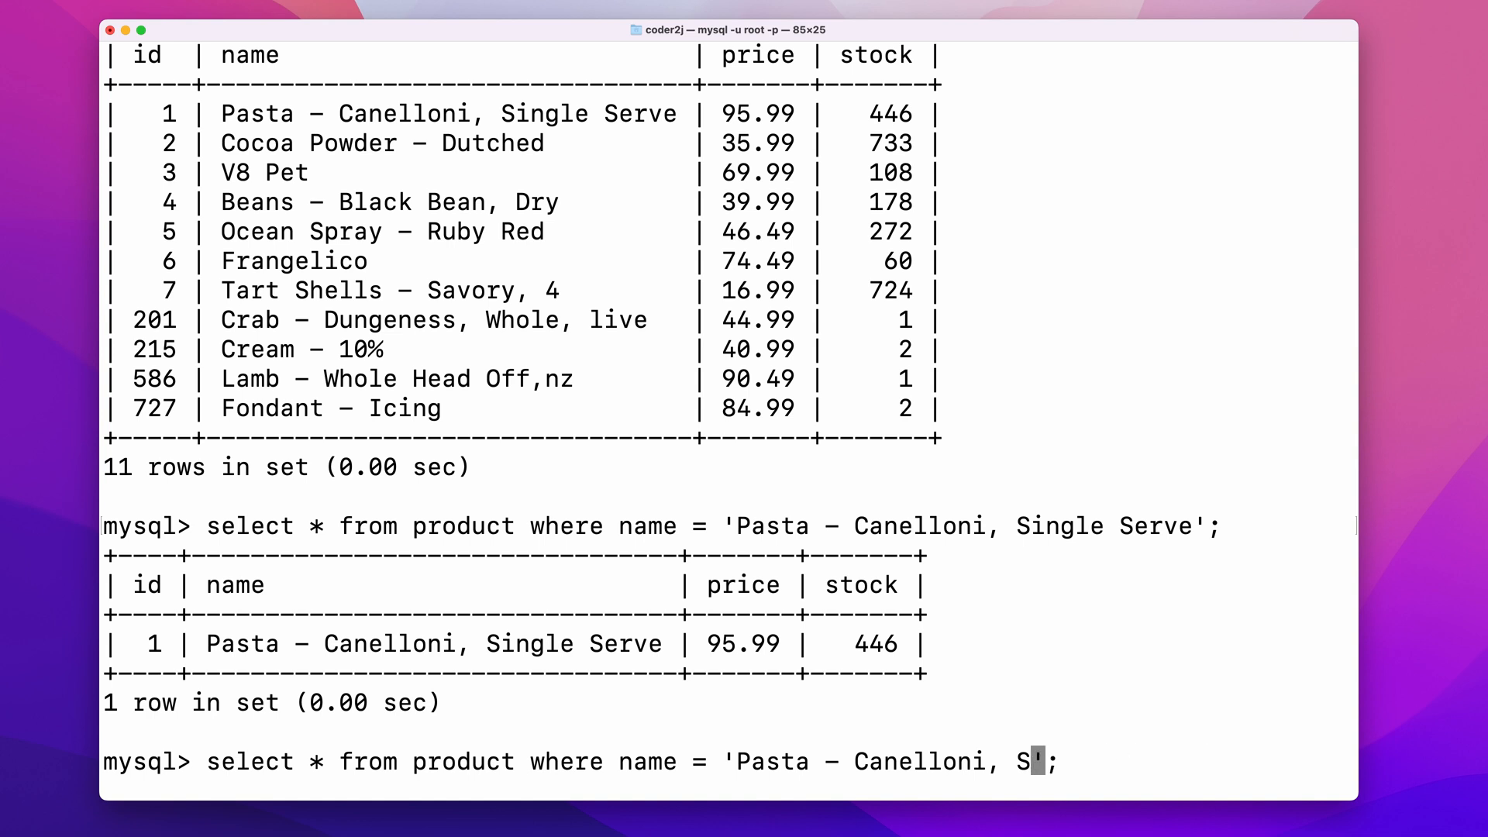
key(Backspace)
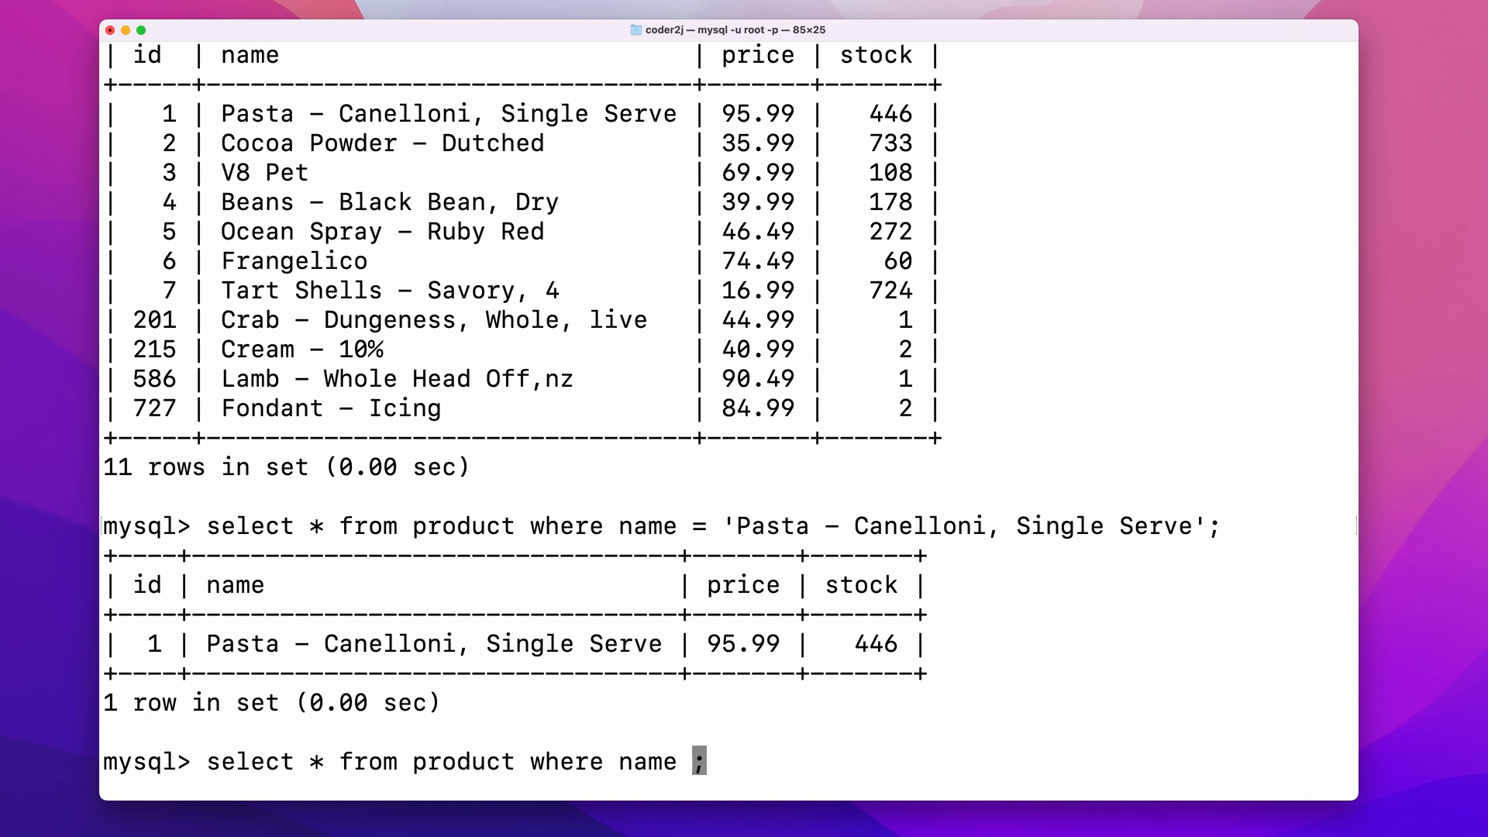
text(like)
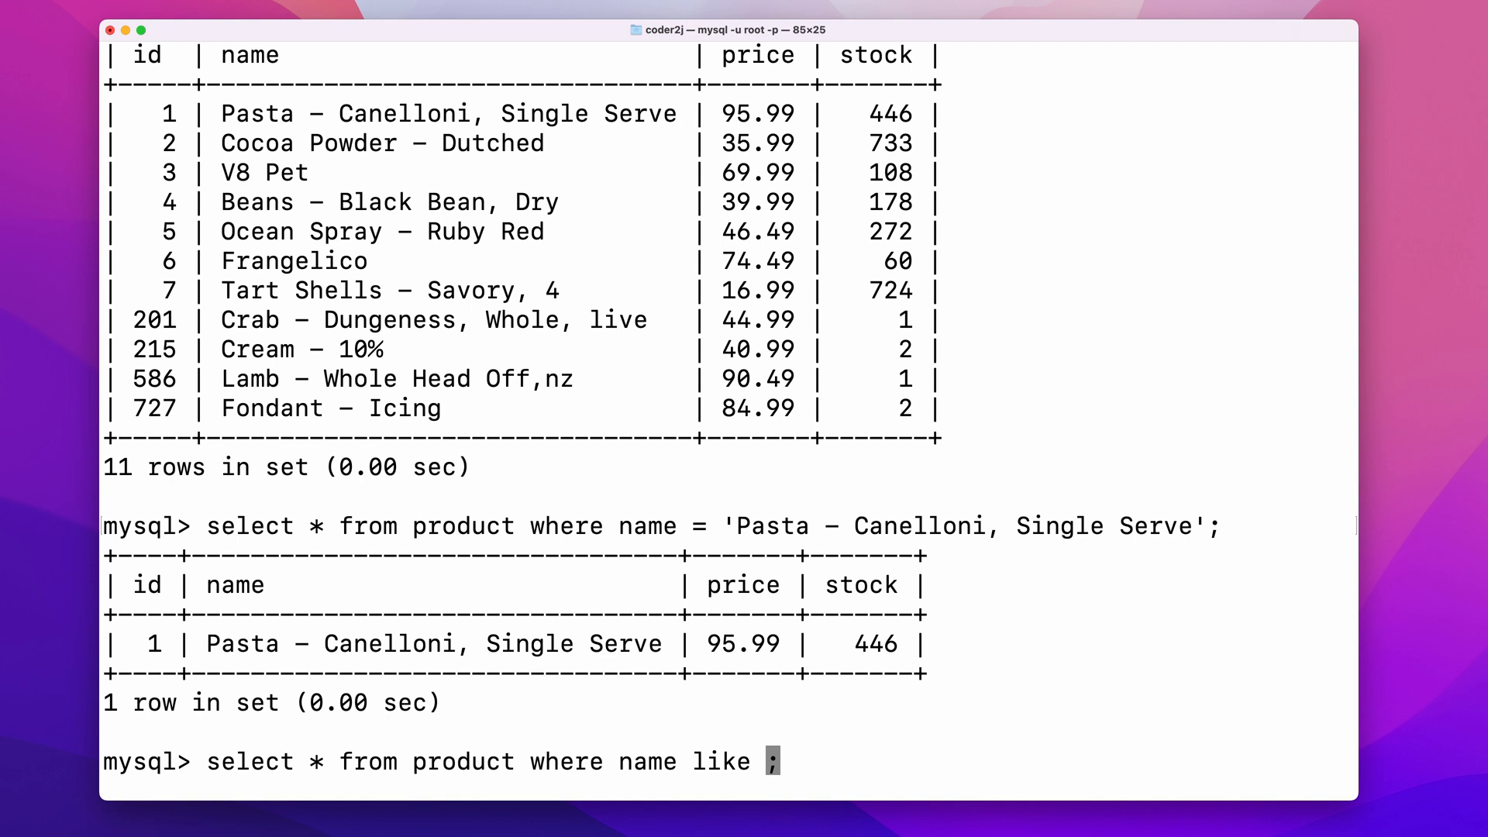
text('Pasta%')
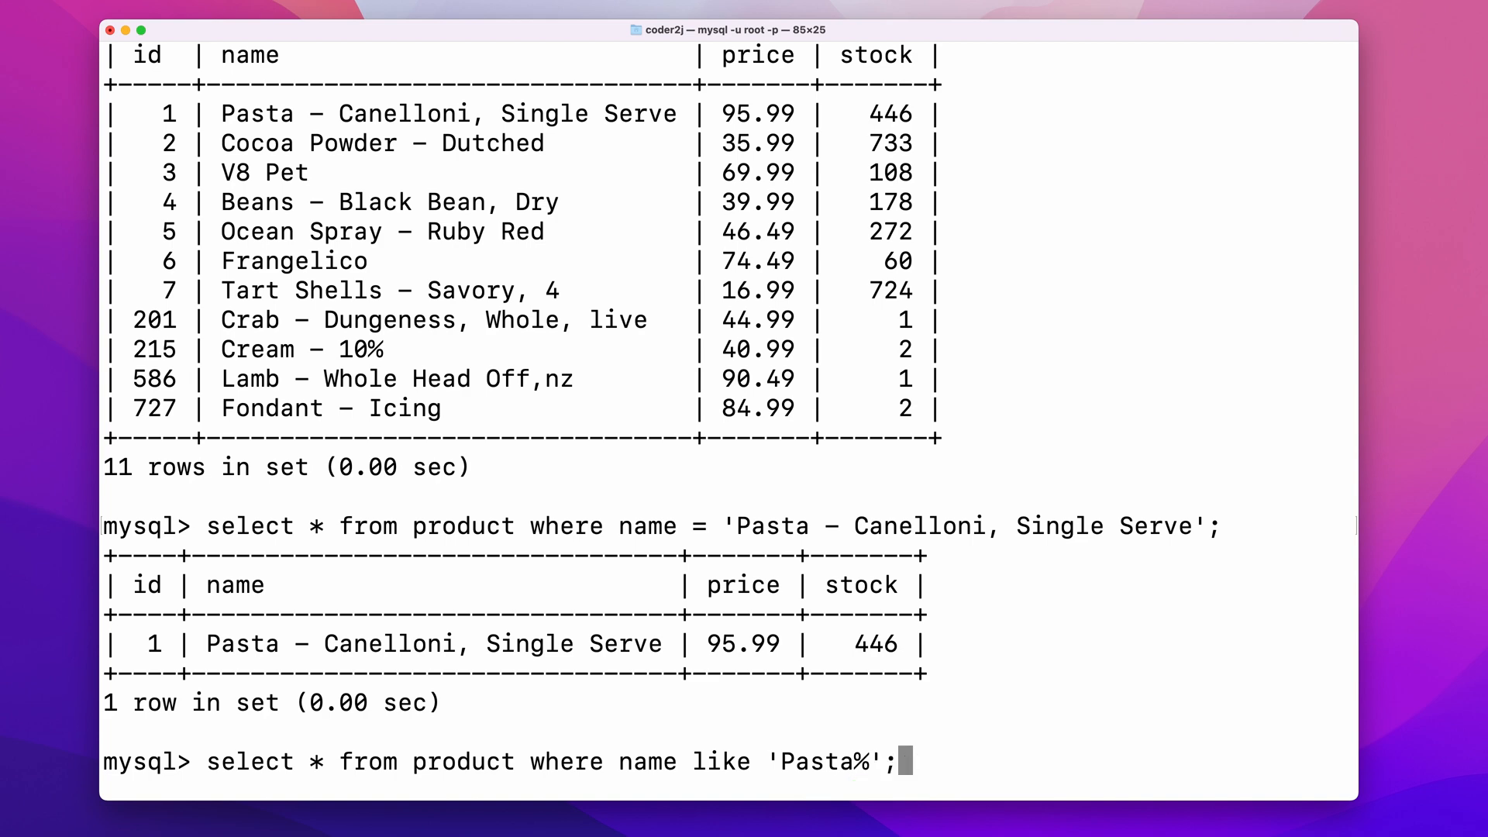
key(Return)
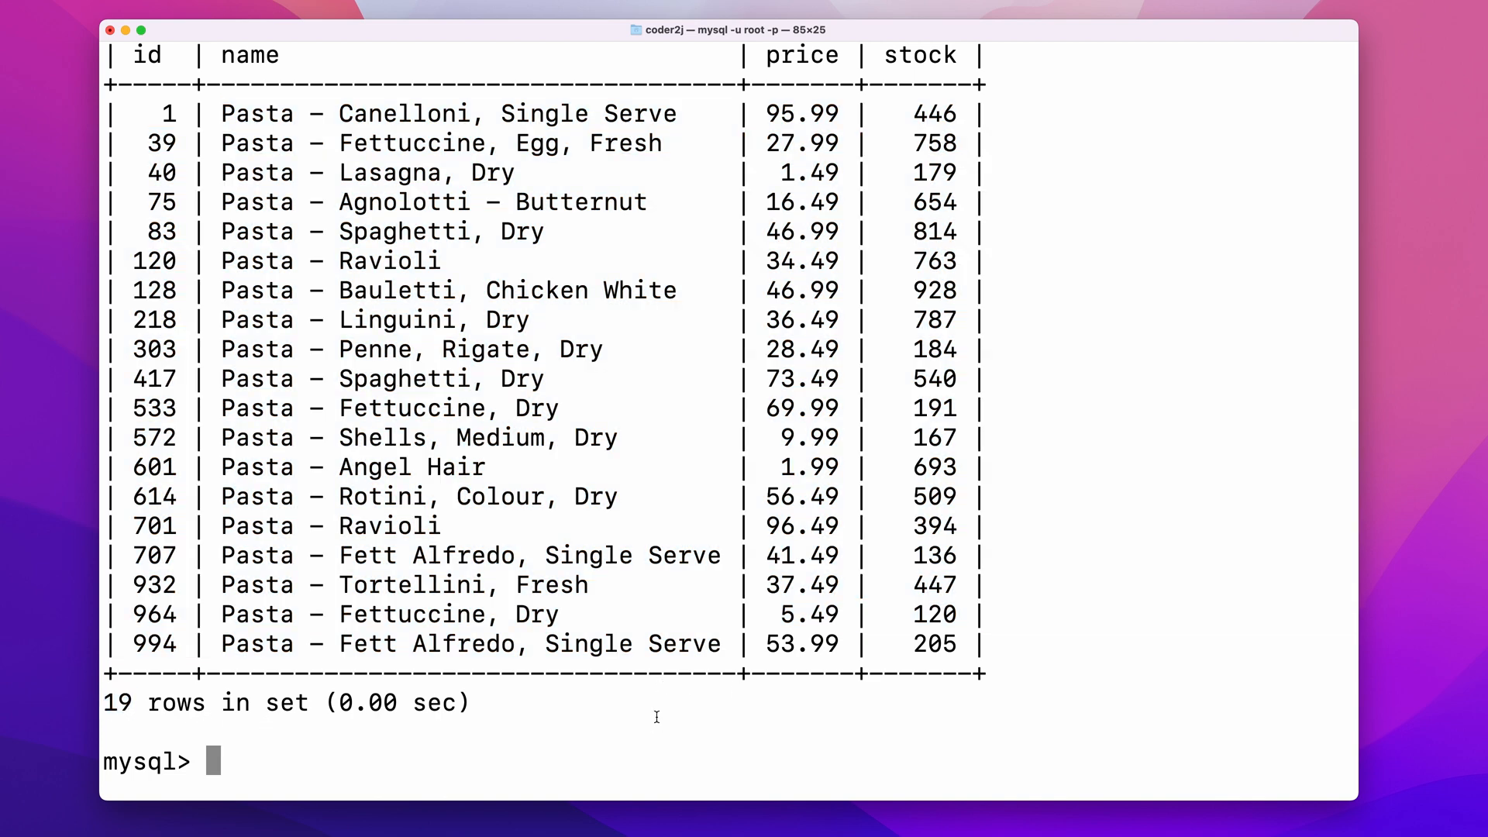
Step: Query product names matching 'Pasta%Fresh%', returning Fettuccine and Tortellini
text(select * from product where name like 'Pasta%';)
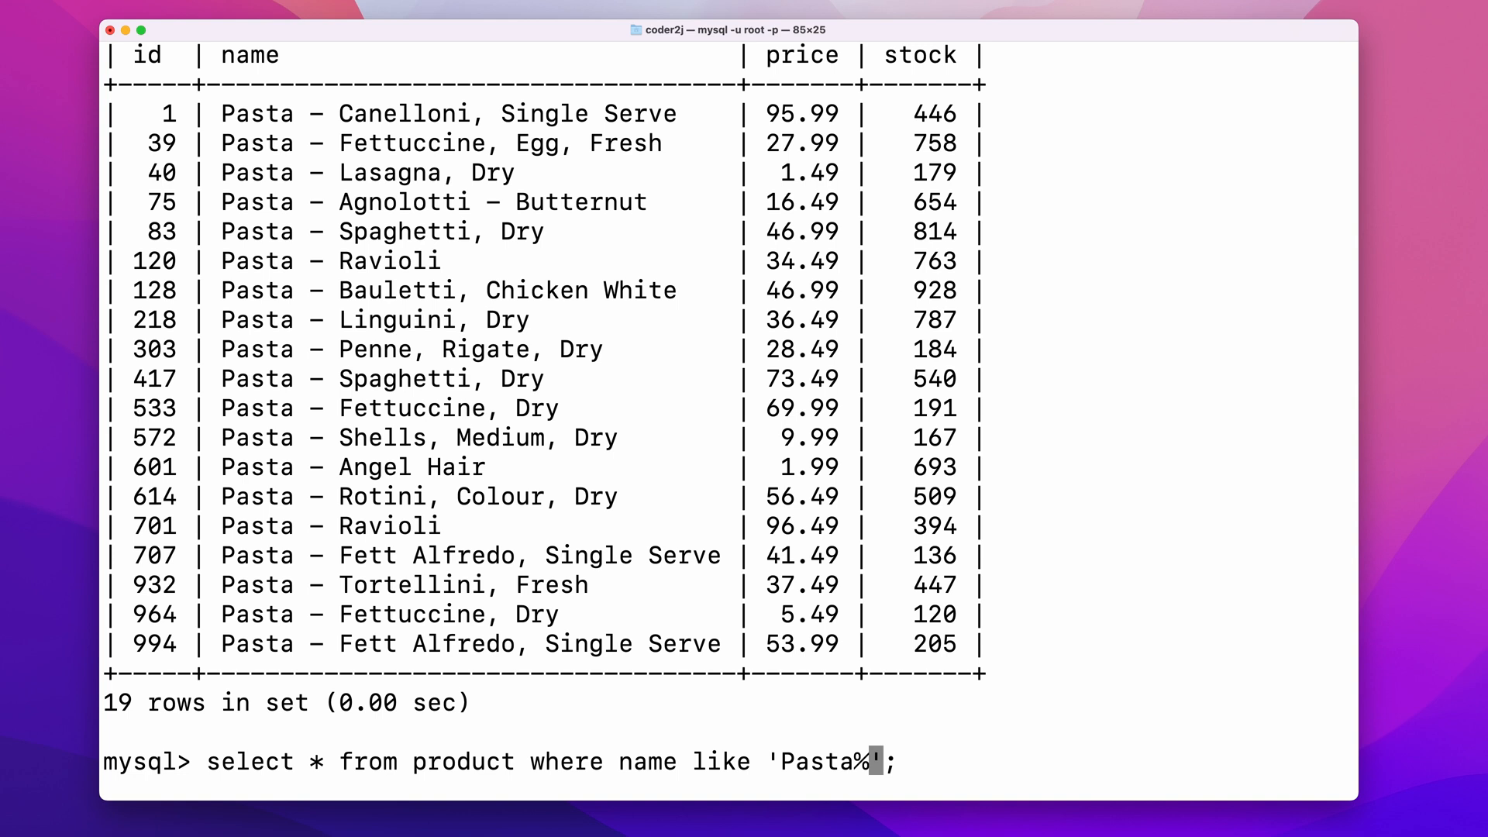
double_click(625, 143)
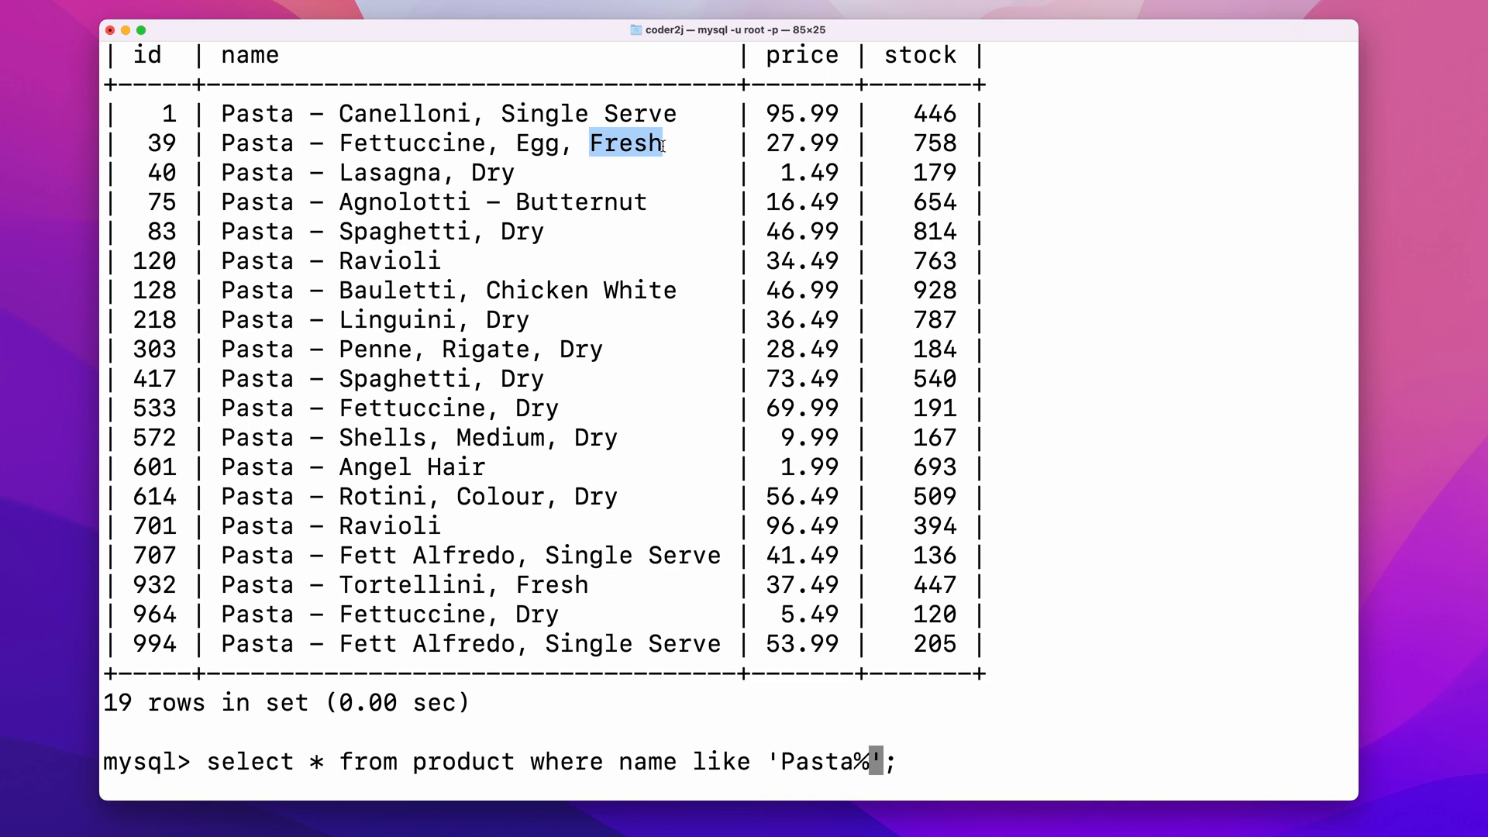
text(Fre)
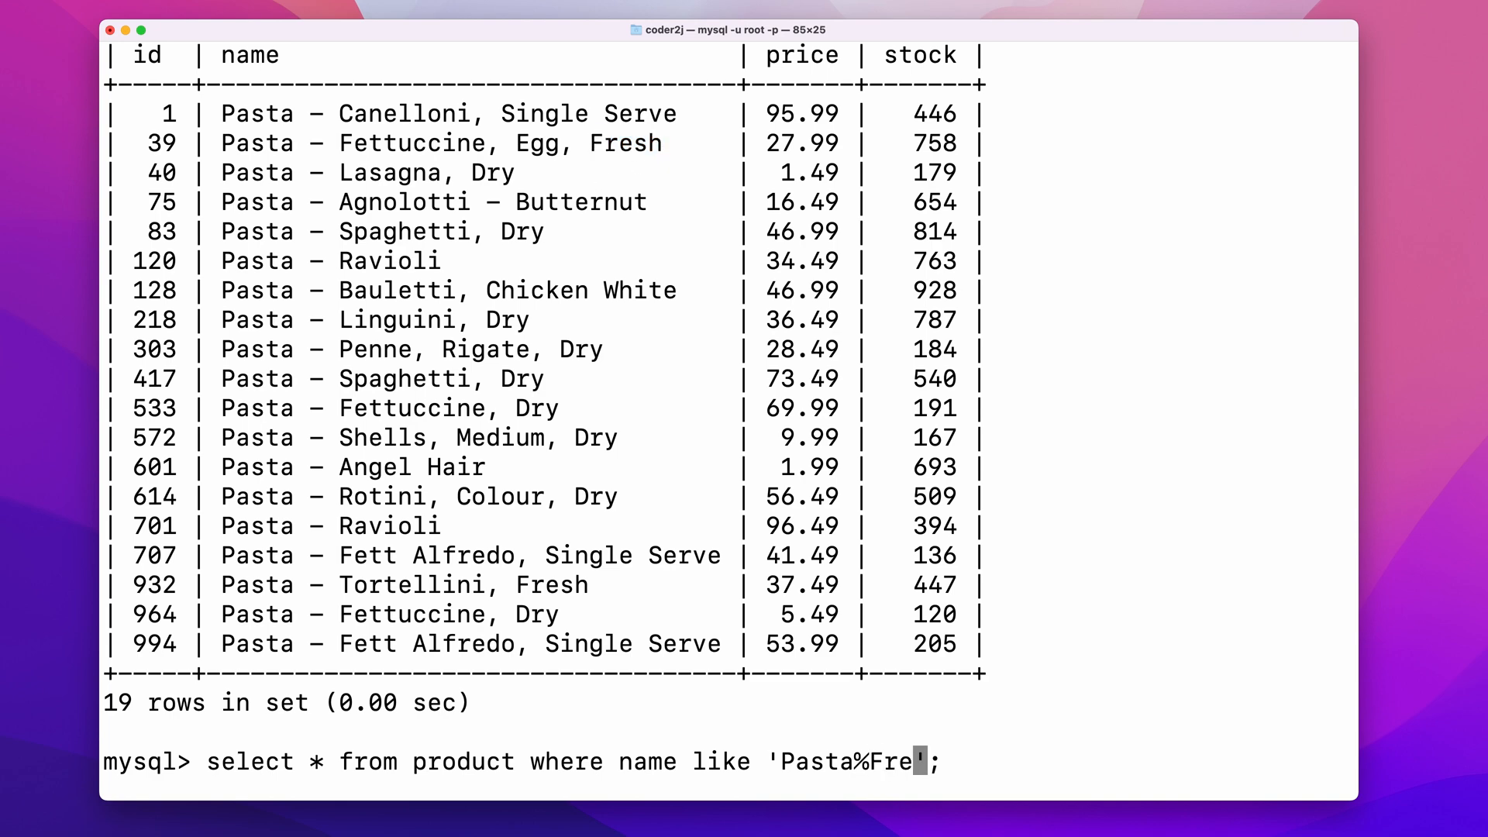
text(sh%)
key(Return)
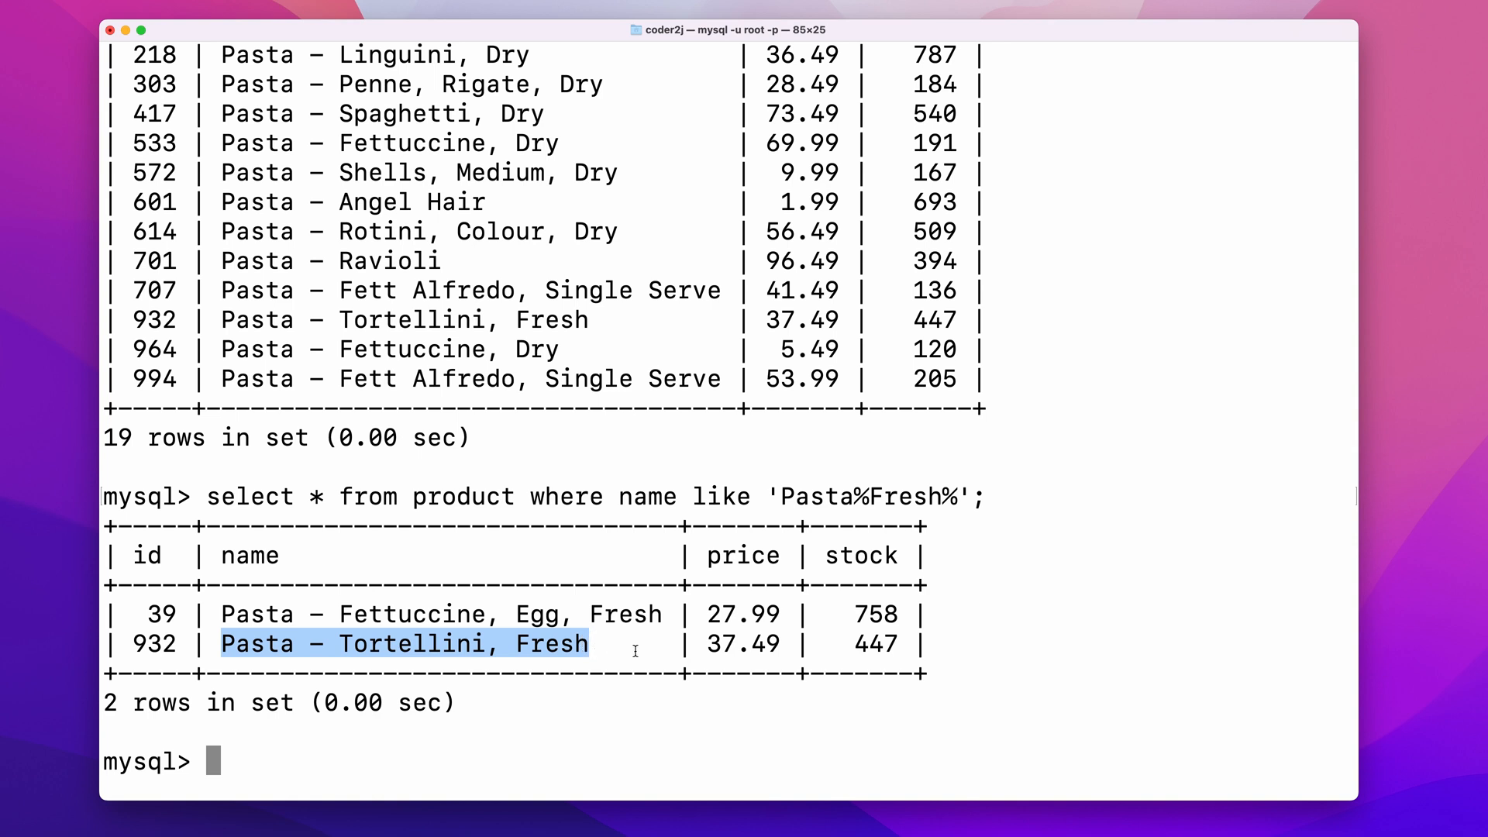
click(714, 709)
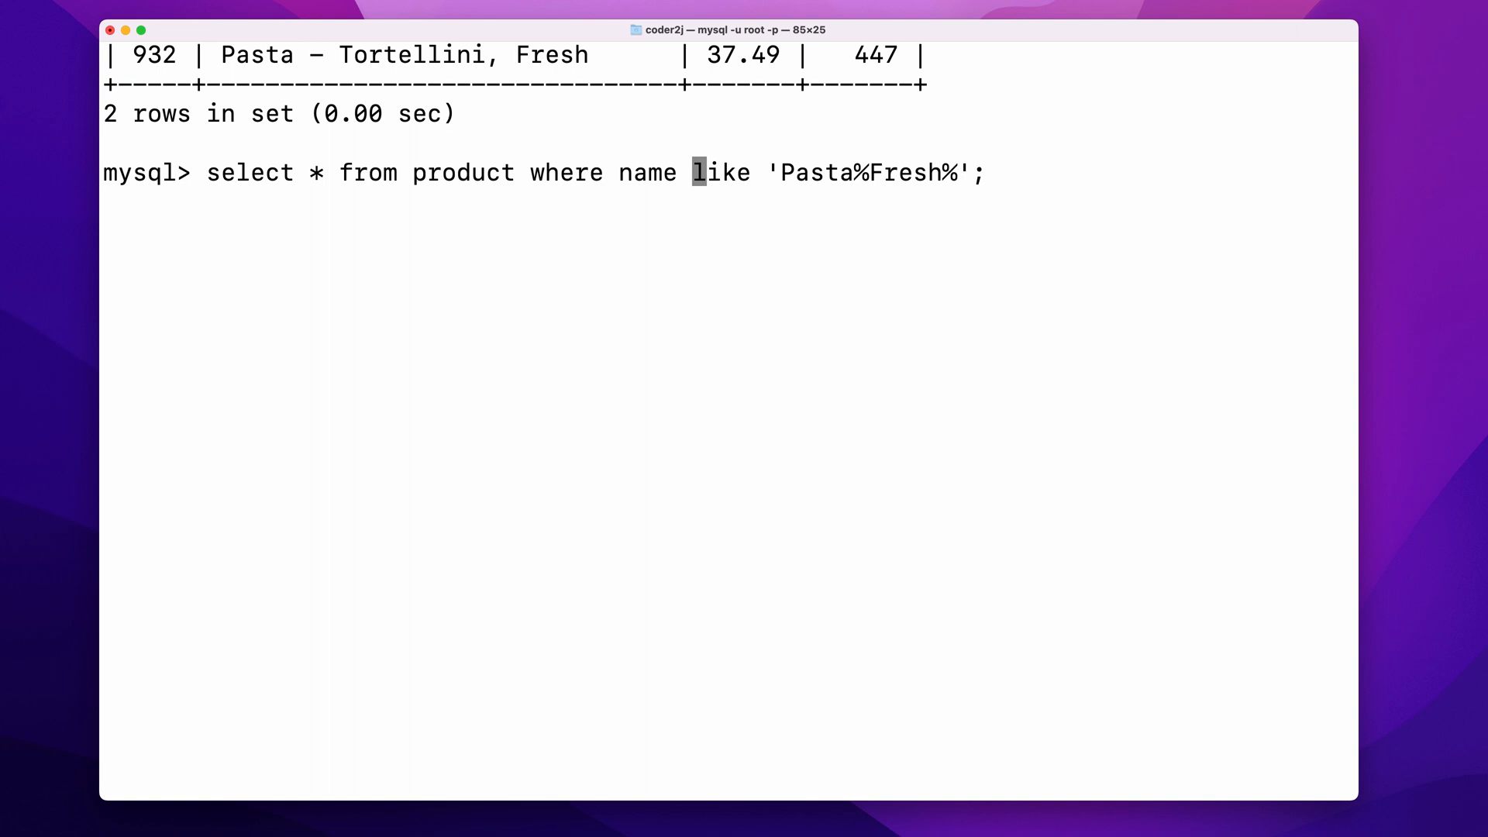
Step: Query names not like 'Pasta%Fresh%' and like 'Pasta%', returning 17 non-fresh pasta products
text(not)
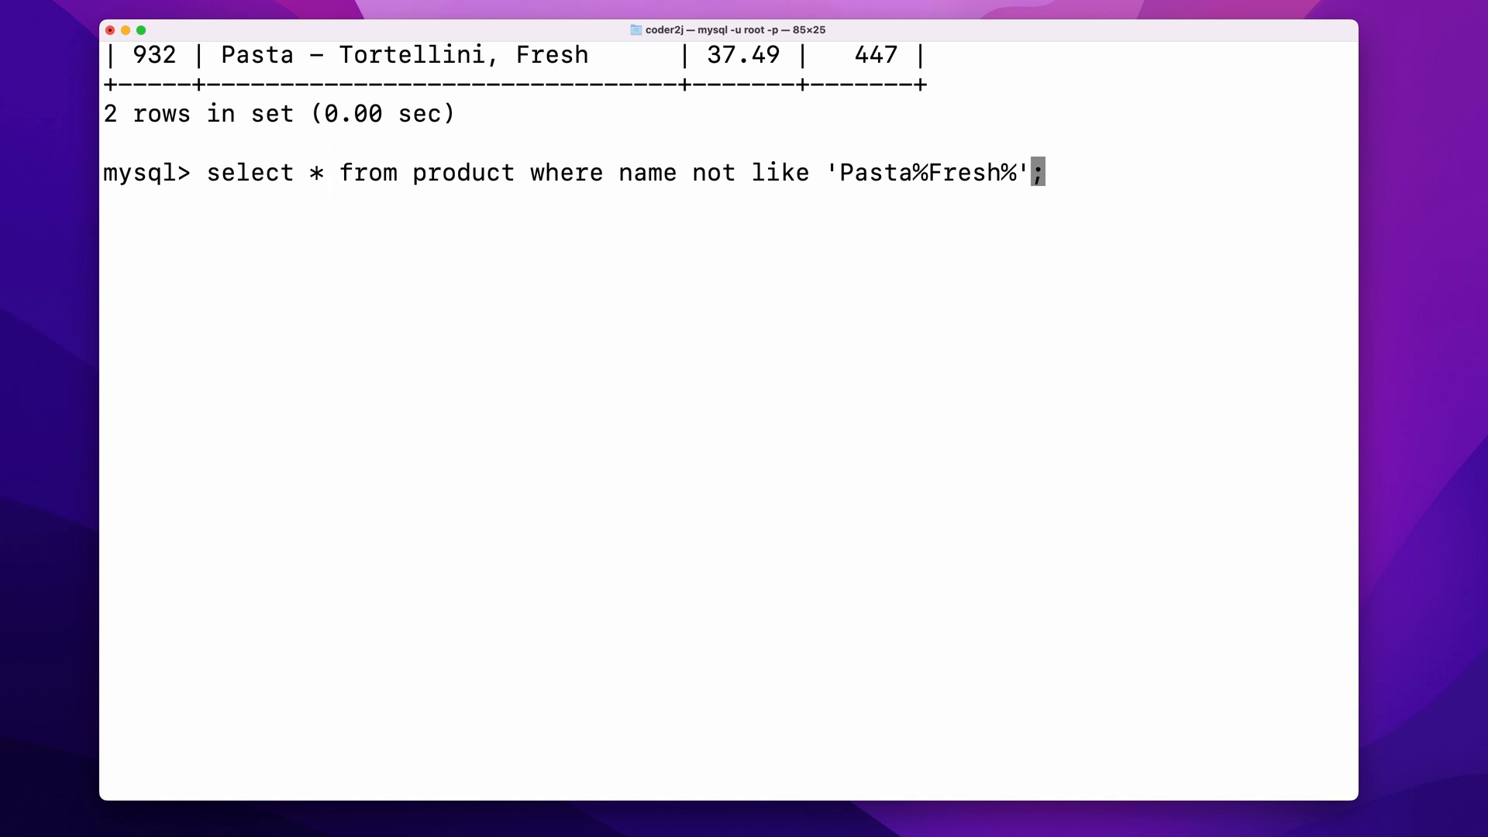
text(and n)
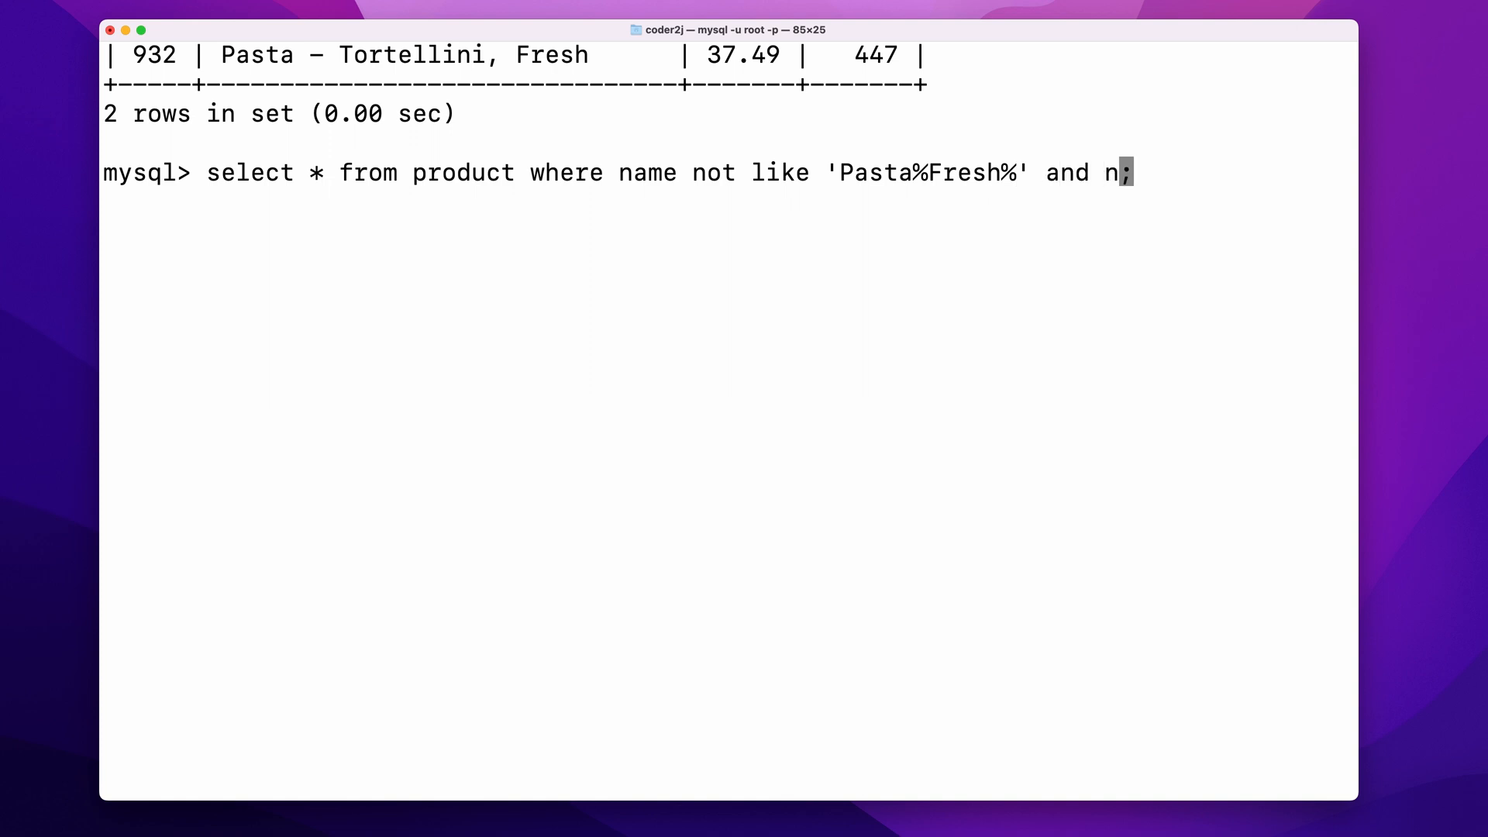
text(ame like 'P)
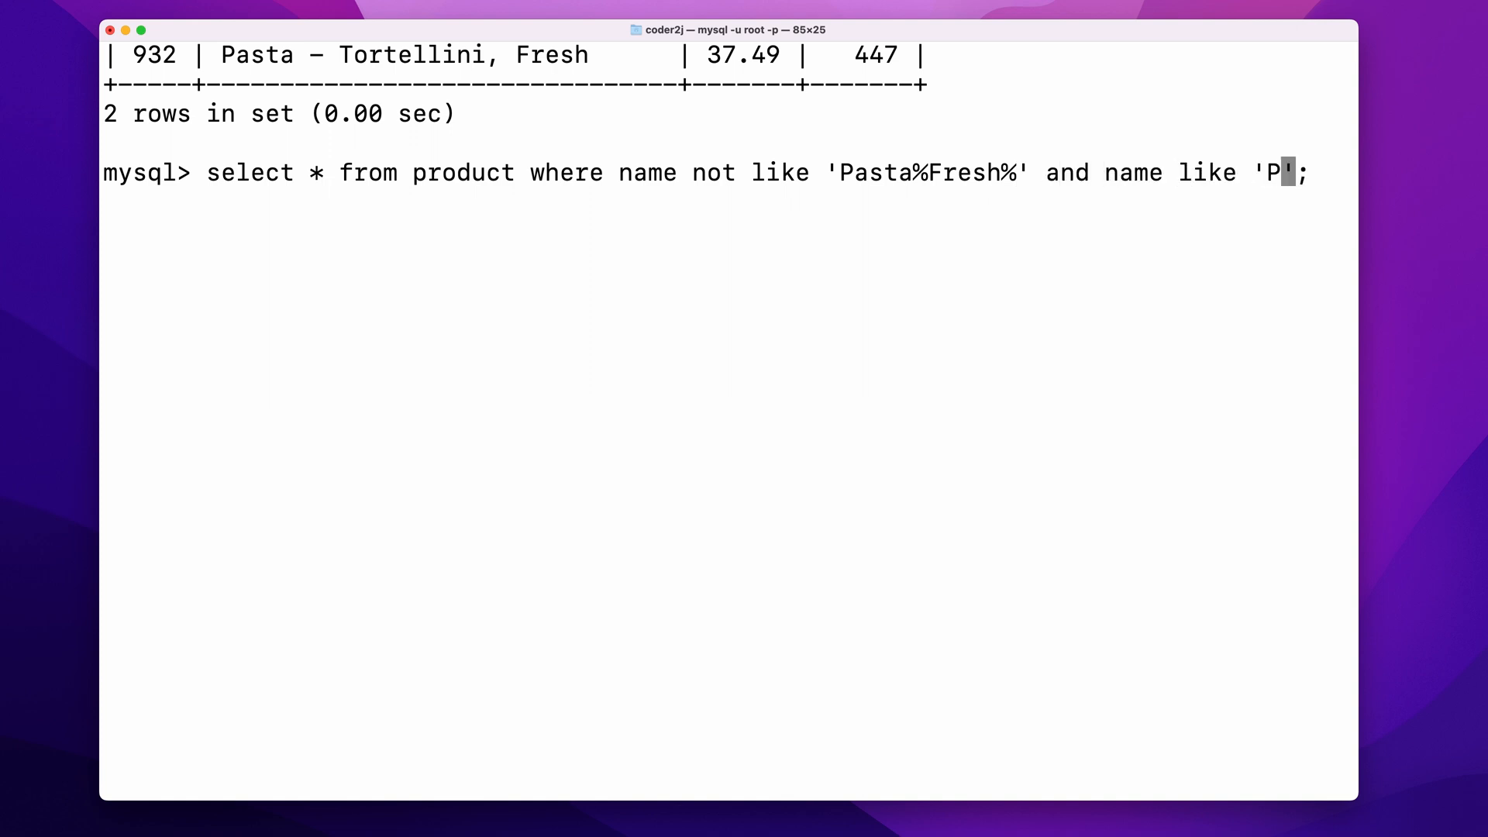
text(asta%)
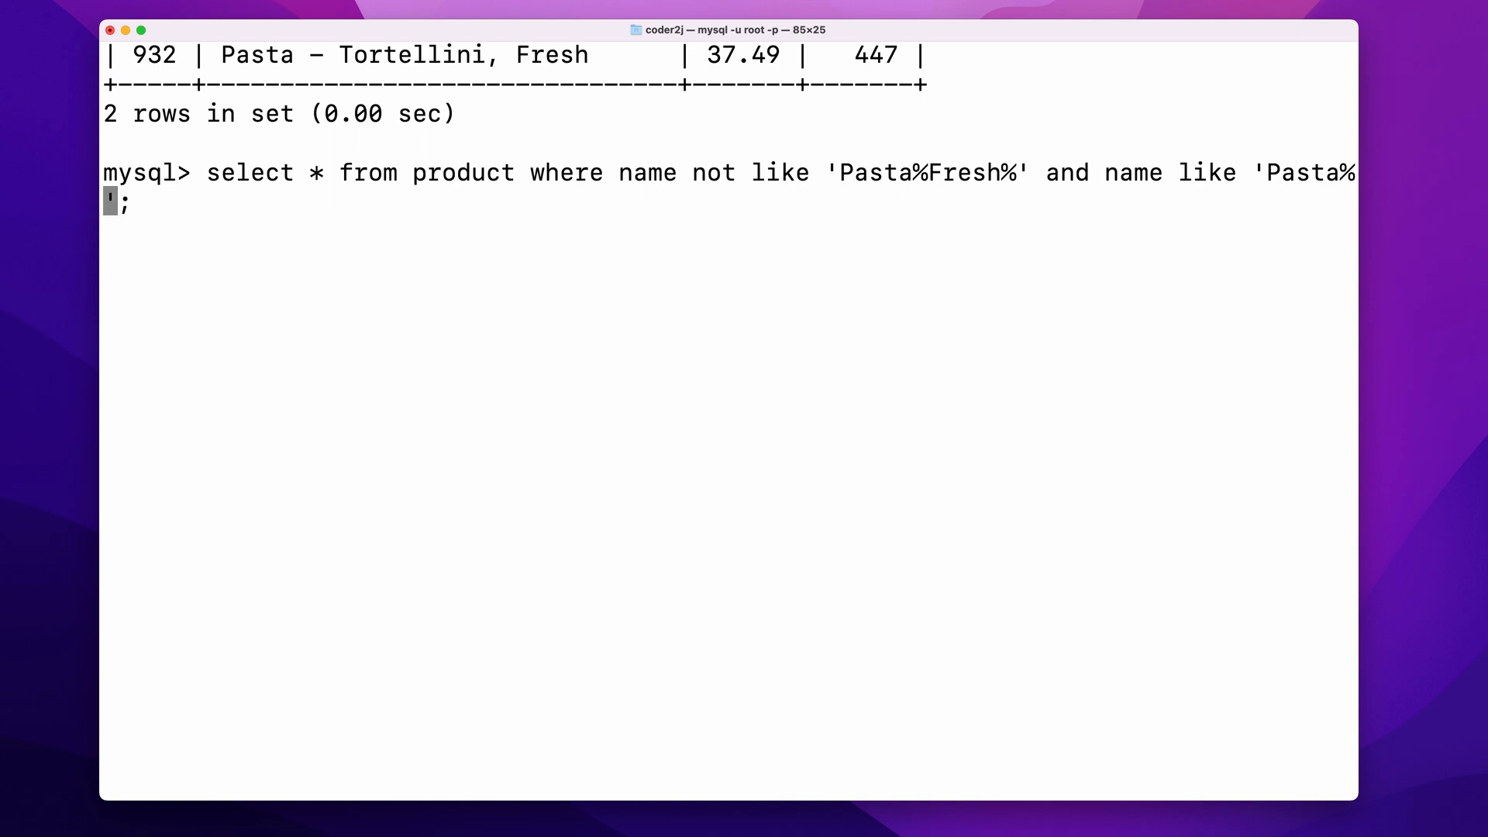
text(;)
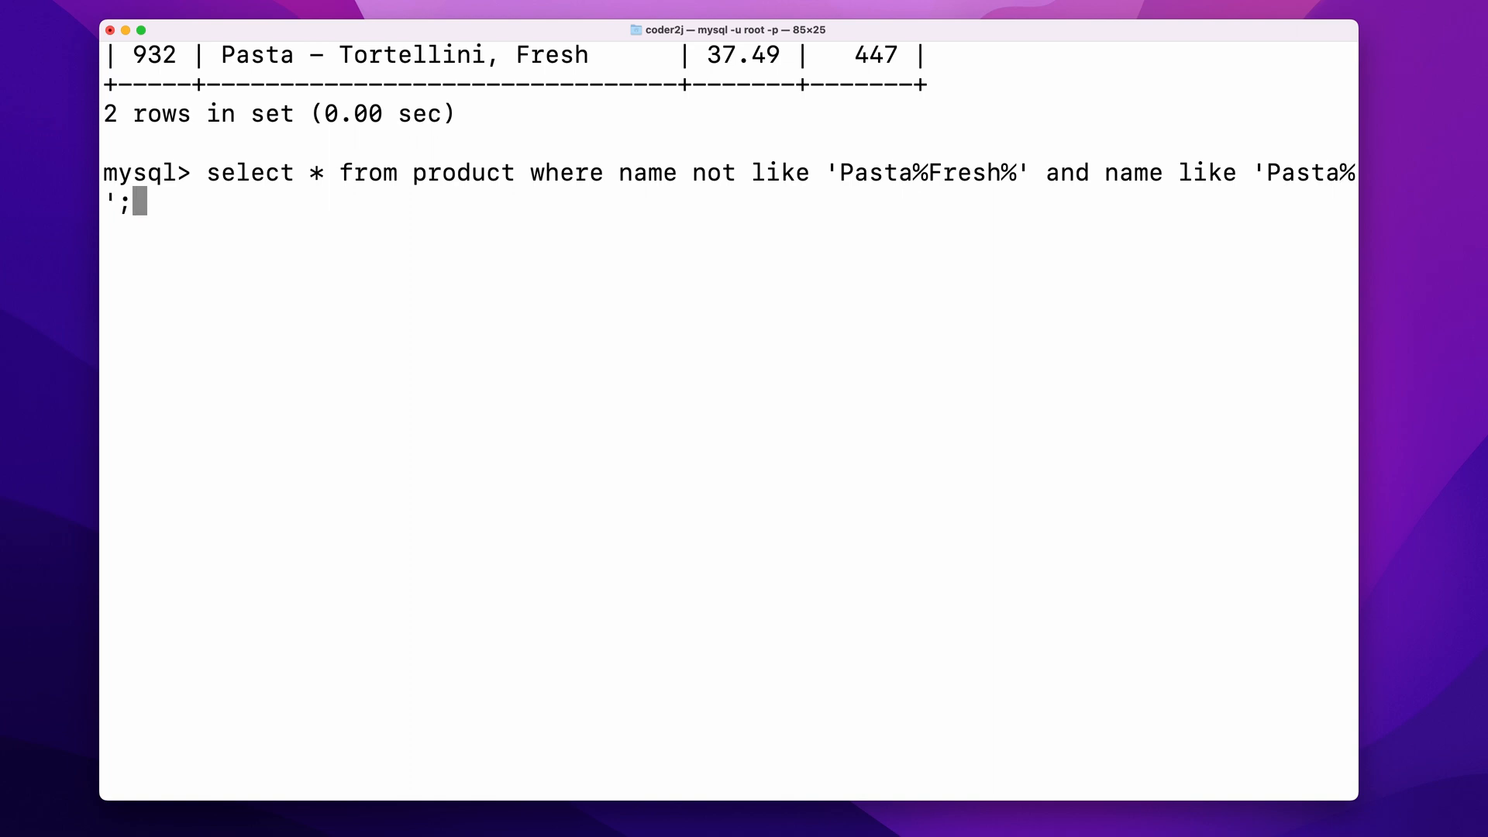
key(Return)
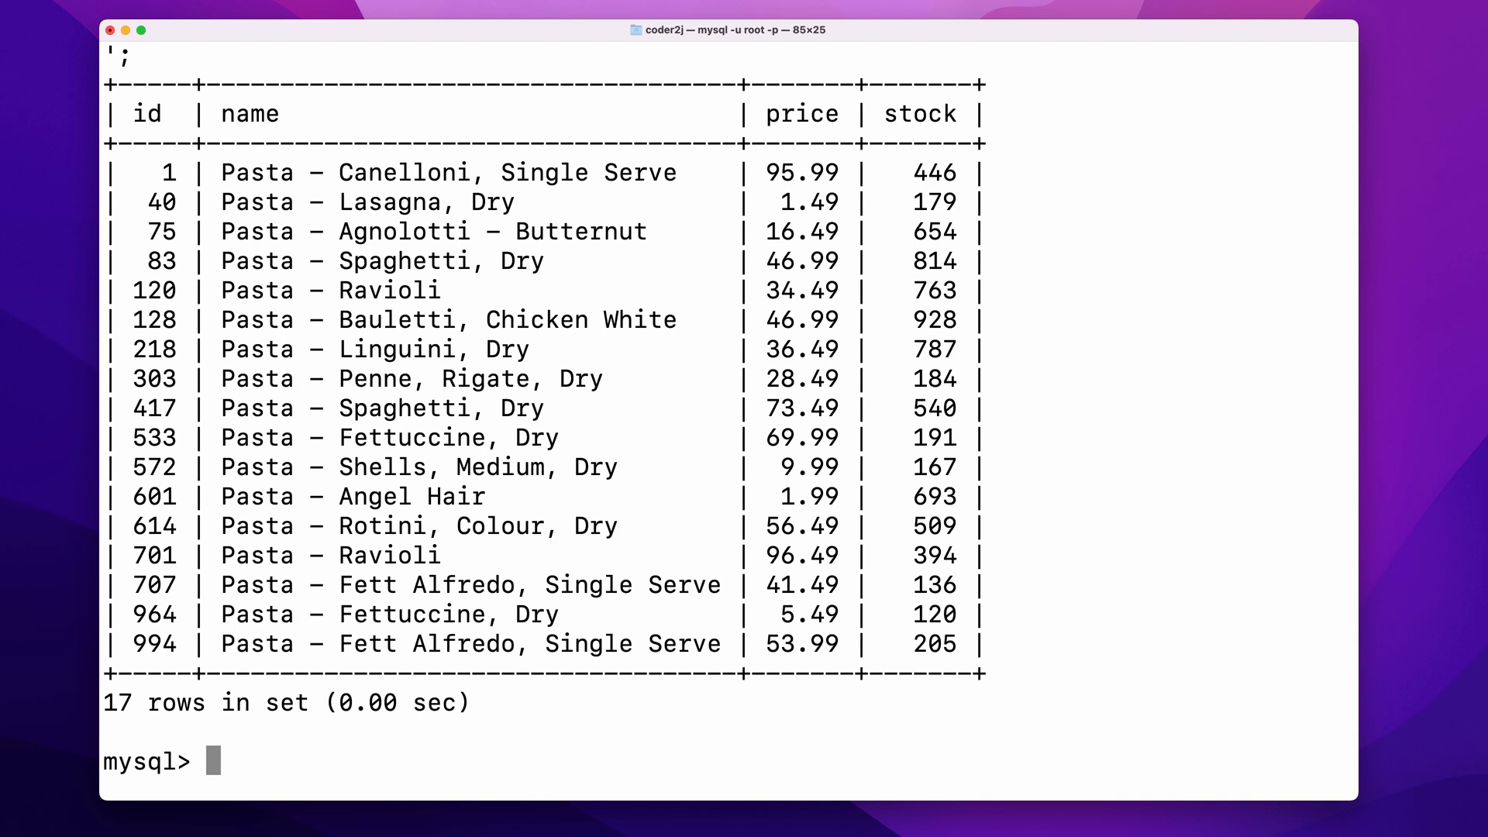
text(select * from product where name like 'Pasta%';)
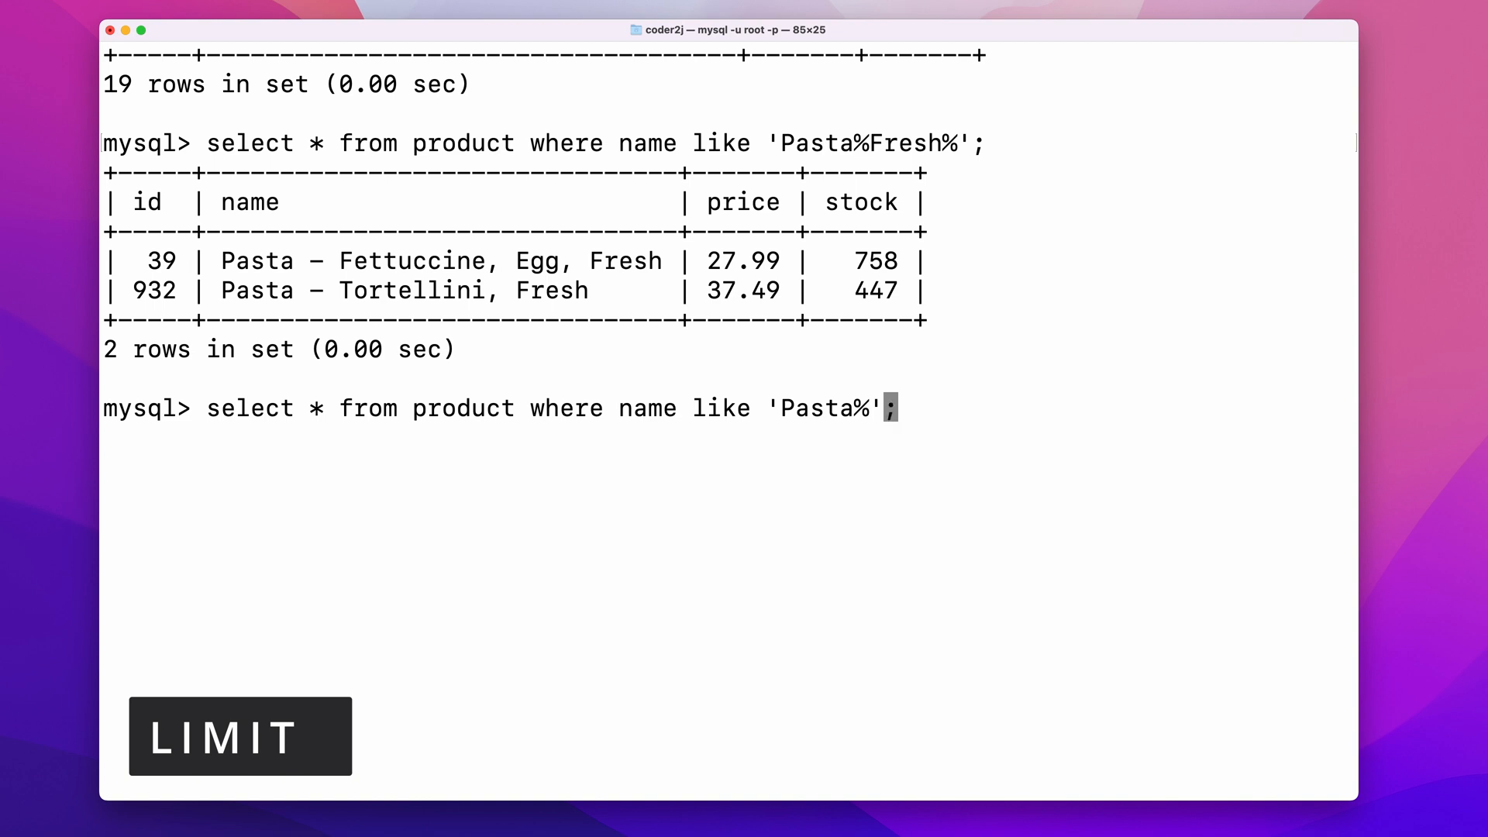
Step: Run the 'Pasta%' query with limit 1, then with limit 10
text(limit)
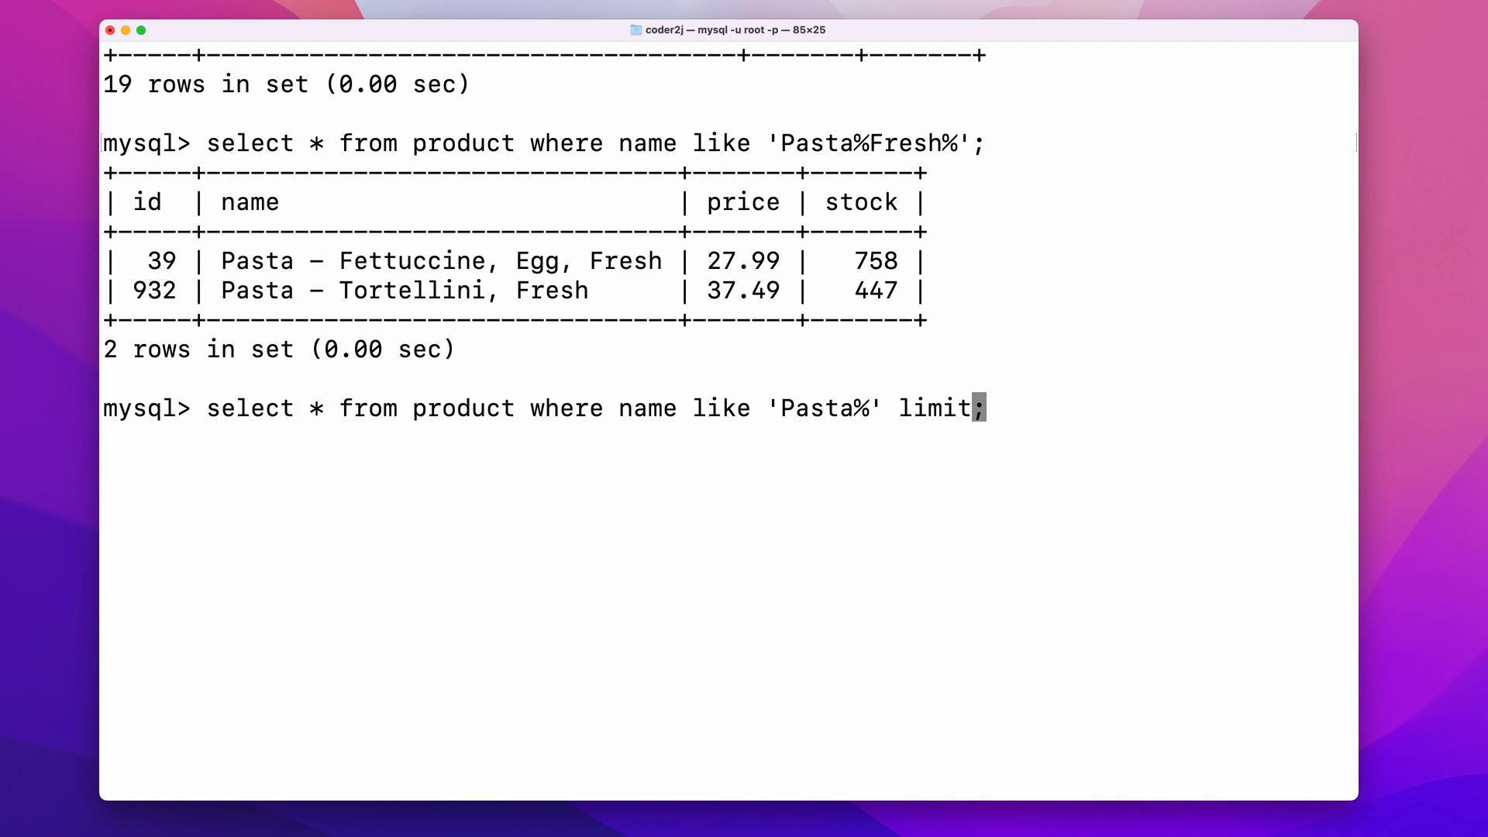
text(1)
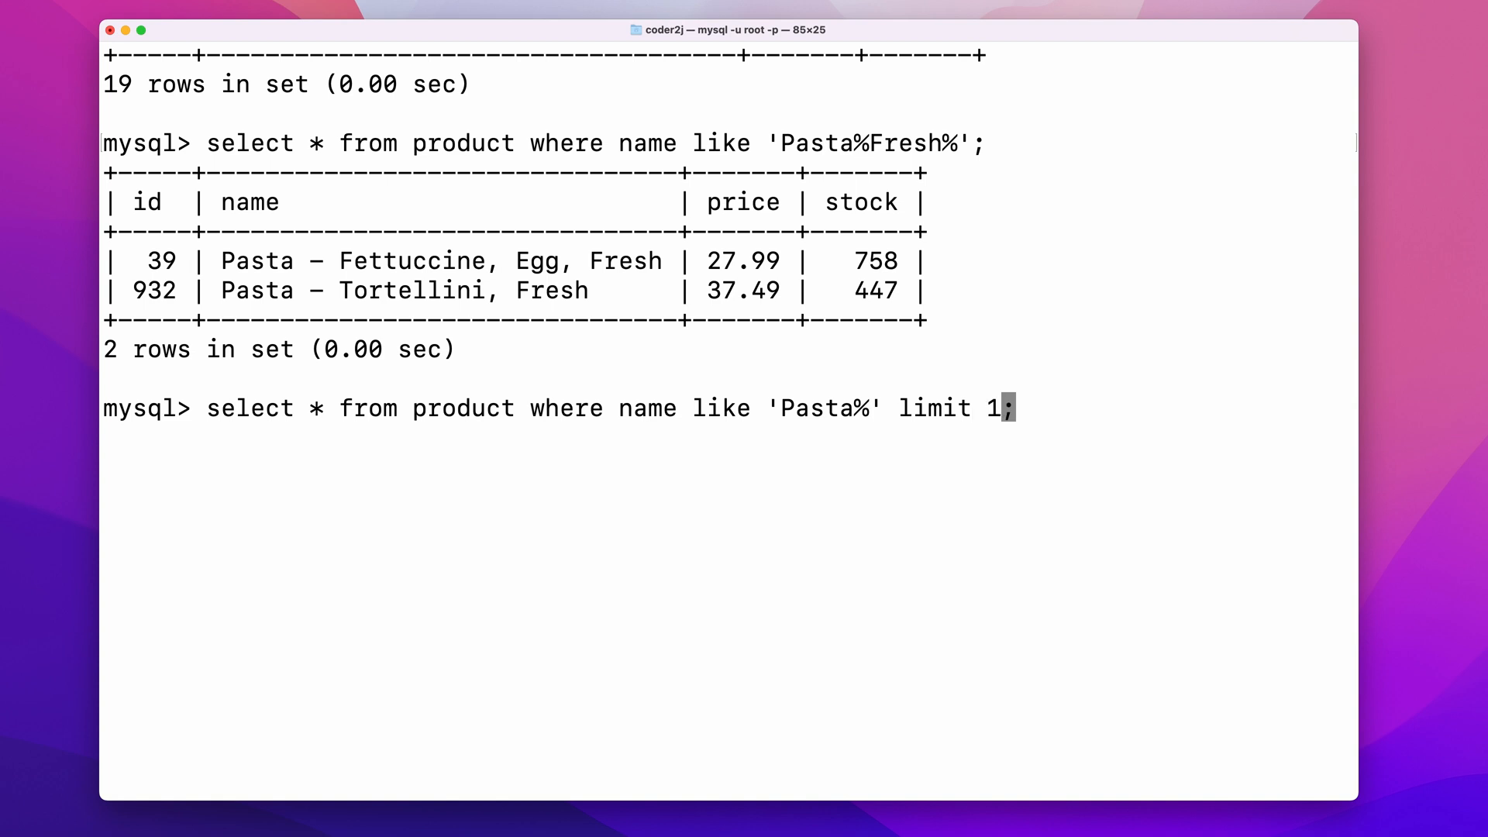
key(Return)
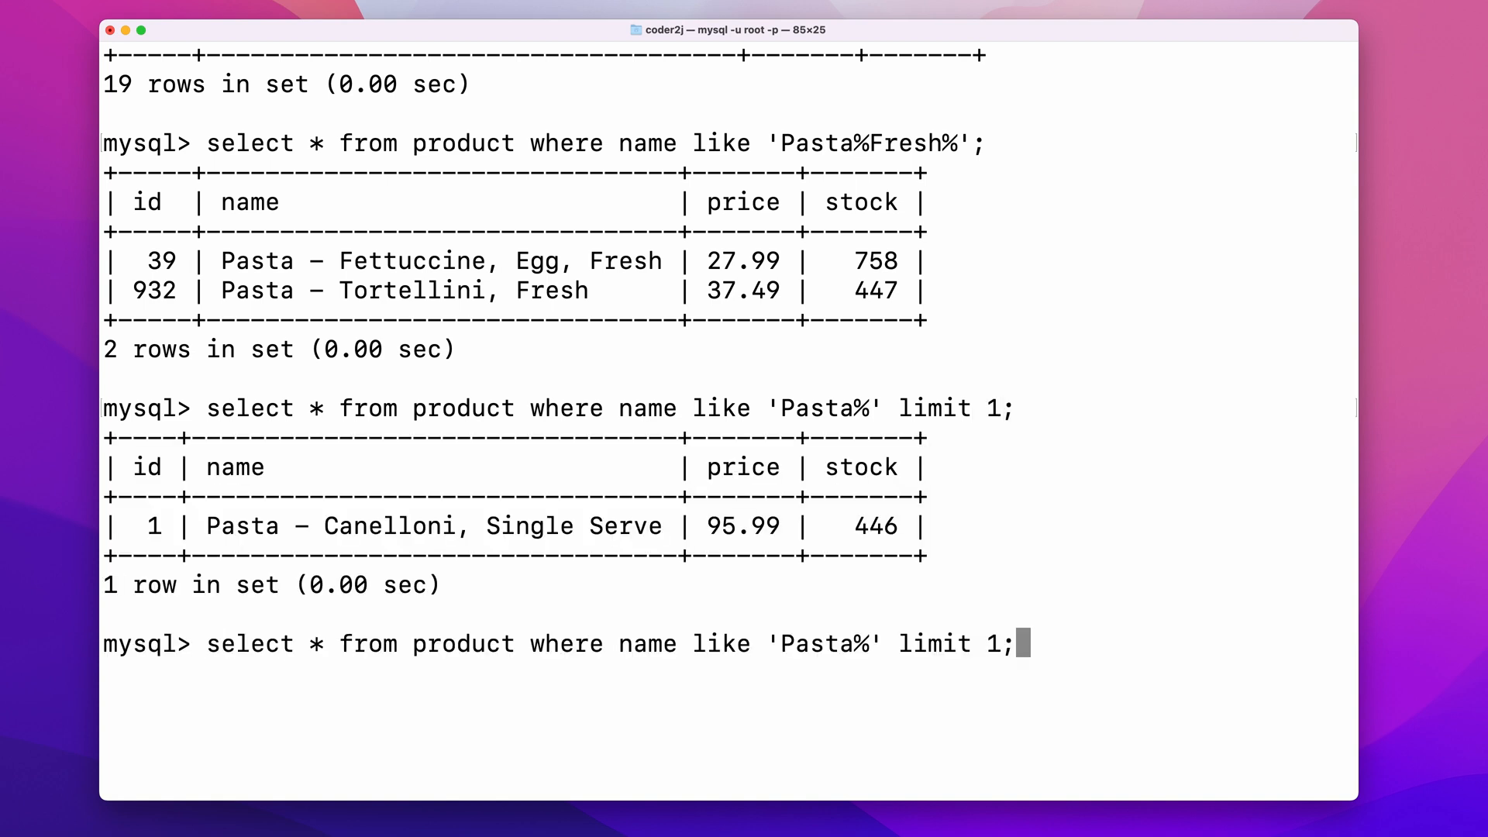
key(Backspace)
text(0)
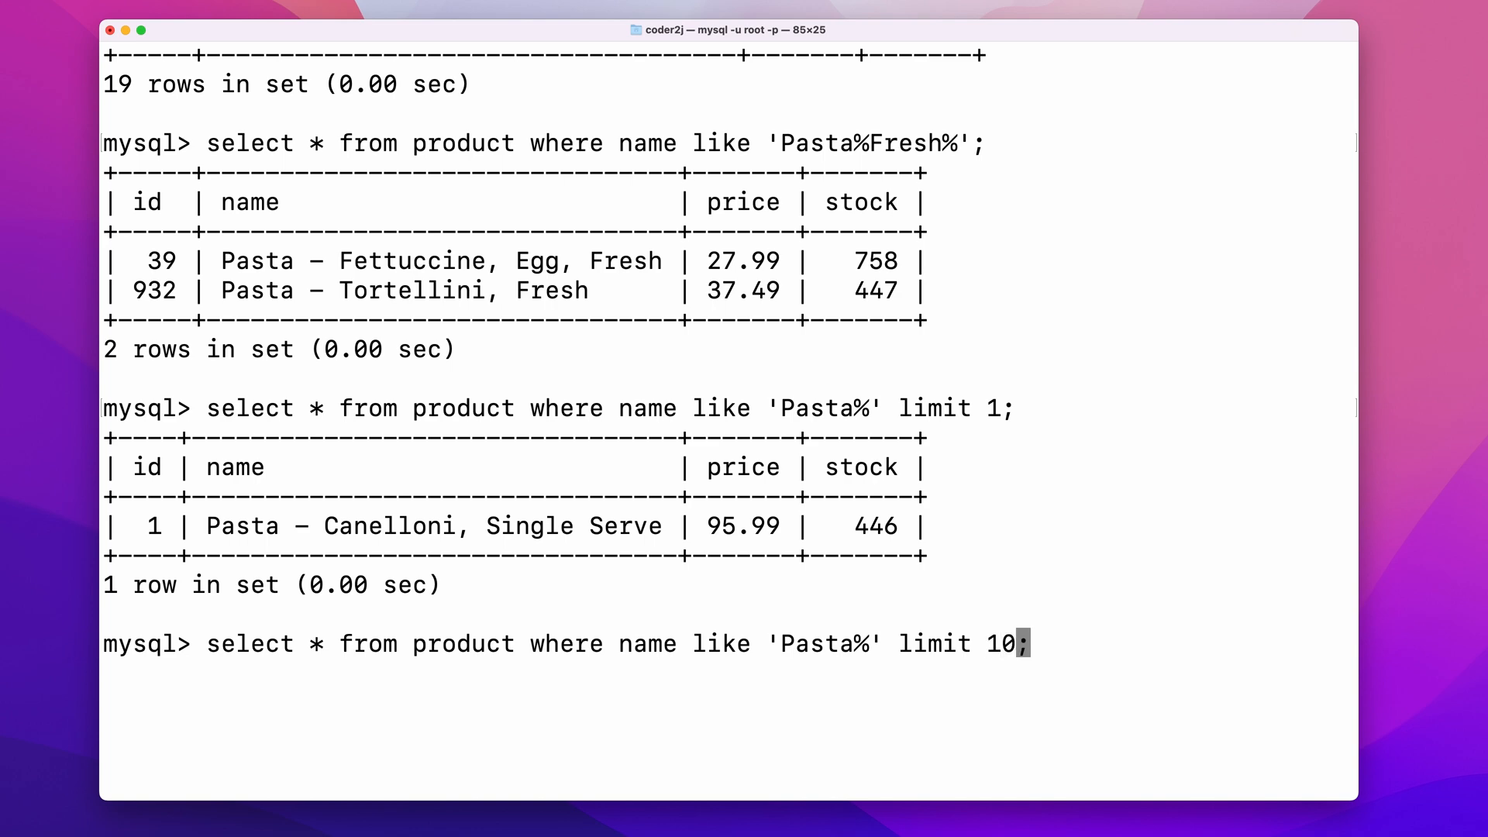
key(Return)
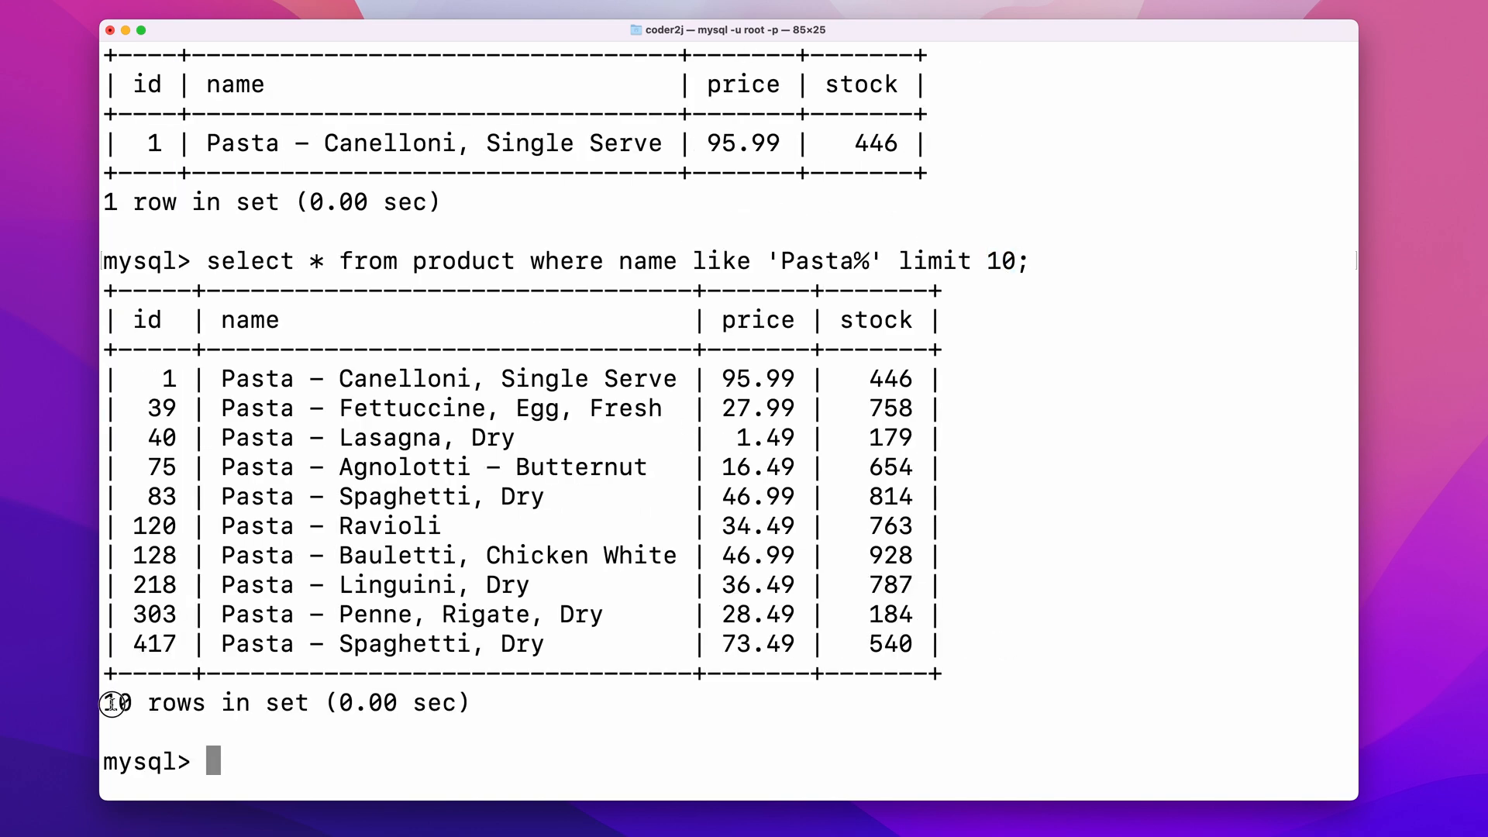